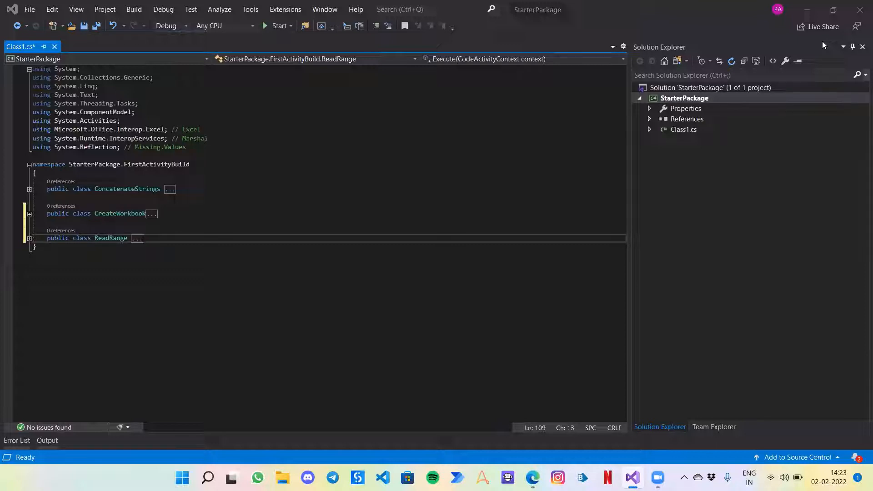
{"action": "mouse_move", "coordinate": [42, 253]}
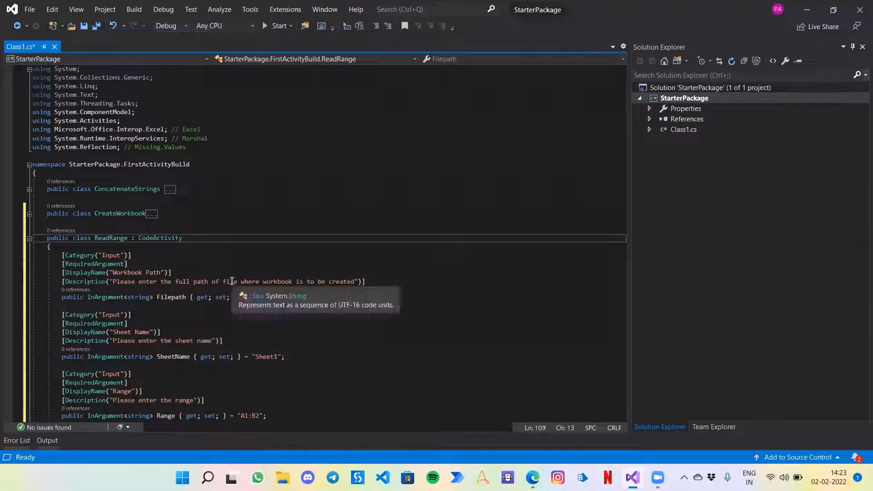
{"action": "mouse_move", "coordinate": [369, 295]}
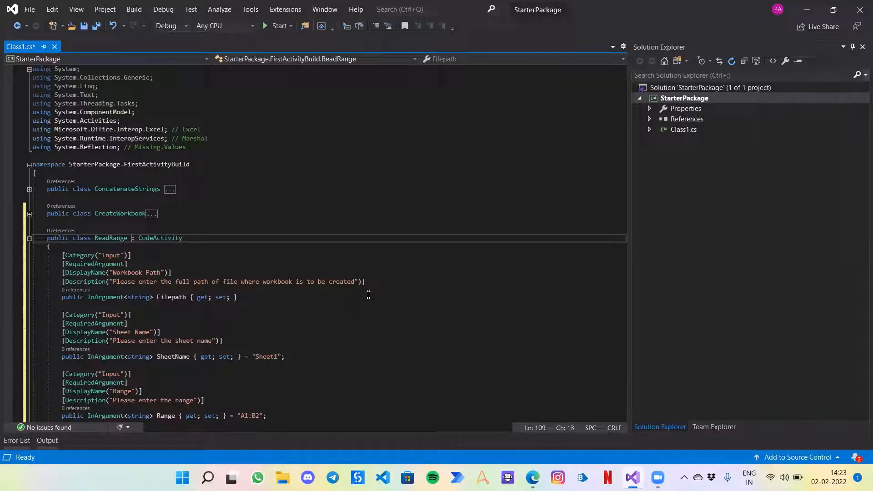
{"action": "mouse_move", "coordinate": [373, 294]}
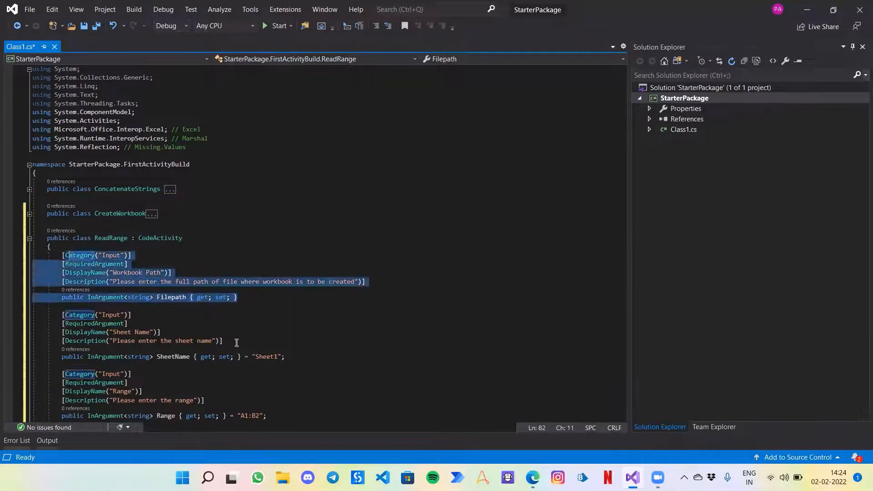
Step: Review the ReadRange class's Filepath, SheetName, Range and OutputDT arguments and its empty Execute method
{"action": "left_click", "coordinate": [284, 357]}
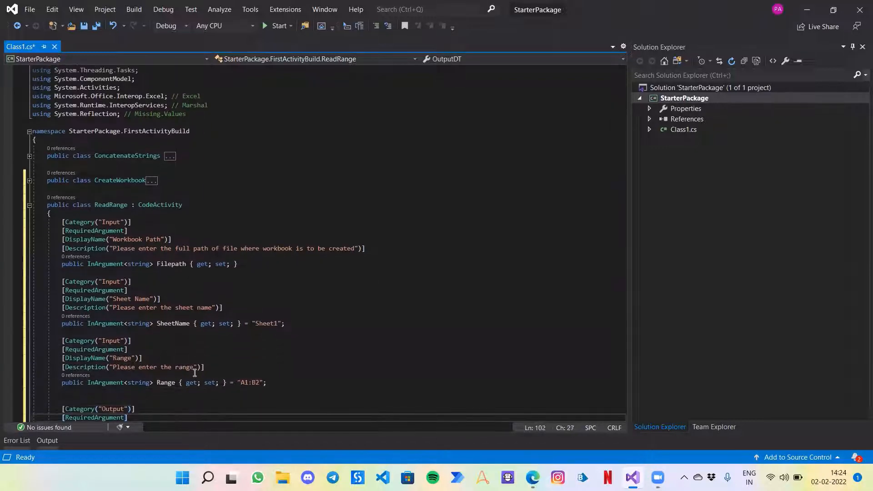
{"action": "scroll", "scroll_direction": "down", "scroll_amount": 3}
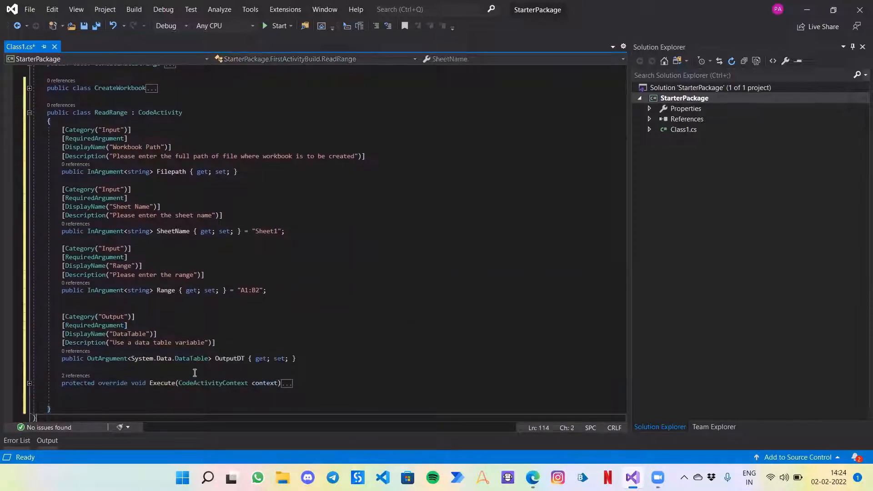
{"action": "mouse_move", "coordinate": [171, 286]}
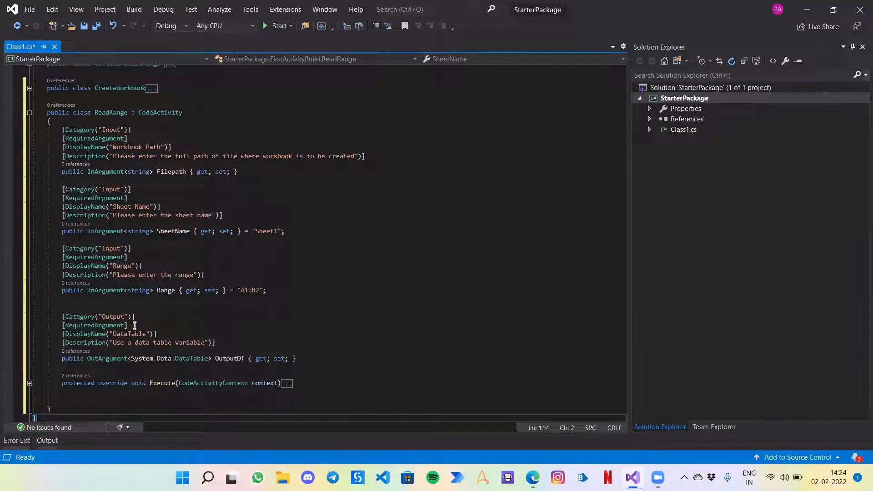
{"action": "mouse_move", "coordinate": [134, 358]}
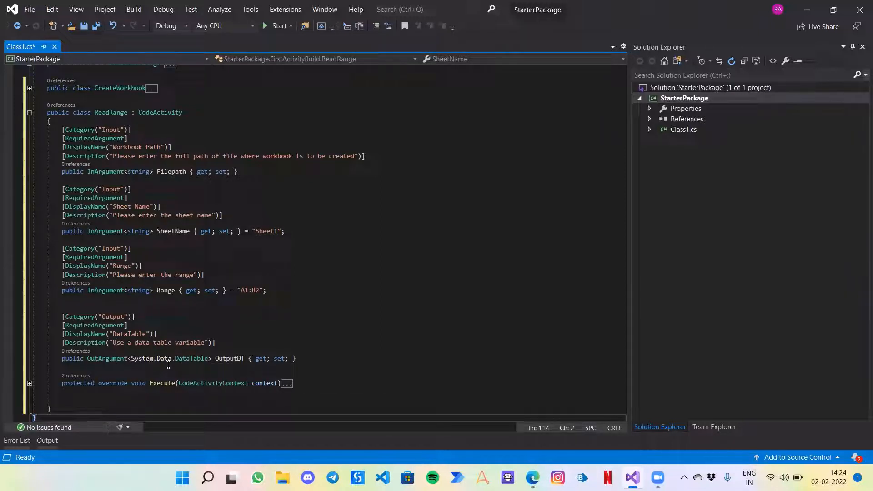
{"action": "mouse_move", "coordinate": [279, 366]}
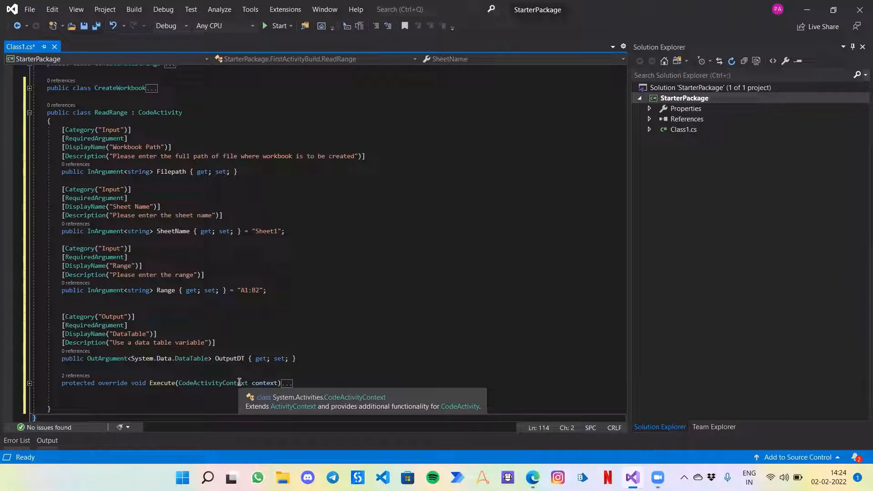
{"action": "mouse_move", "coordinate": [25, 385]}
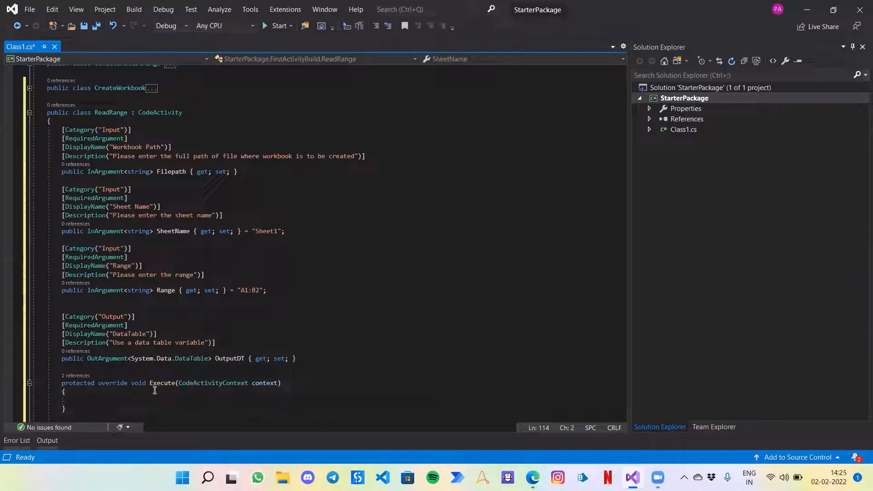
Step: Add an empty try block inside the Execute method body
{"action": "left_click", "coordinate": [102, 400]}
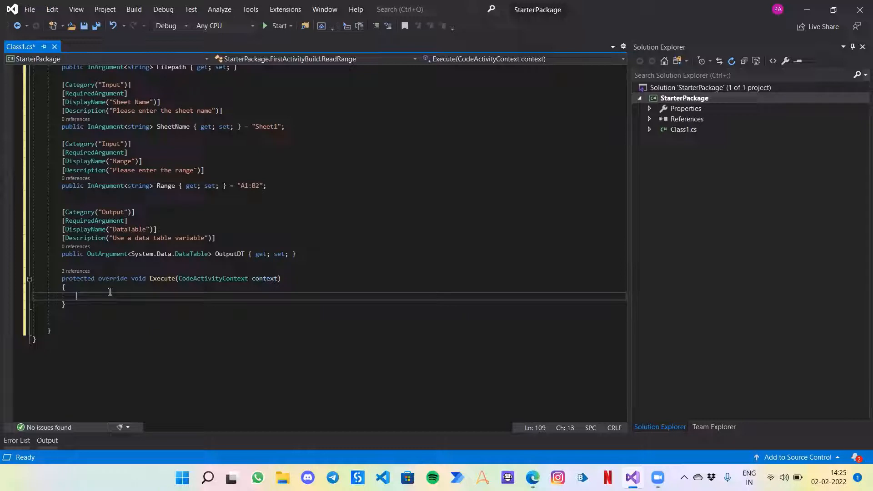
{"action": "type", "text": "try"}
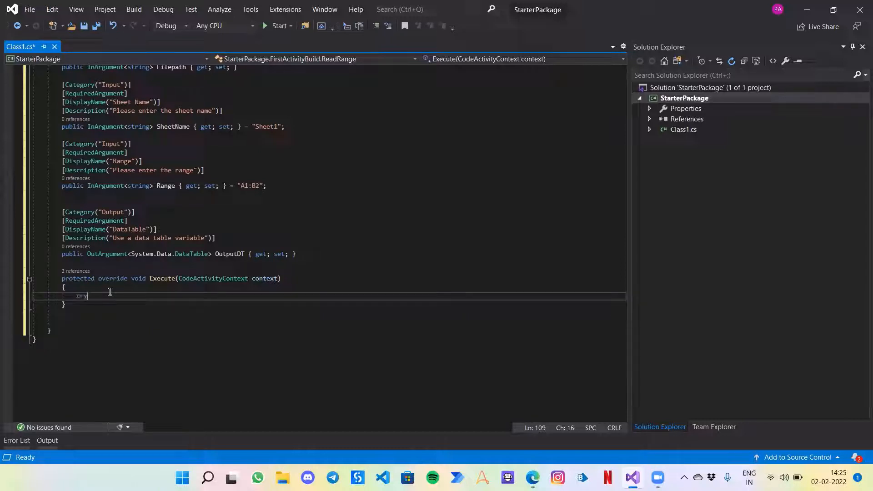
{"action": "type", "text": "try"}
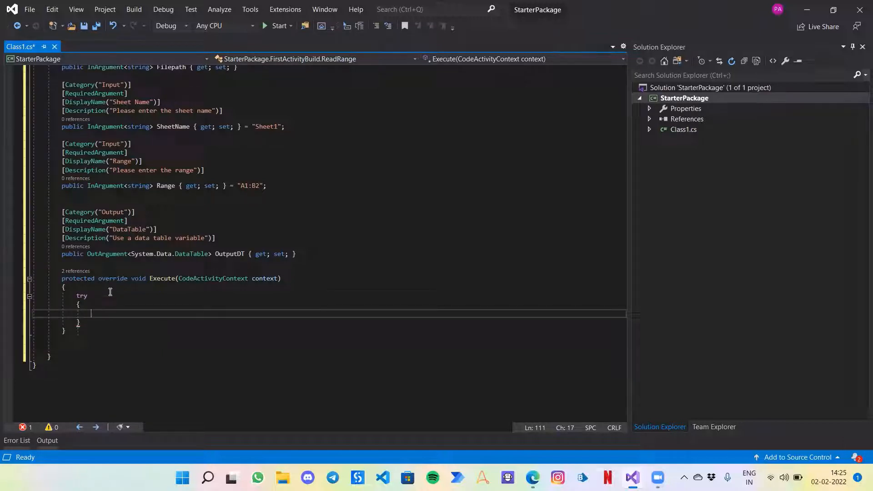
Step: Declare local strings filePath and sheetName from Filepath.Get(context) and SheetName.Get(context)
{"action": "type", "text": "string"}
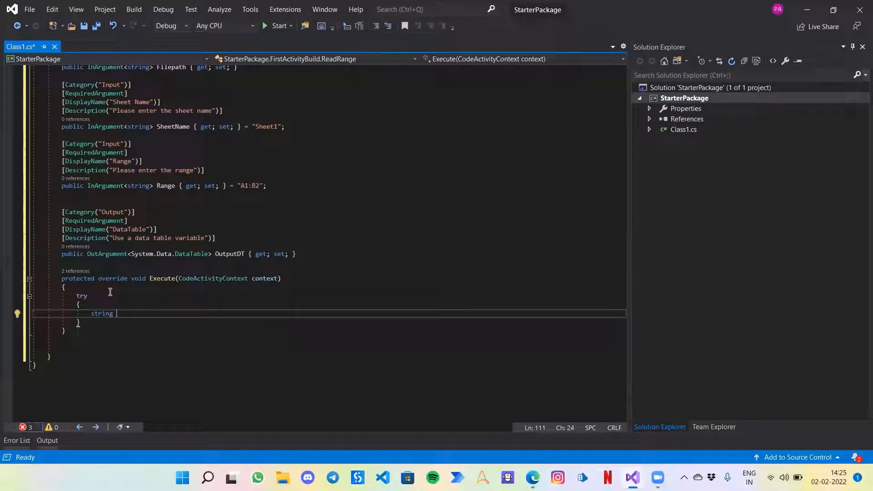
{"action": "type", "text": "file"}
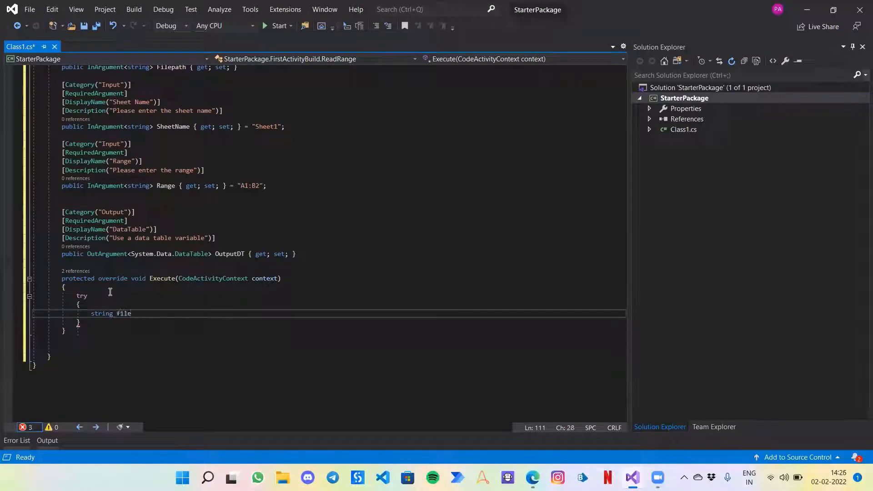
{"action": "type", "text": "Path"}
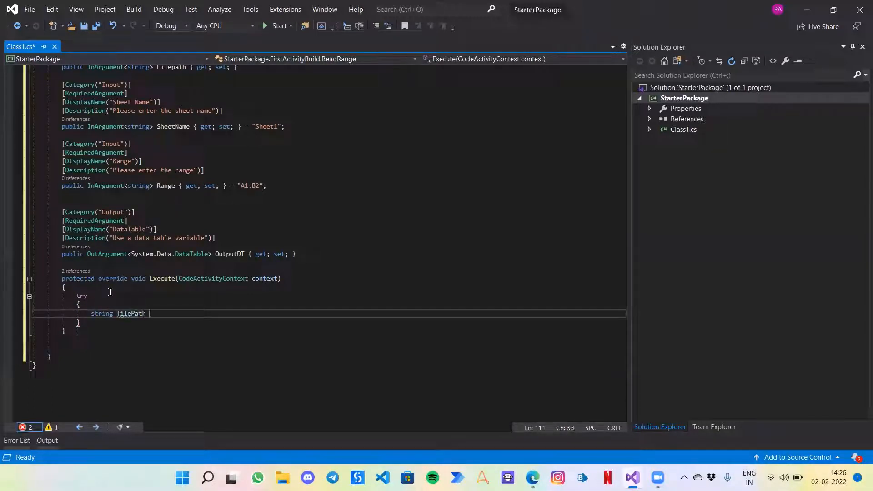
{"action": "type", "text": "= filePath"}
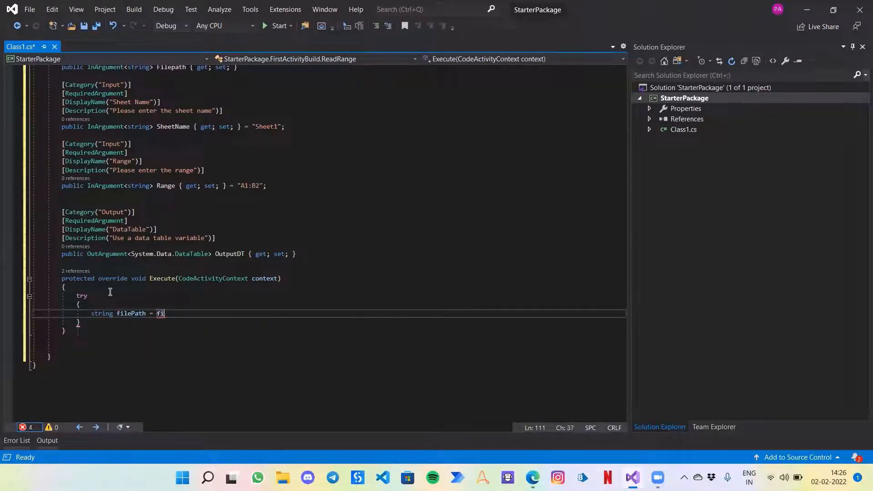
{"action": "type", "text": "le"}
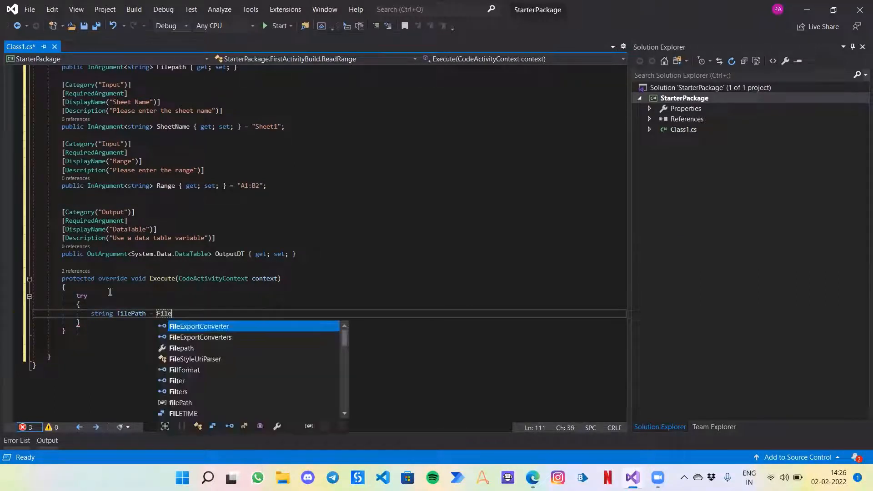
{"action": "type", "text": "path.Get(context);"}
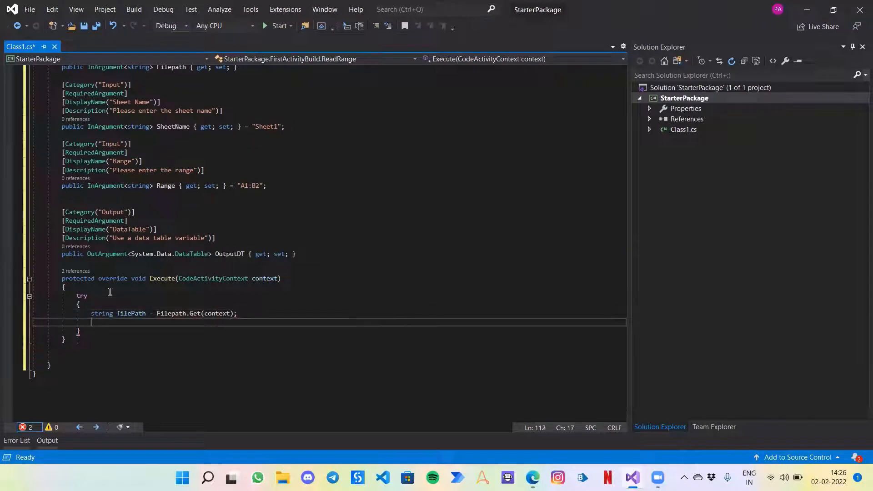
{"action": "type", "text": "string"}
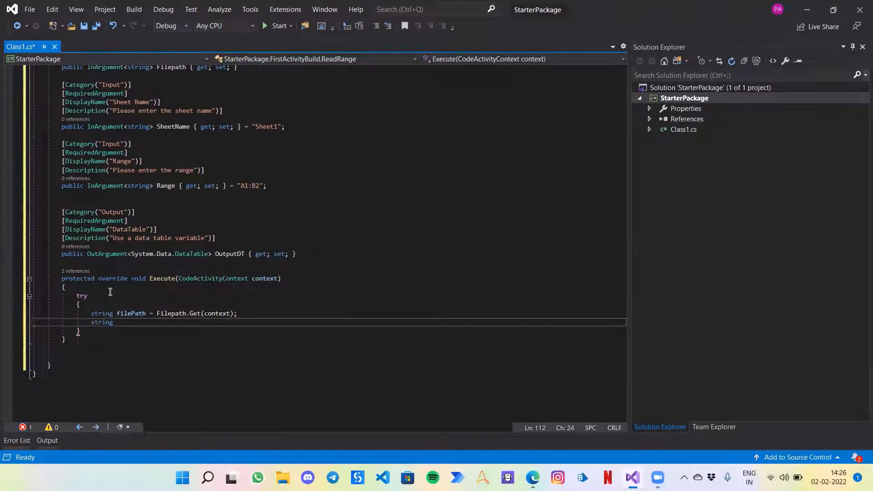
{"action": "type", "text": "sheetName = Se"}
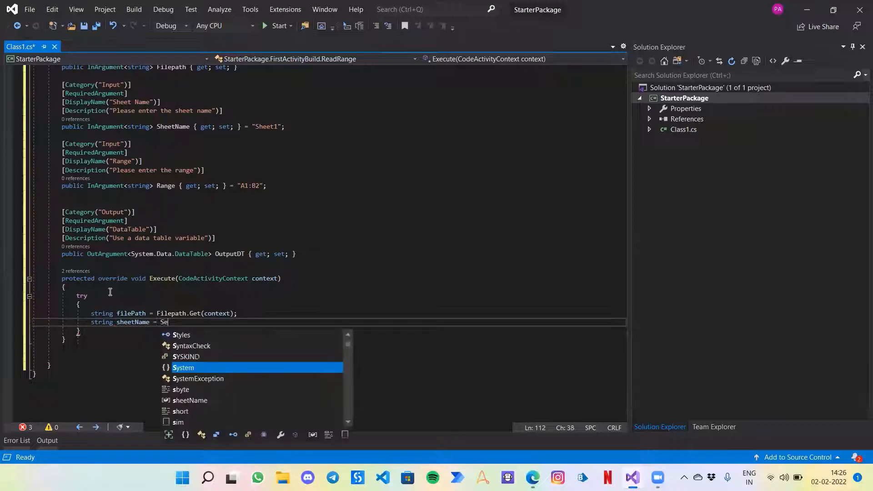
{"action": "type", "text": "heetName.Get(context);"}
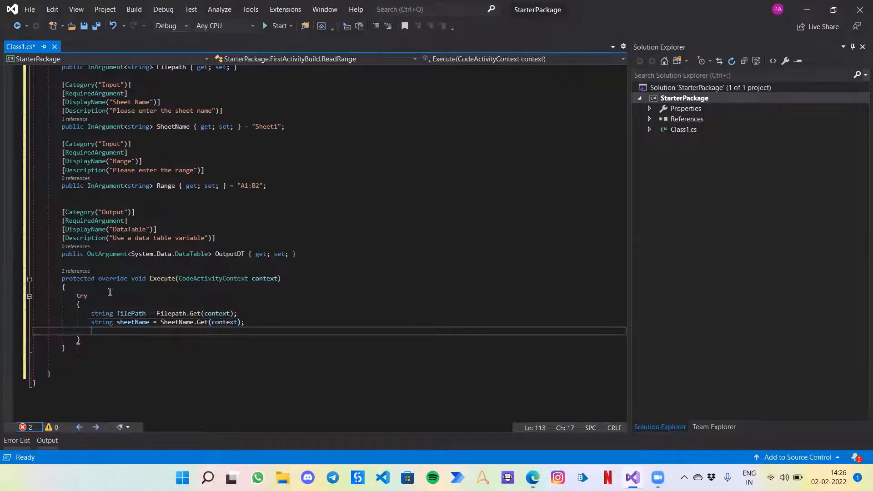
Step: Declare string range from Range.Get(context) and begin a // comment below
{"action": "type", "text": "string"}
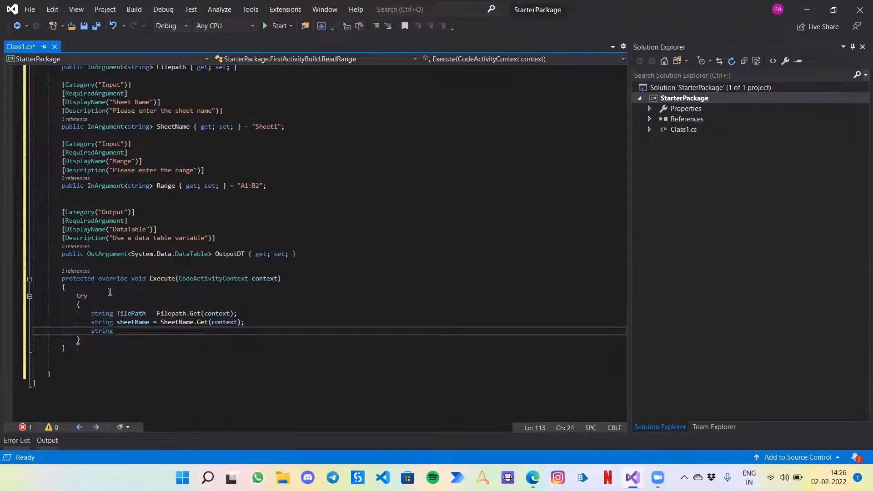
{"action": "type", "text": "range ="}
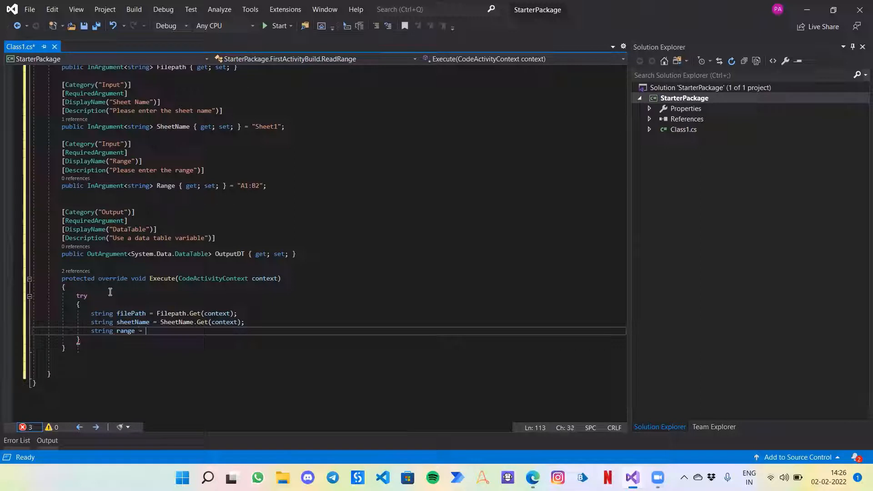
{"action": "type", "text": "Range"}
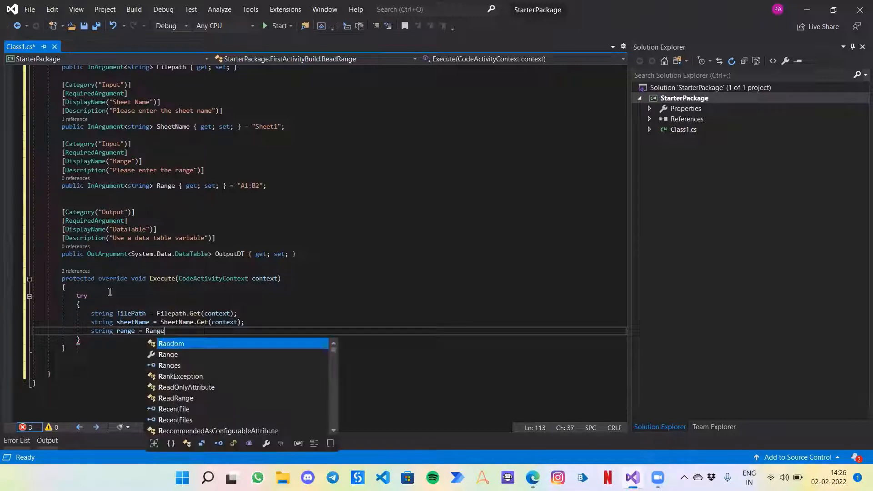
{"action": "type", "text": ".Get(context);"}
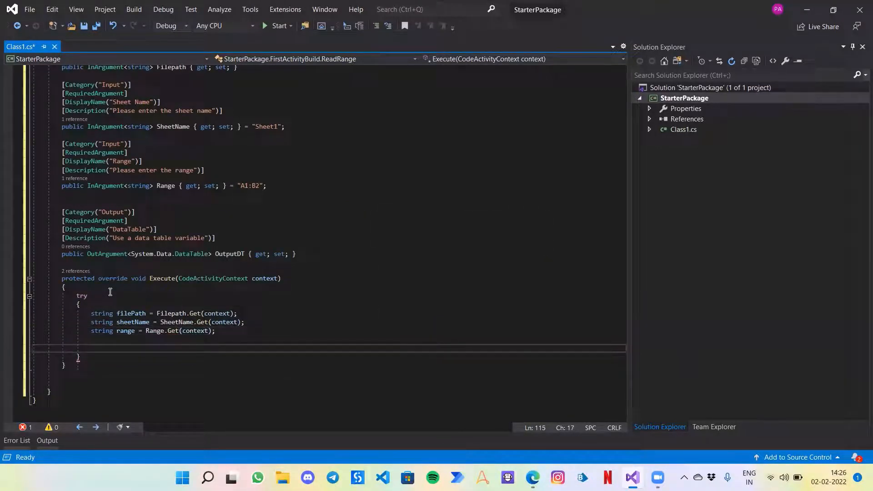
{"action": "type", "text": "// Insert"}
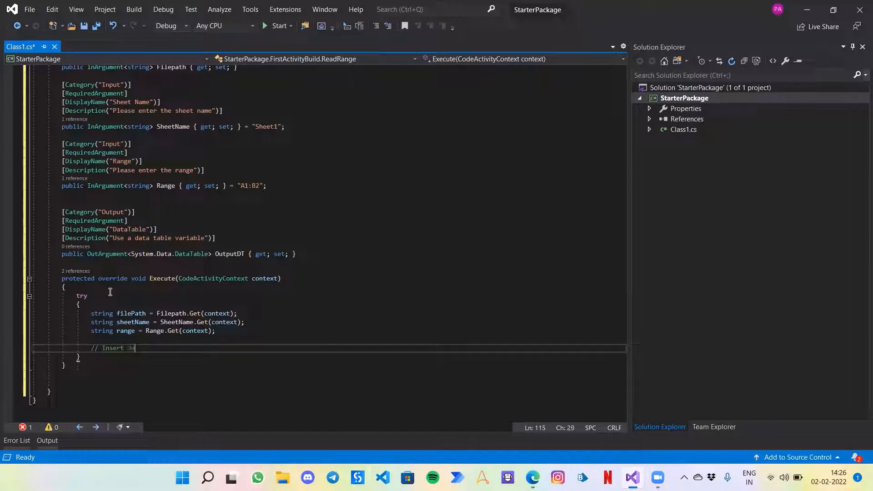
Step: Finish the 'data into data table' comment and declare MyConnection as a new System.Data.OleDb.OleDbConnection
{"action": "type", "text": "data into data ta"}
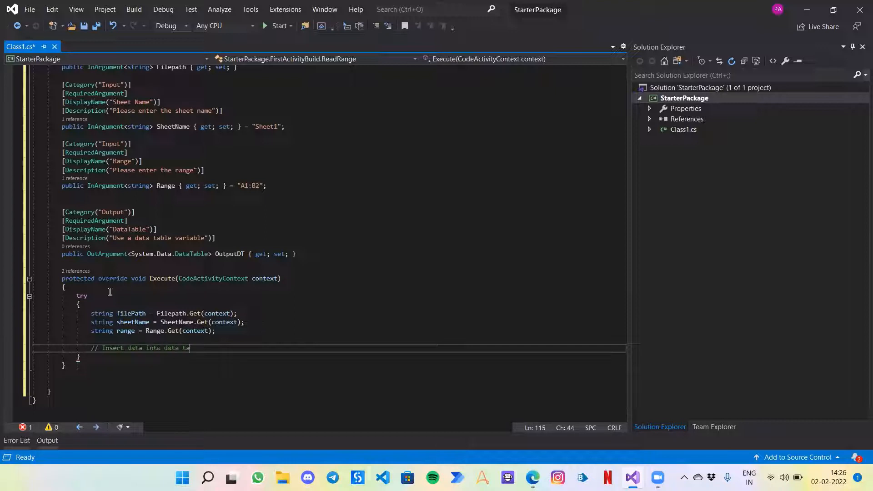
{"action": "key", "text": "Enter"}
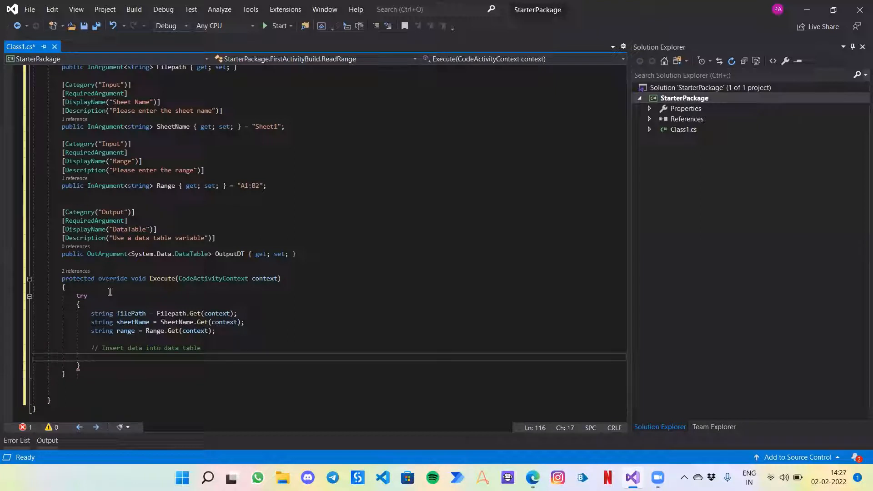
{"action": "type", "text": "System.Data.OleDb.o"}
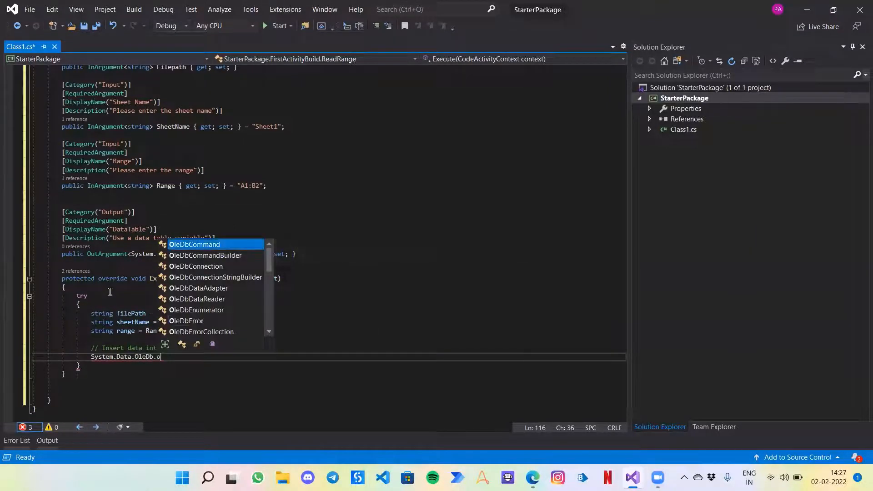
{"action": "type", "text": "lde"}
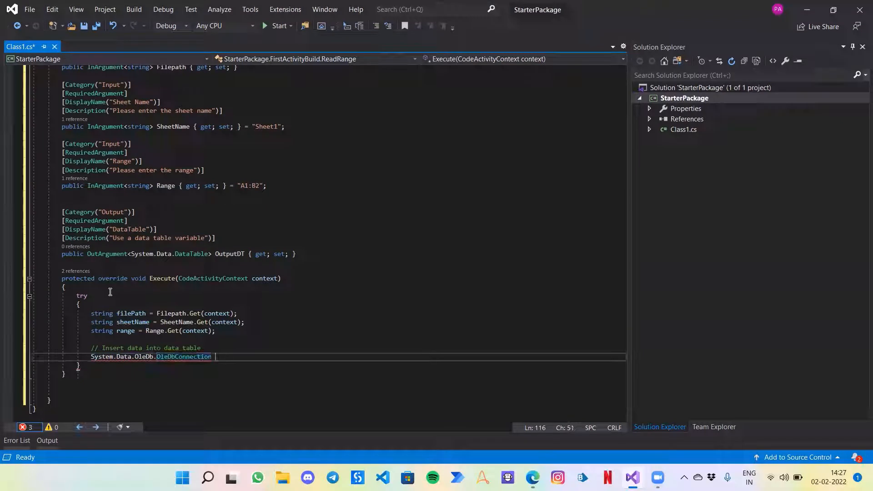
{"action": "type", "text": "MyConnection ="}
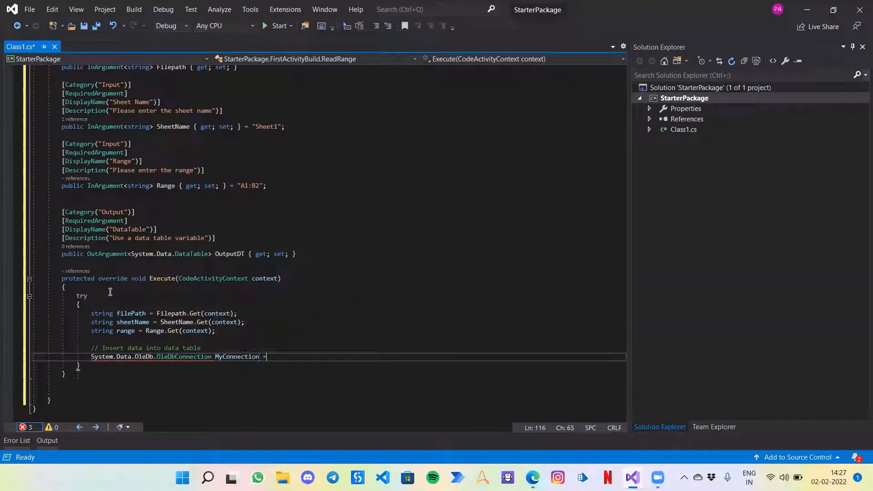
{"action": "type", "text": "new"}
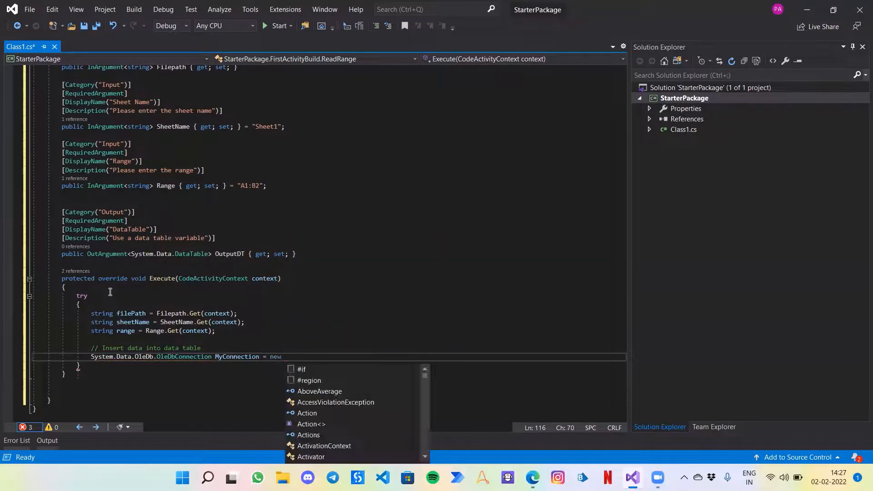
{"action": "type", "text": "System.Data.OleDb.OleDbConnection"}
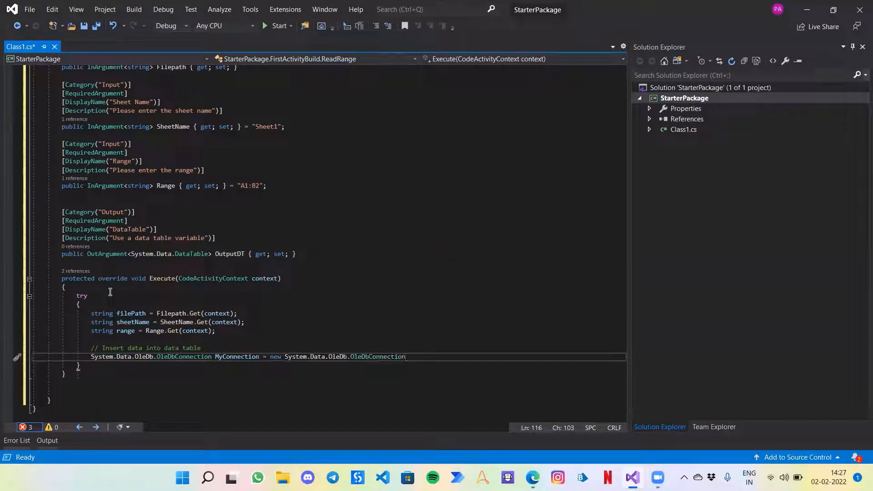
{"action": "double_click", "coordinate": [377, 356]}
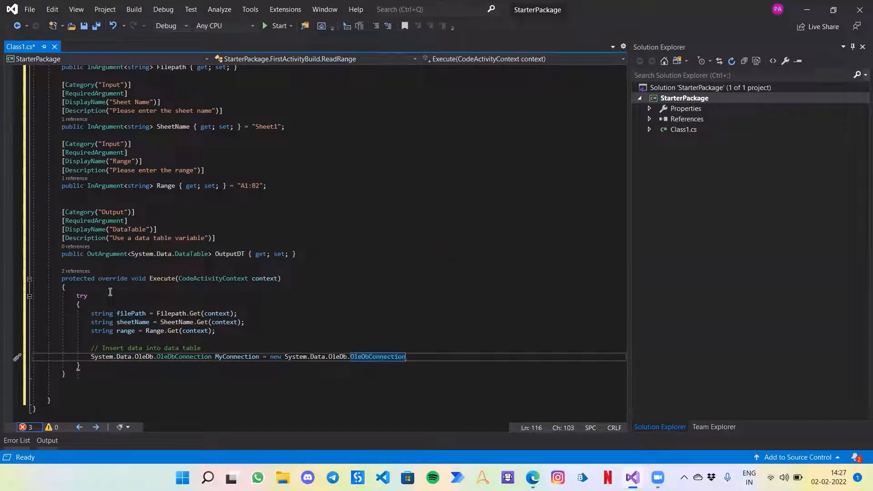
{"action": "type", "text": "("}
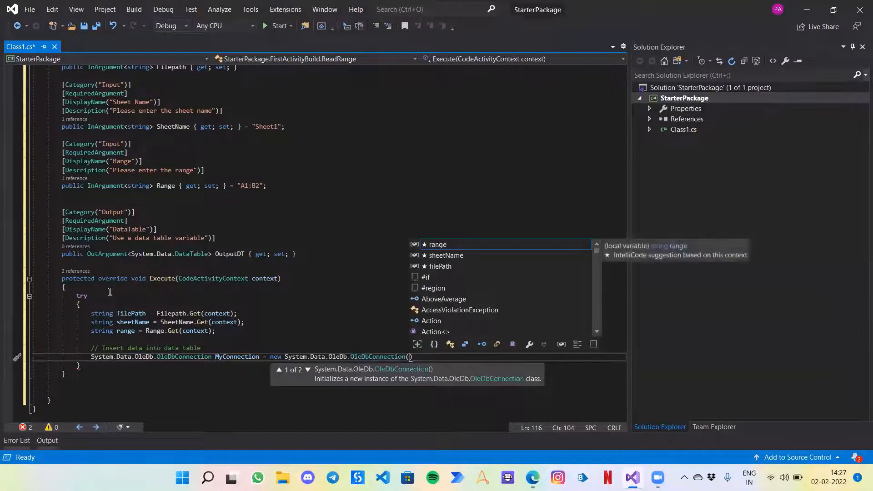
Step: Write the connection string "provider=Microsoft.ACE.OLEDB.12.0;Data Source=" + filePath
{"action": "type", "text": "\"provider\""}
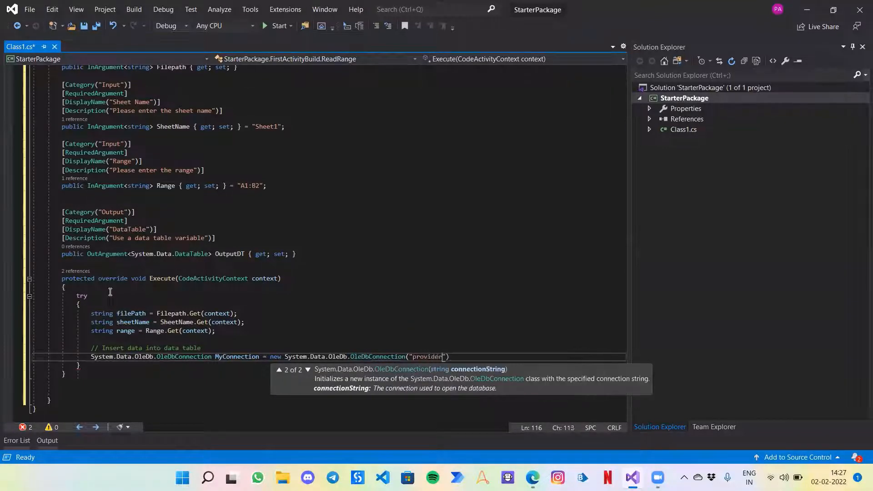
{"action": "type", "text": "="}
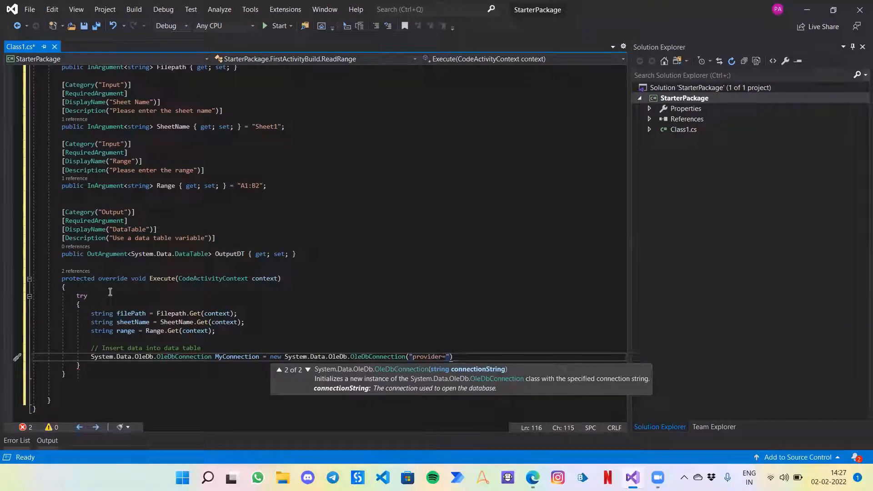
{"action": "type", "text": "Microso"}
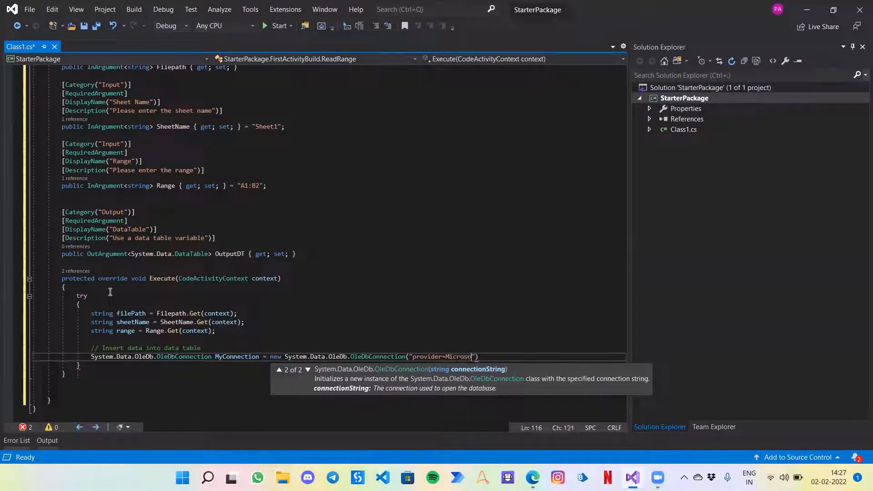
{"action": "type", "text": ".ACE.OLEDB.12"}
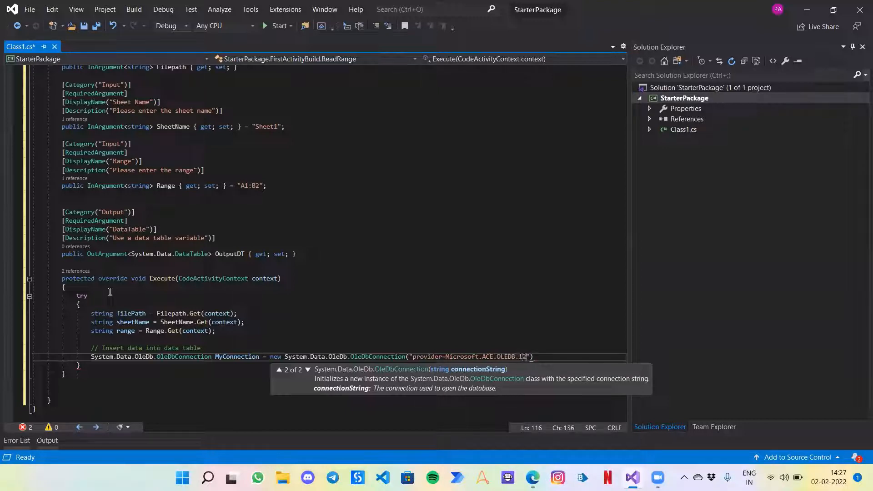
{"action": "type", "text": ".0"}
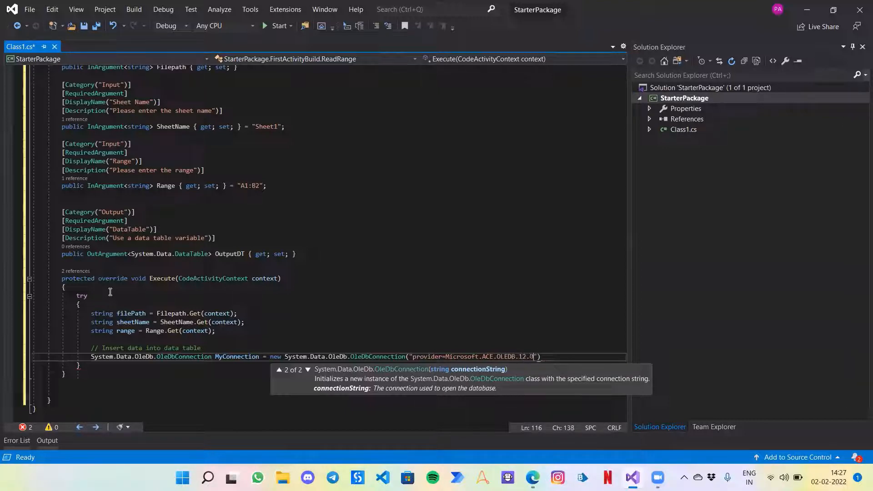
{"action": "type", "text": ";"}
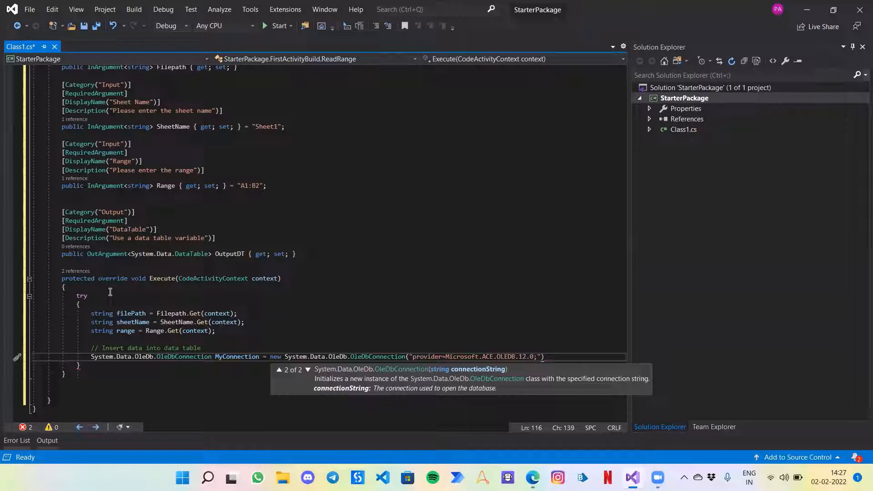
{"action": "type", "text": "Data"}
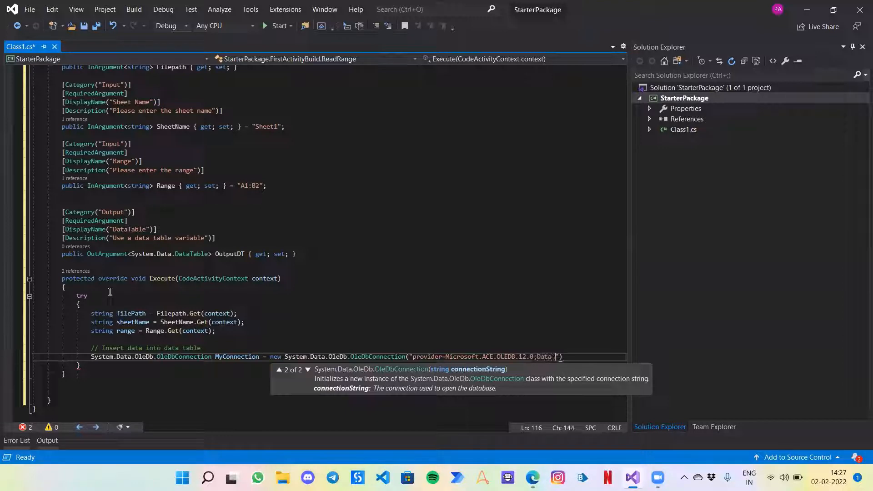
{"action": "type", "text": "Source="}
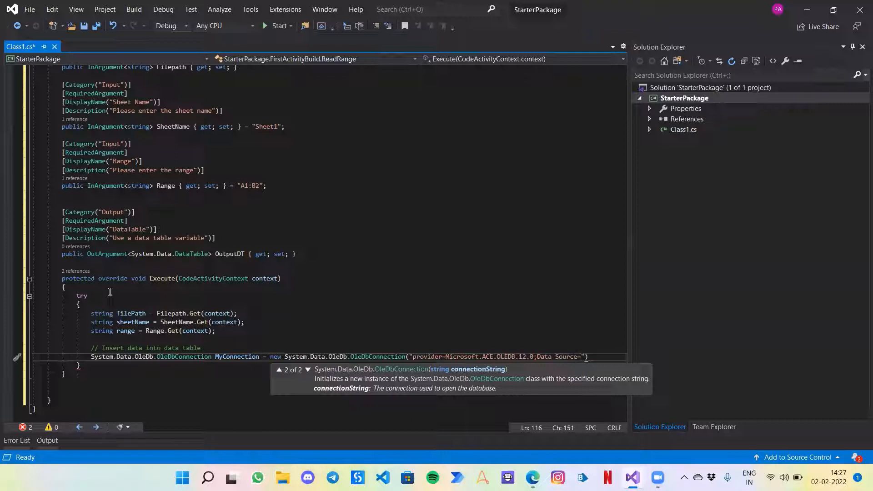
{"action": "type", "text": "\""}
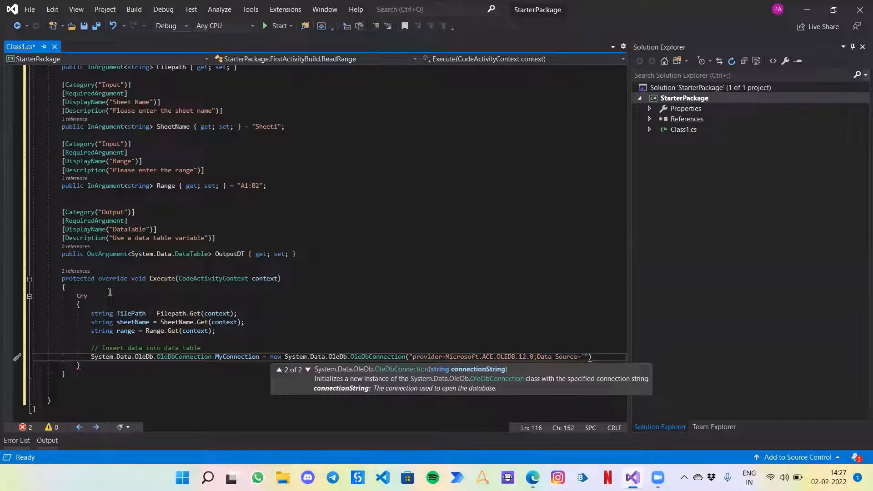
{"action": "type", "text": "\""}
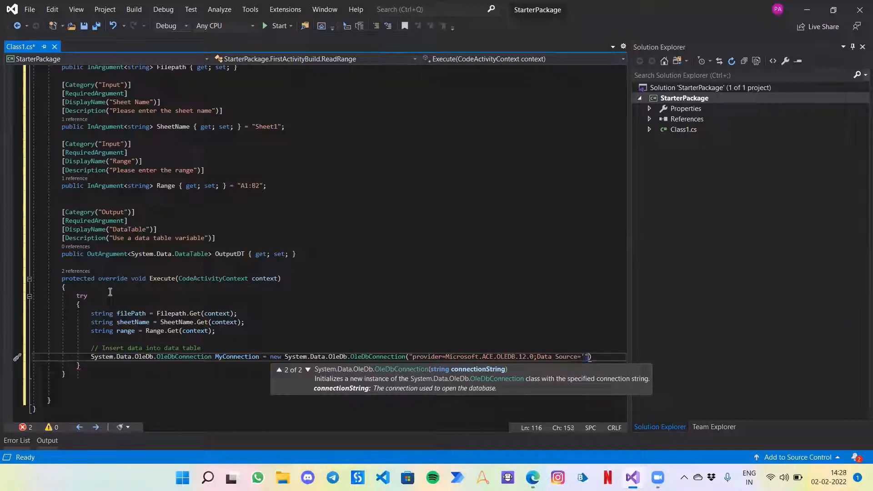
{"action": "type", "text": "+fil"}
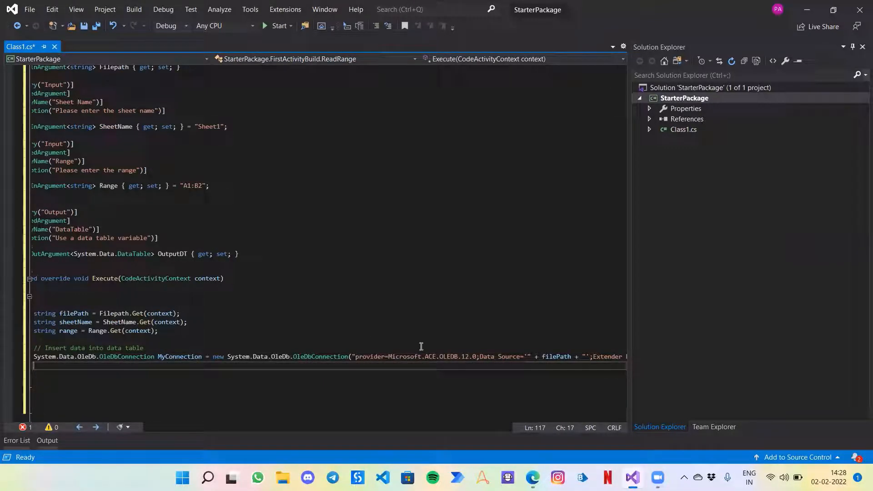
{"action": "mouse_move", "coordinate": [387, 361]}
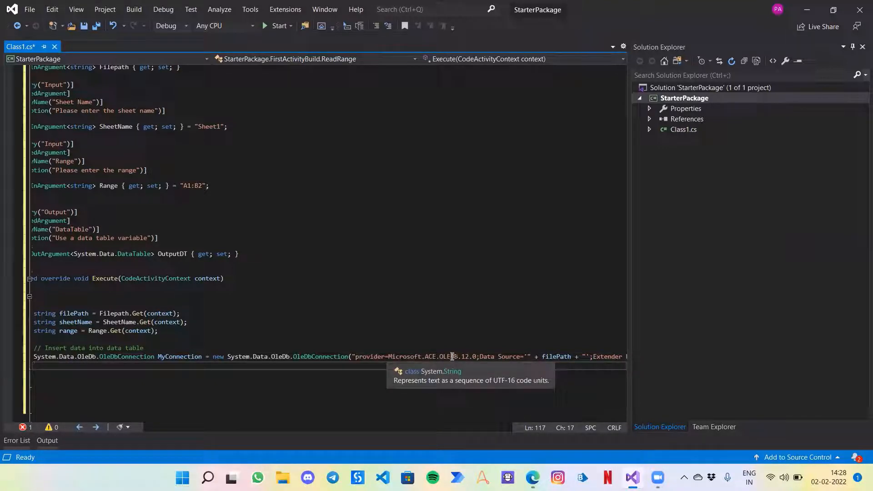
{"action": "mouse_move", "coordinate": [413, 348]}
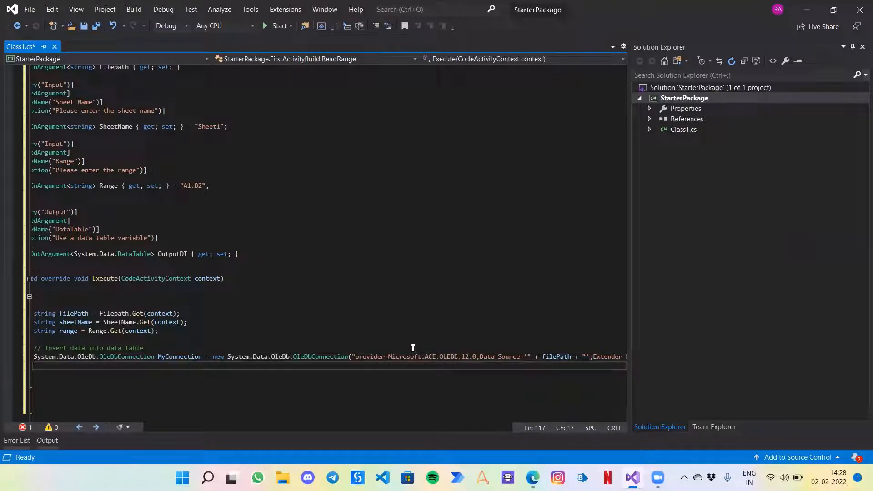
{"action": "mouse_move", "coordinate": [429, 354]}
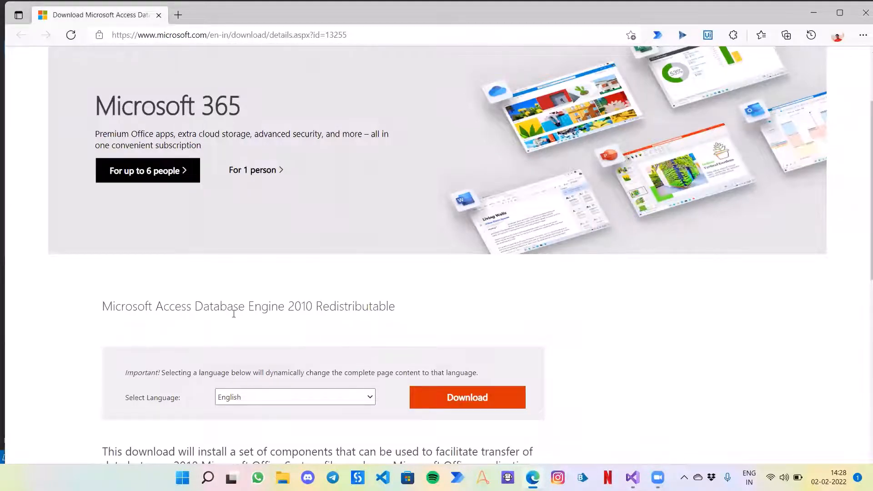
{"action": "mouse_move", "coordinate": [370, 326]}
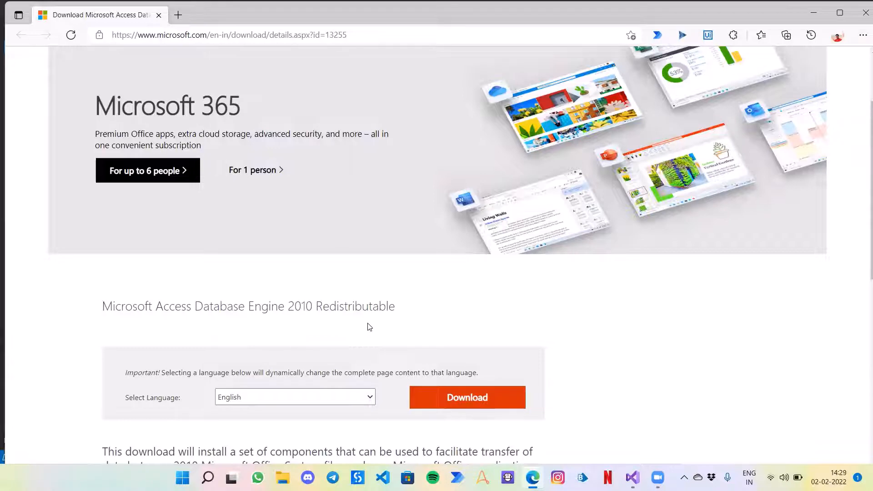
Step: View the Microsoft Access Database Engine 2010 Redistributable download page in Edge
{"action": "left_click", "coordinate": [633, 477]}
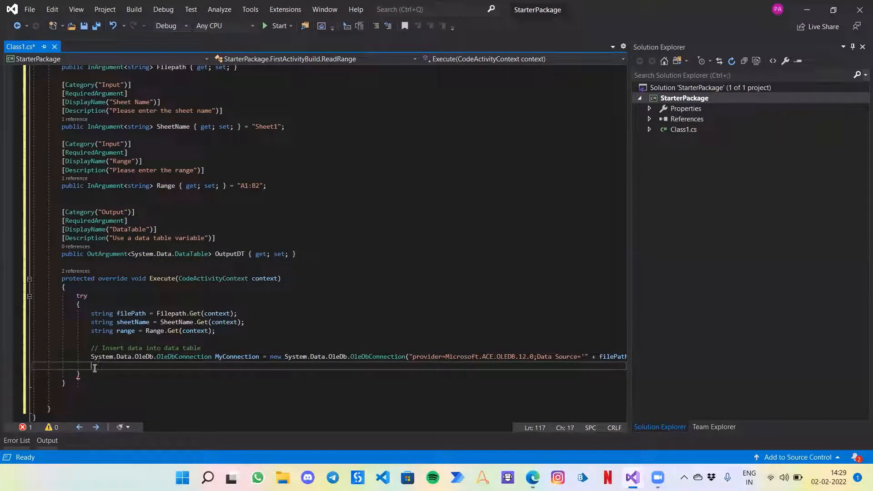
Step: Declare MyCommand as a new System.Data.OleDb.OleDbDataAdapter
{"action": "type", "text": "Syst"}
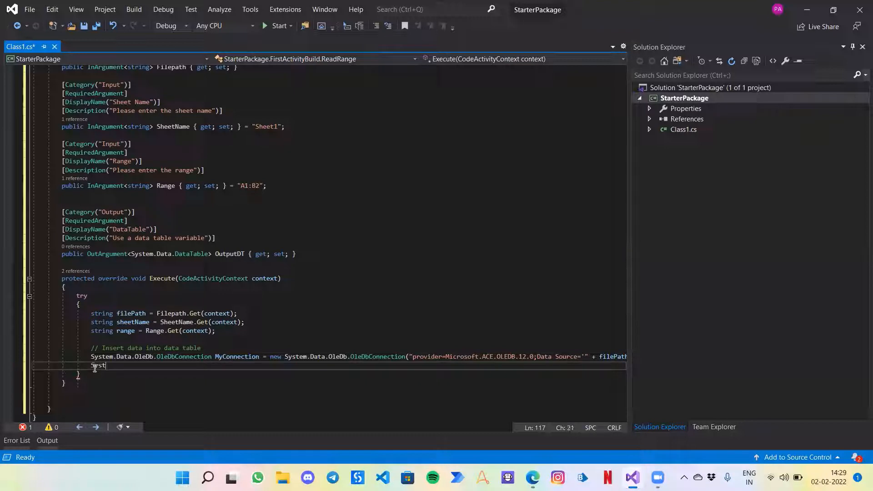
{"action": "type", "text": "ystem.Data.D"}
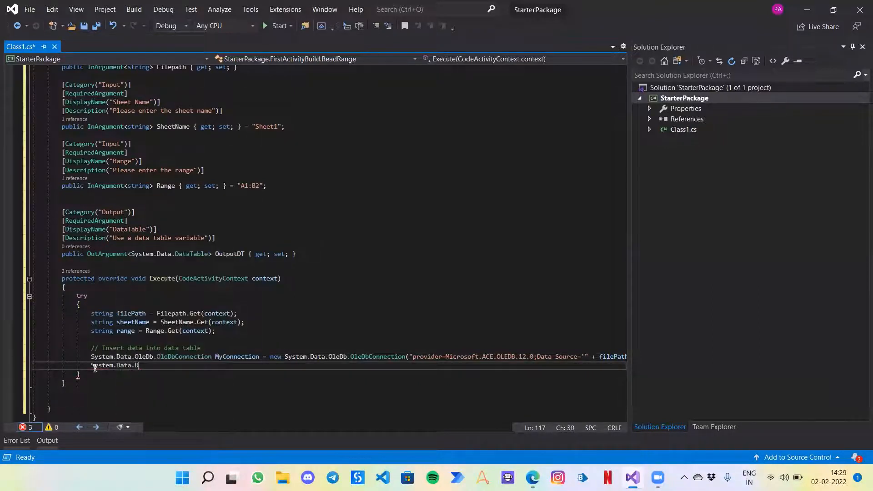
{"action": "type", "text": "leDb"}
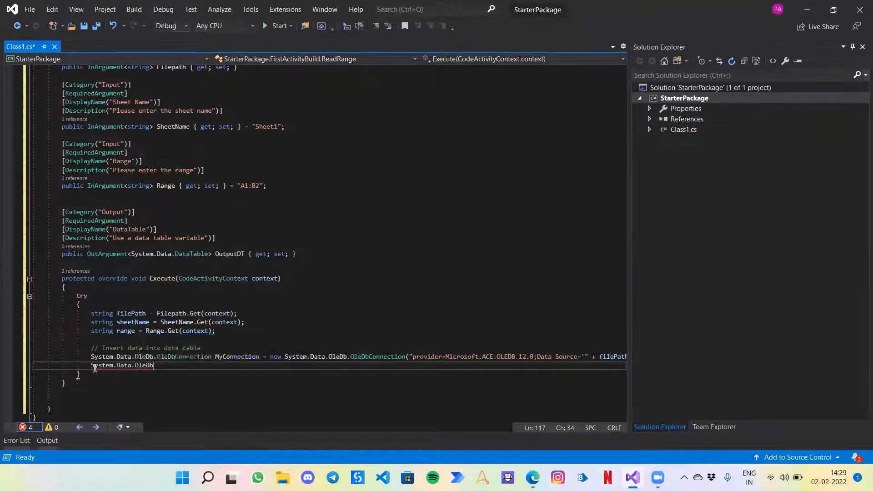
{"action": "type", "text": ".Ol"}
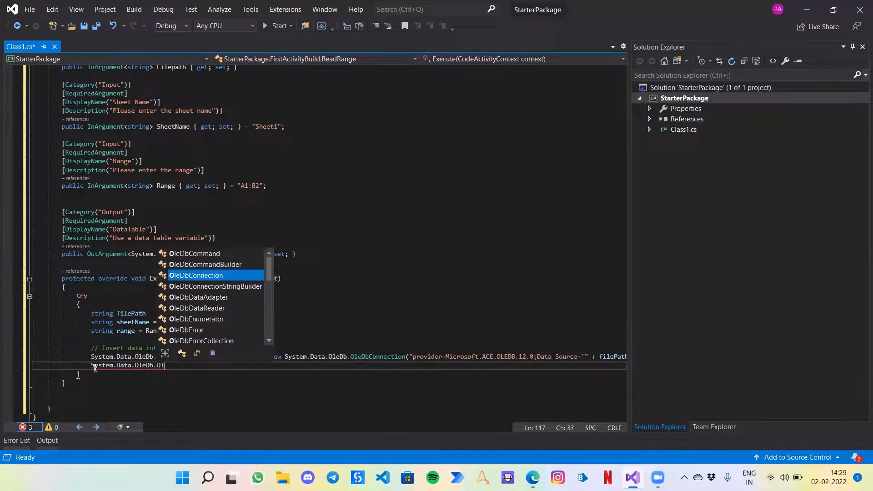
{"action": "type", "text": "edbAd"}
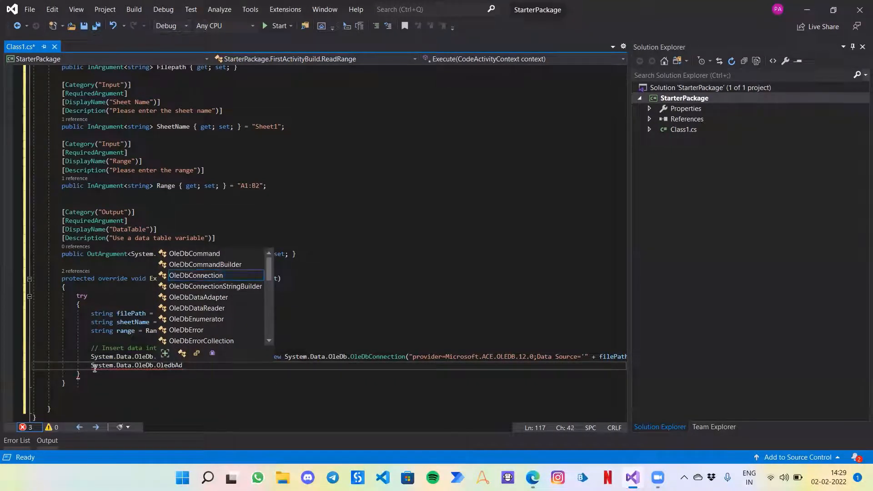
{"action": "key", "text": "Backspace"}
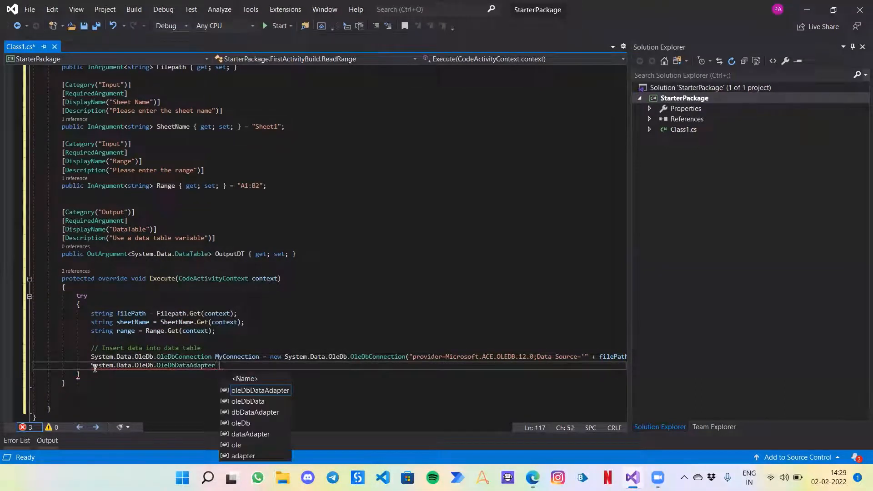
{"action": "type", "text": "MyCommand"}
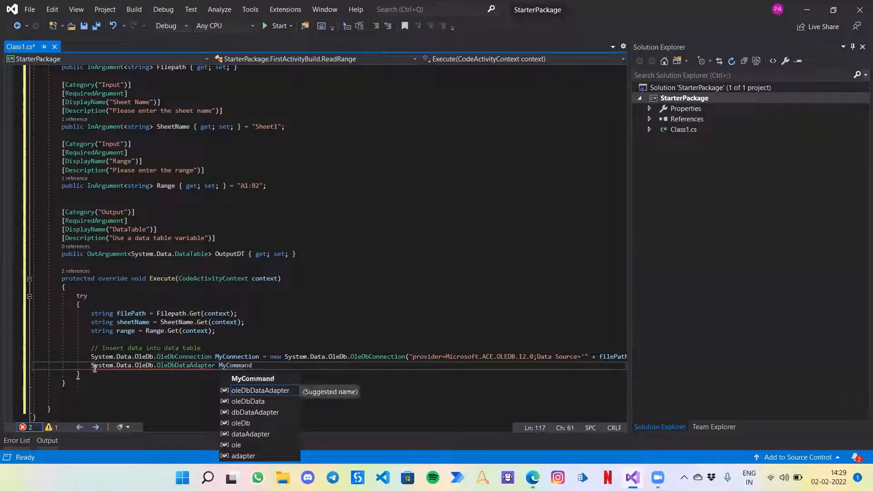
{"action": "key", "text": "Escape"}
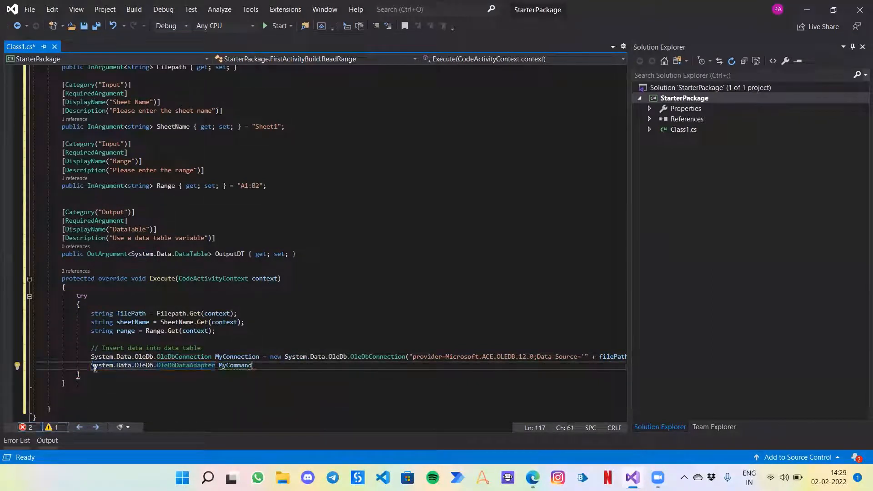
{"action": "type", "text": "= new"}
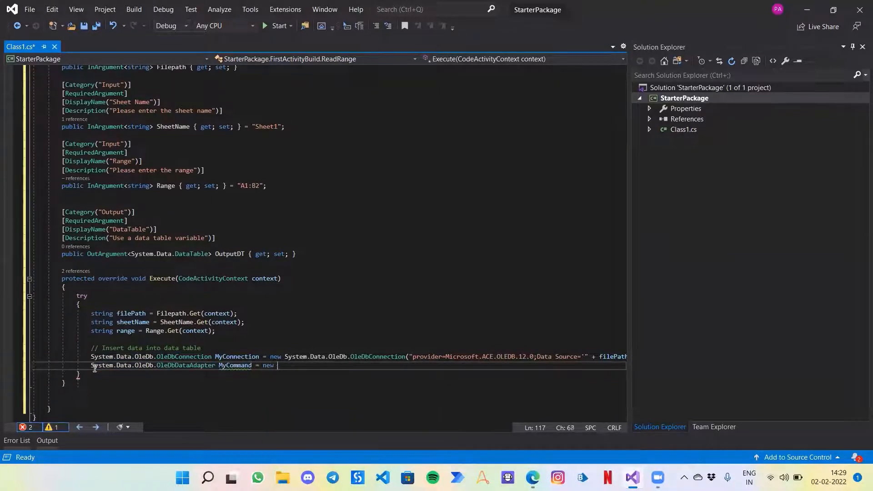
{"action": "type", "text": "System.Data.OleDb.OleDbDataAdapter"}
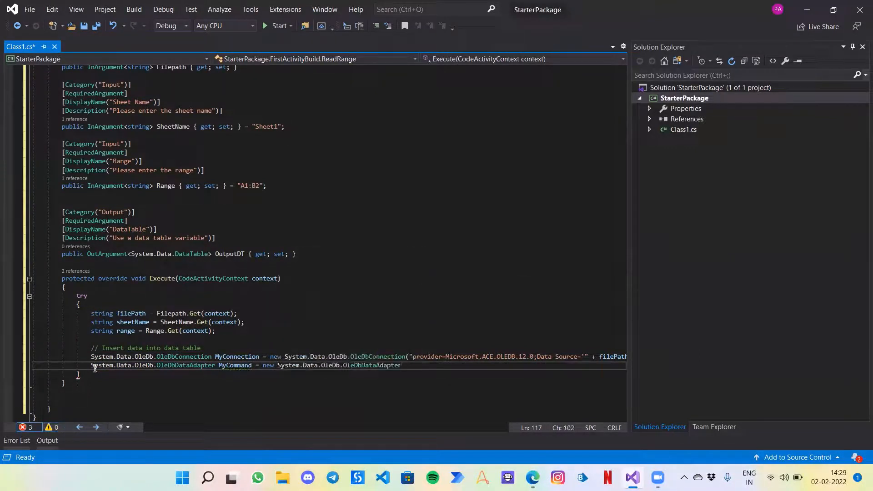
{"action": "type", "text": "(\"select * from ["}
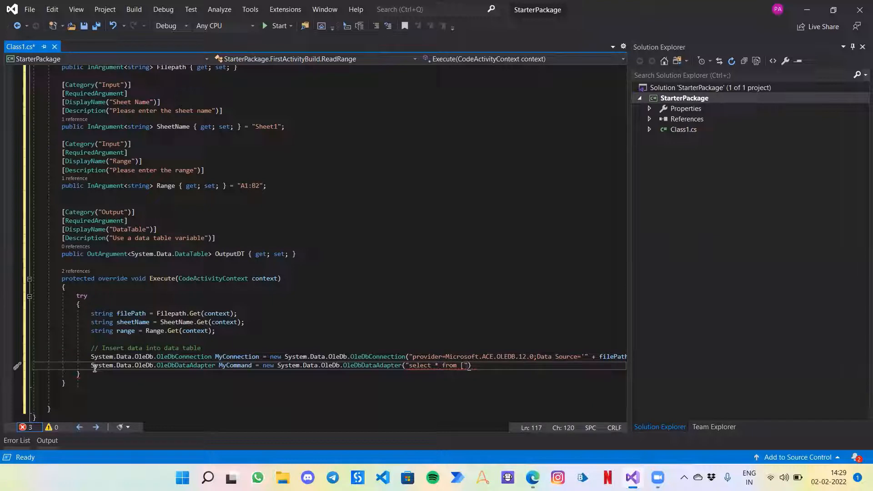
Step: Give the adapter the "select * from [" + sheetName + "$" + range + "]" query and the MyConnection argument
{"action": "type", "text": "+"}
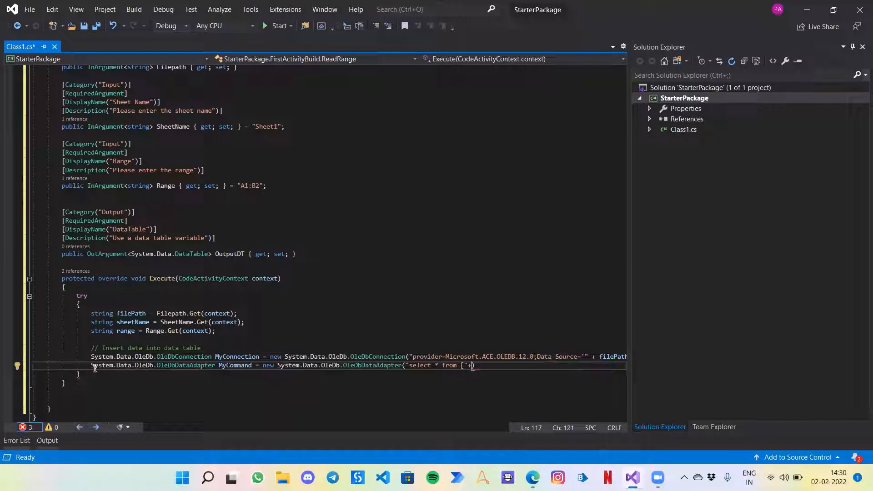
{"action": "type", "text": "+"}
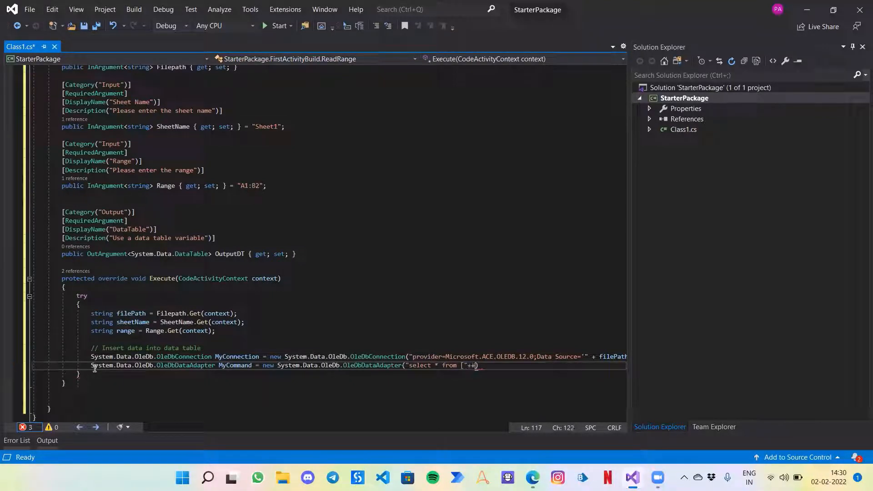
{"action": "type", "text": "sheetName"}
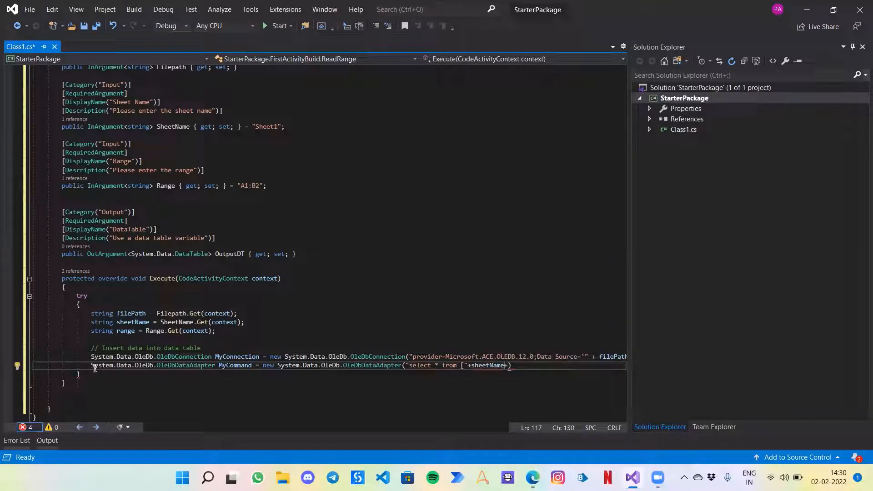
{"action": "type", "text": "+\"$"}
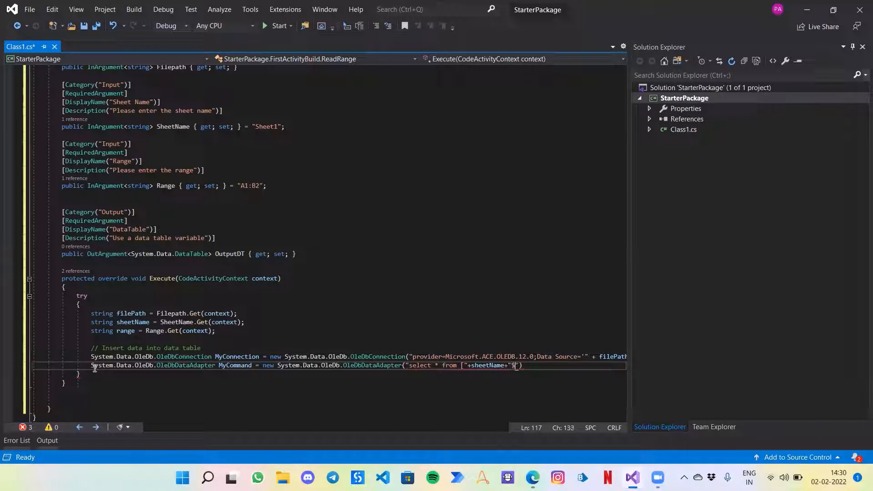
{"action": "type", "text": "$"}
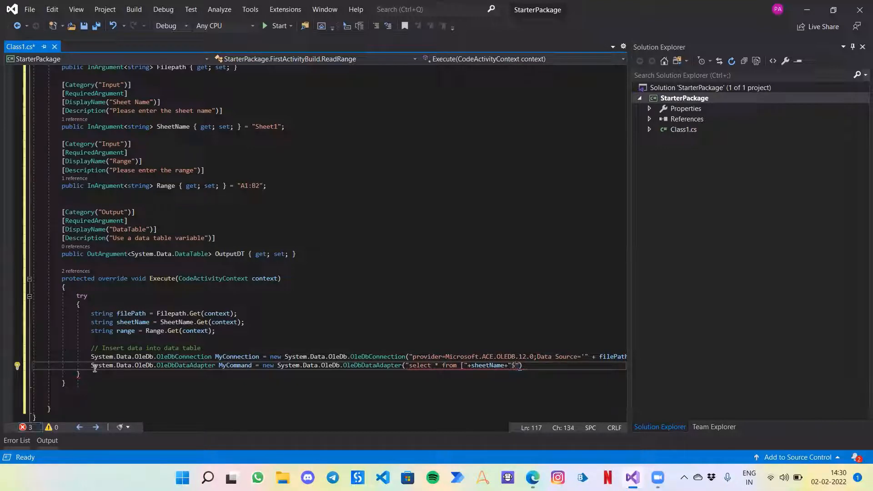
{"action": "type", "text": "+"}
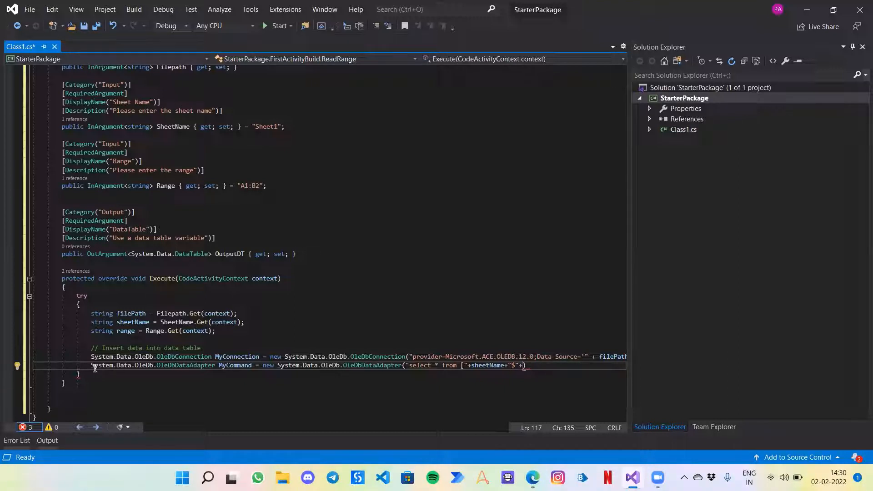
{"action": "type", "text": "+sheet"}
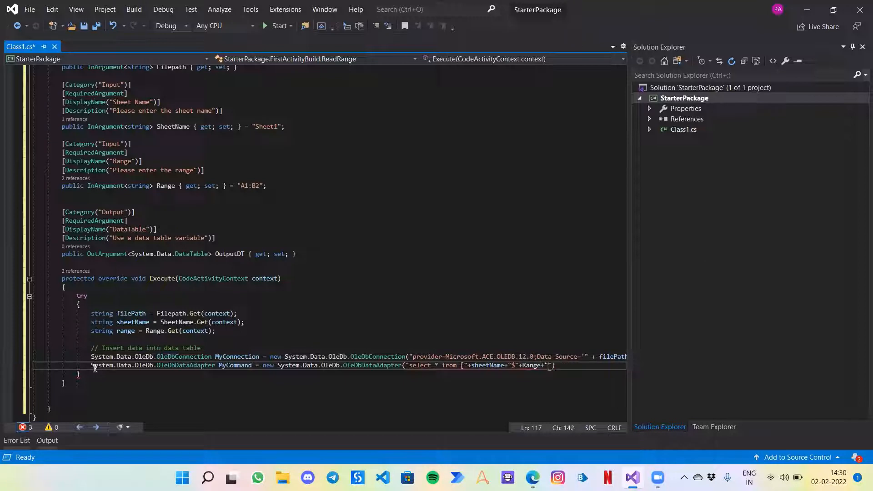
{"action": "type", "text": "+"}
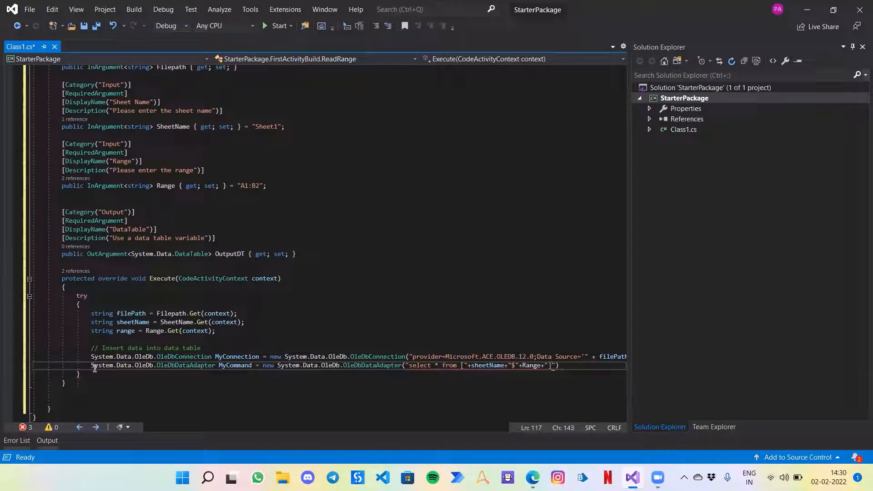
{"action": "type", "text": ",MyComma"}
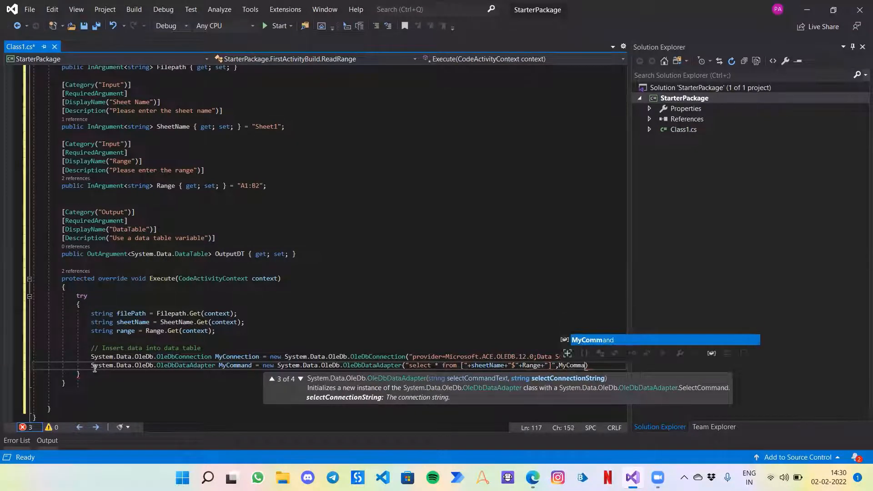
{"action": "key", "text": "Backspace"}
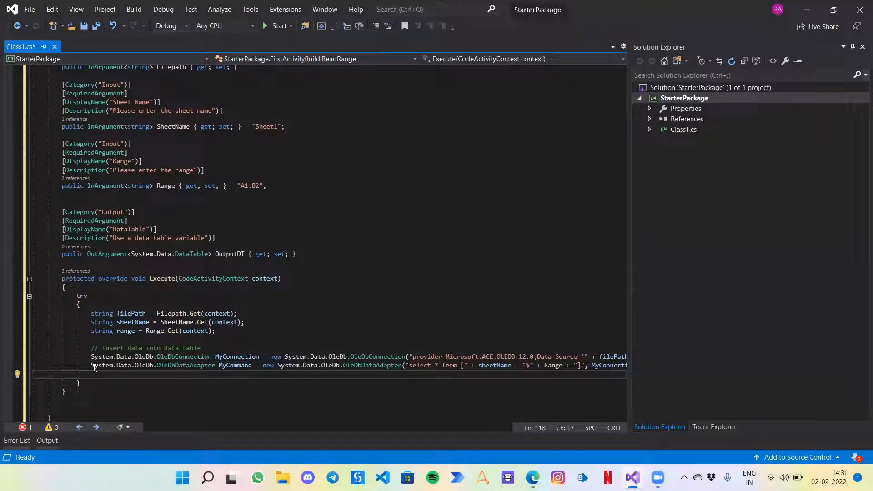
Step: Add MyCommand.TableMappings.Add("Table", "TestTable")
{"action": "type", "text": "My"}
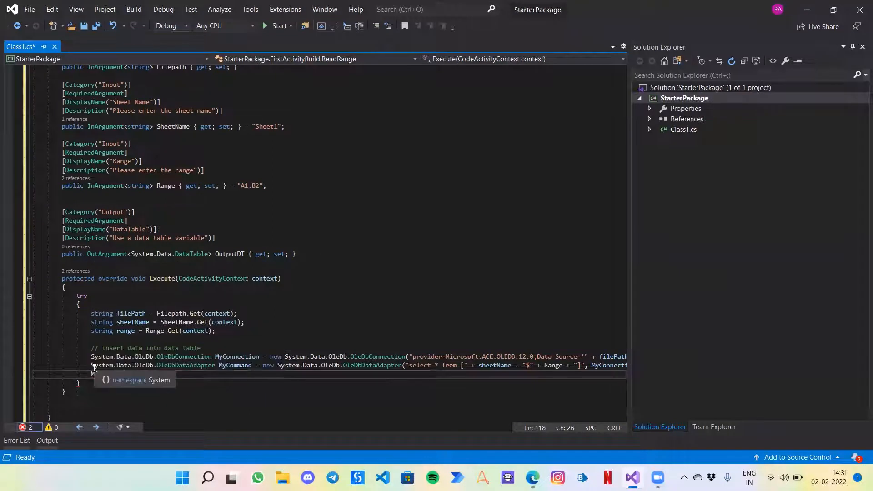
{"action": "type", "text": "MyCommand.TableMappings.A"}
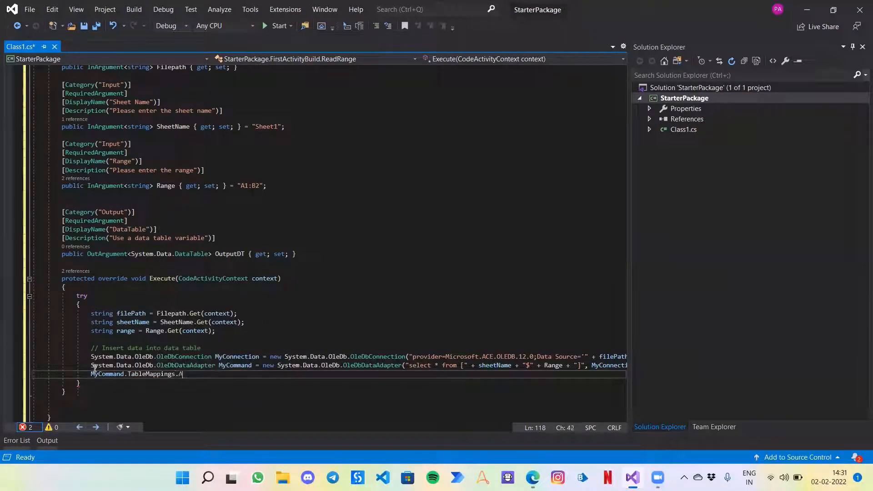
{"action": "type", "text": "dd(\""}
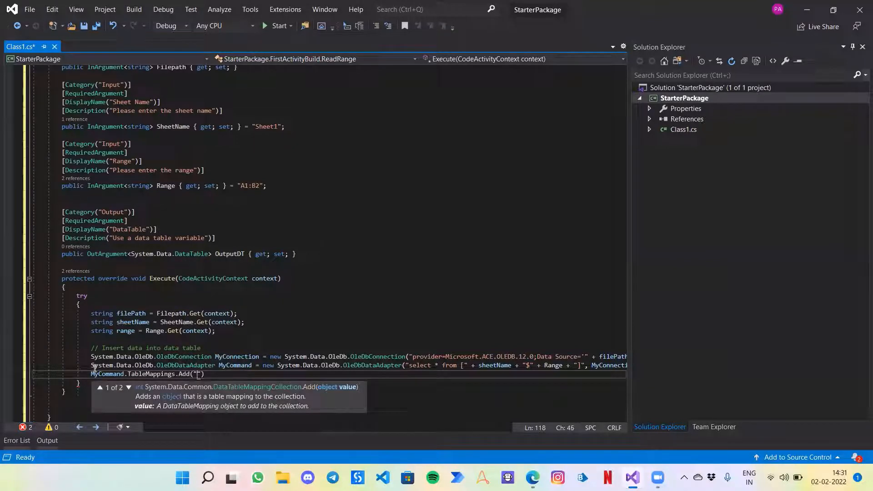
{"action": "type", "text": "Table\",\""}
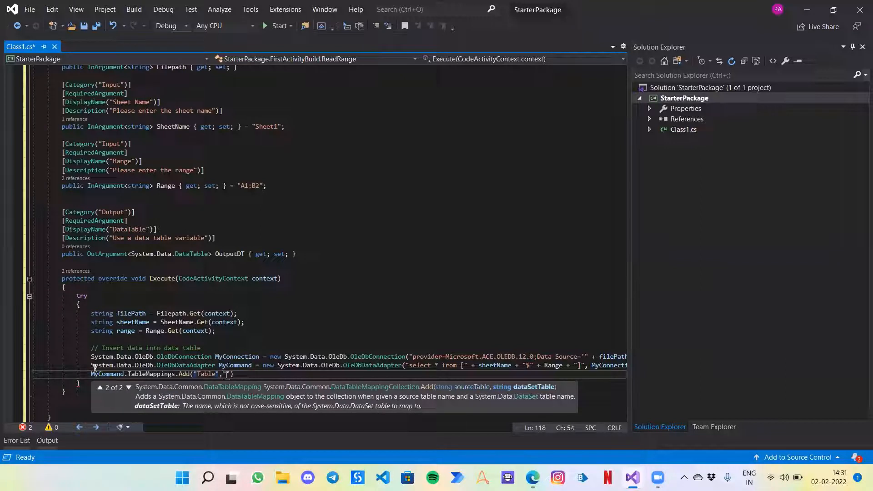
{"action": "type", "text": "TestTable"}
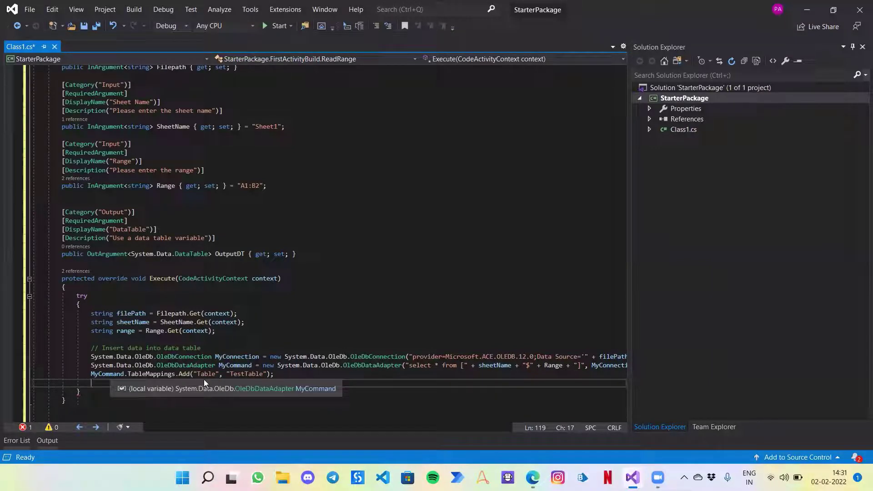
{"action": "mouse_move", "coordinate": [198, 376]}
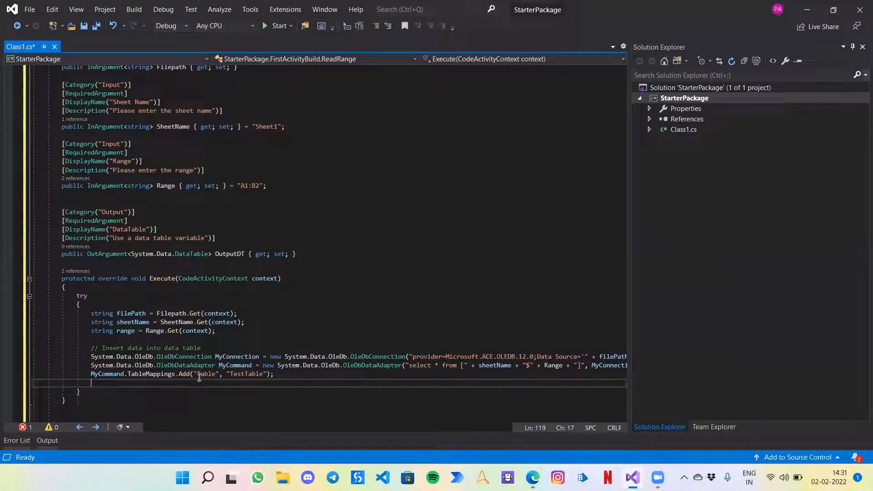
{"action": "mouse_move", "coordinate": [202, 378]}
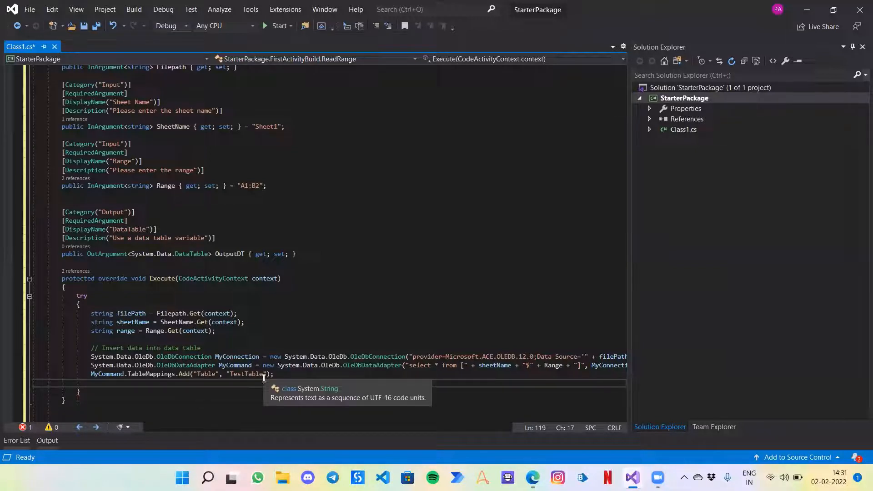
Step: Declare System.Data.DataSet DTSet = new System.Data.DataSet()
{"action": "type", "text": "System.D"}
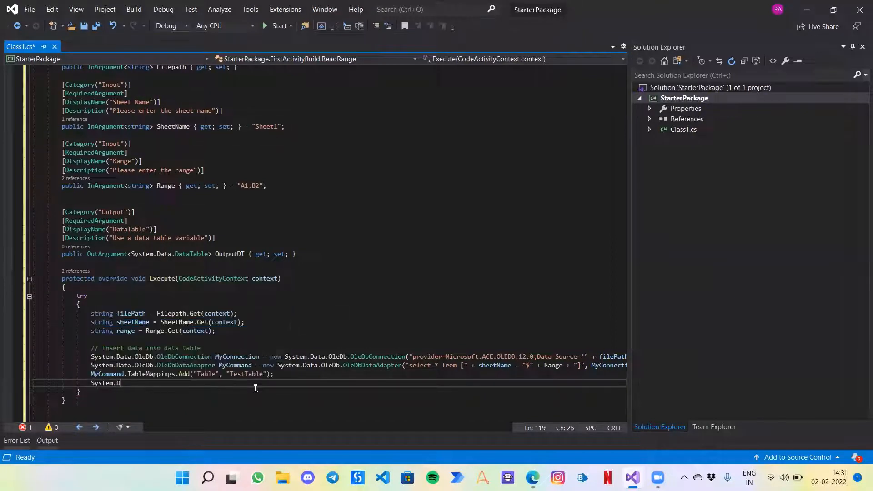
{"action": "type", "text": "ata.D"}
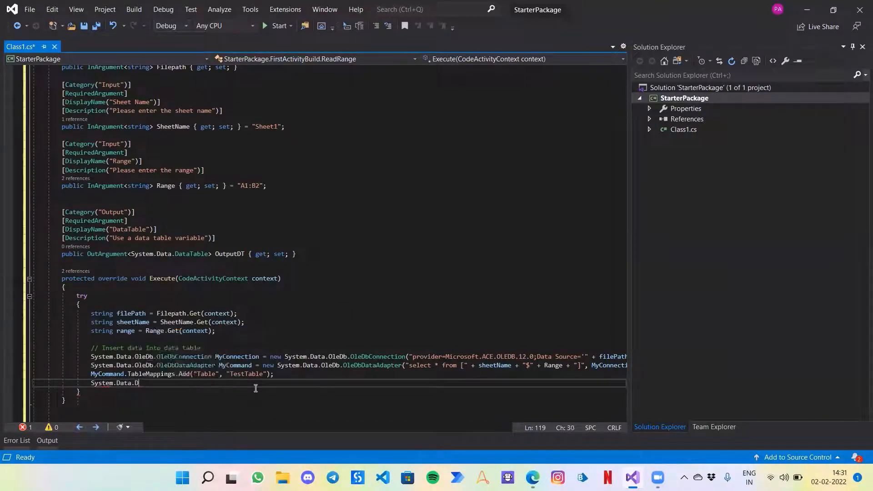
{"action": "type", "text": "ataSet"}
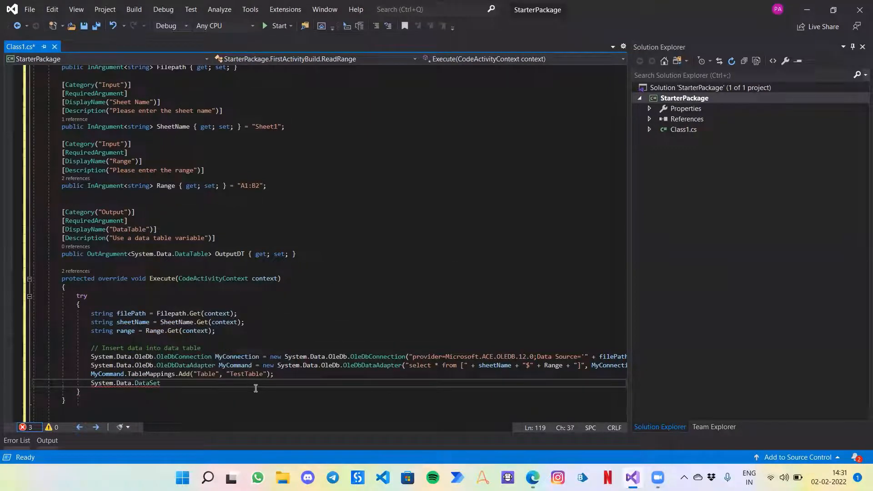
{"action": "type", "text": "DTSet = new"}
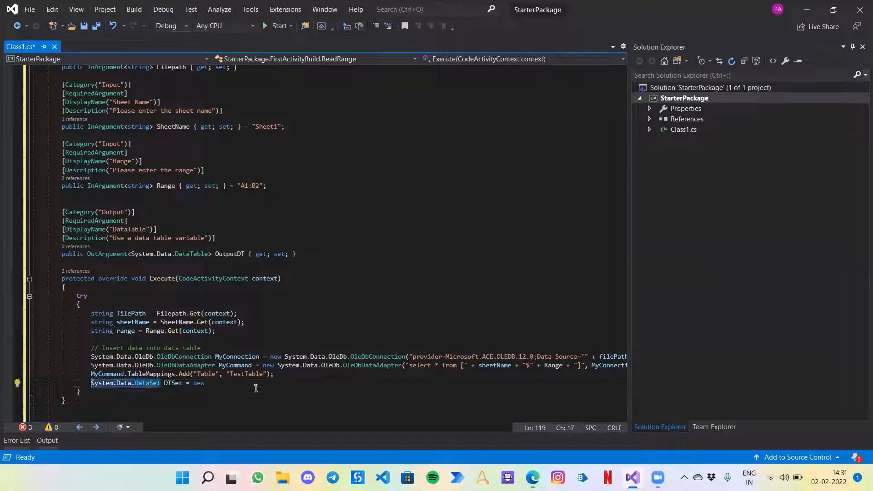
{"action": "type", "text": "System.Data.DataSet"}
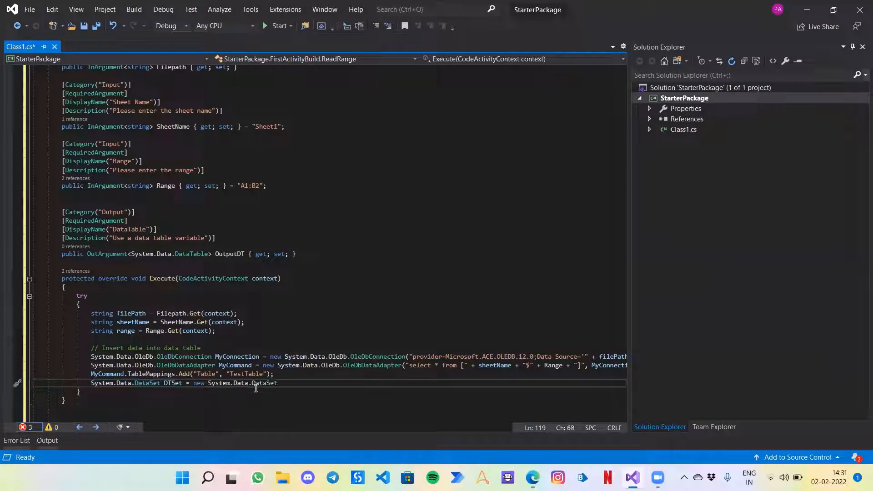
{"action": "type", "text": "();"}
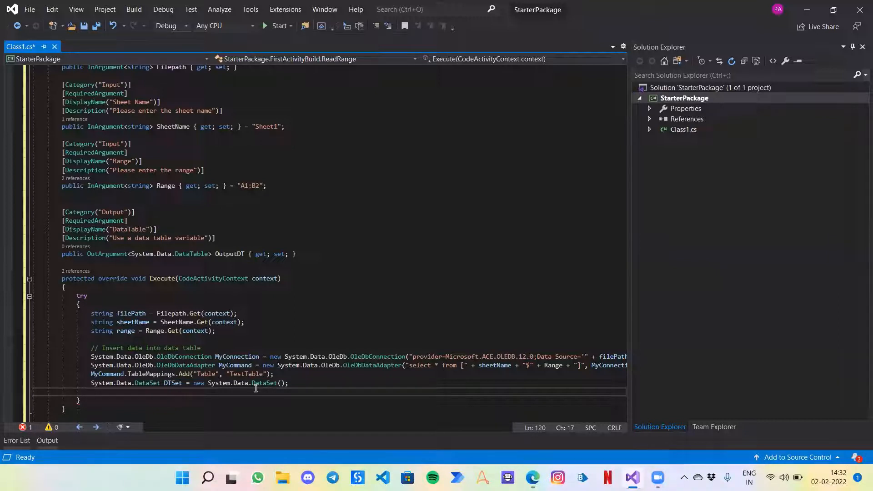
Step: Fill the data set with MyCommand.Fill(DTSet) and begin the next System.Data line
{"action": "type", "text": "MyCommand.Fill(D"}
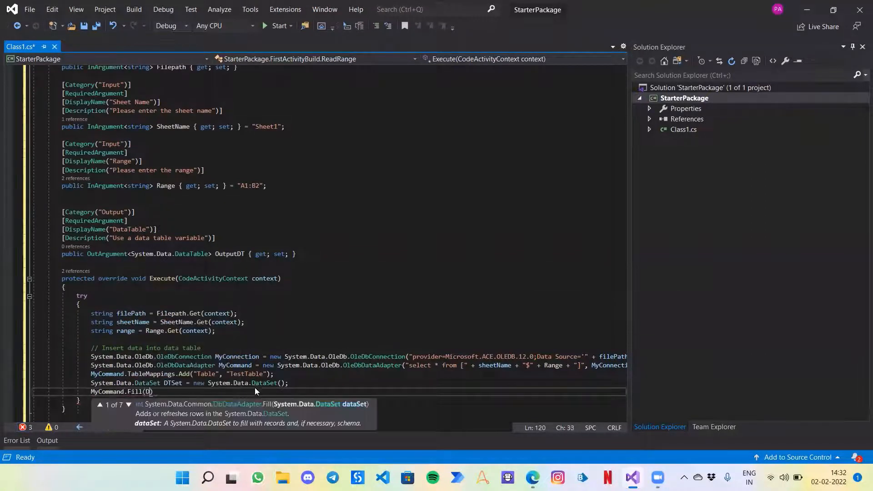
{"action": "type", "text": "DTSet"}
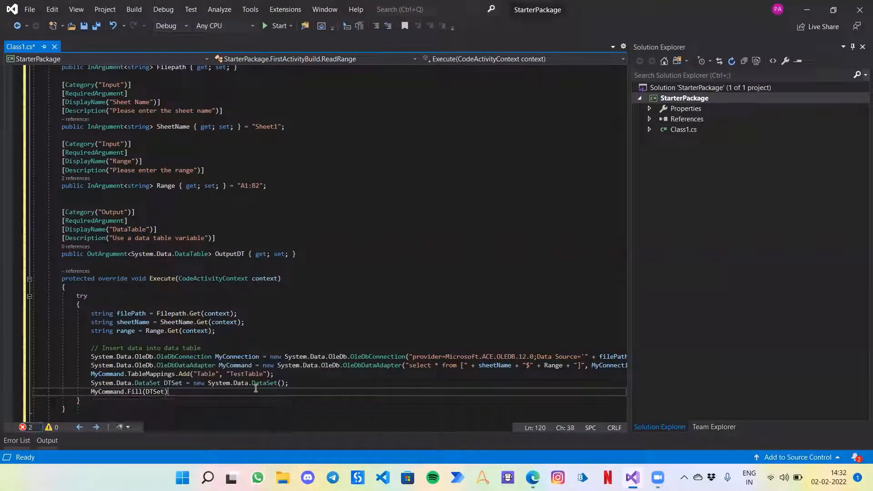
{"action": "type", "text": ";"}
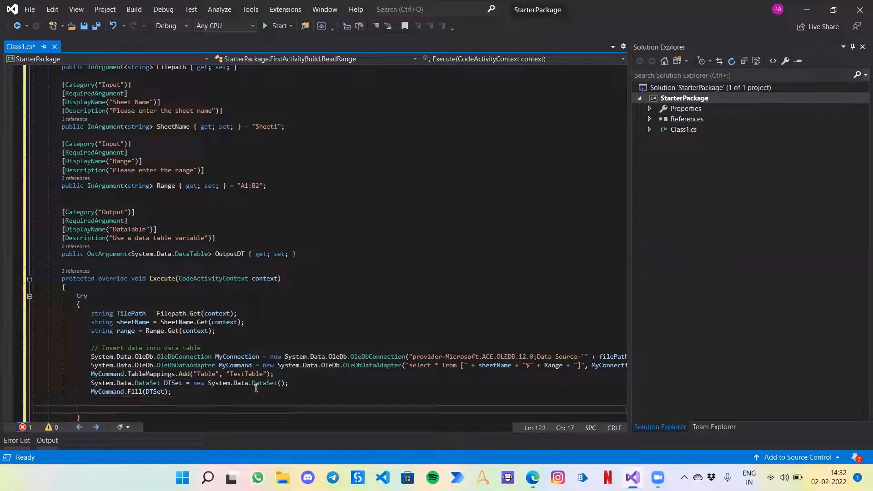
{"action": "type", "text": "System.Data"}
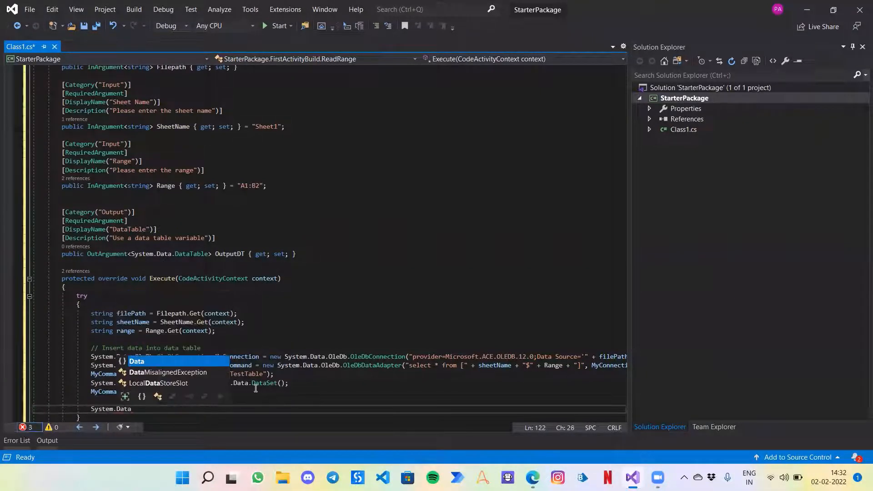
Step: Store the first table as System.Data.DataTable DT1 = DTSet.Tables[0] and start a new line
{"action": "type", "text": ".DataTable DT1"}
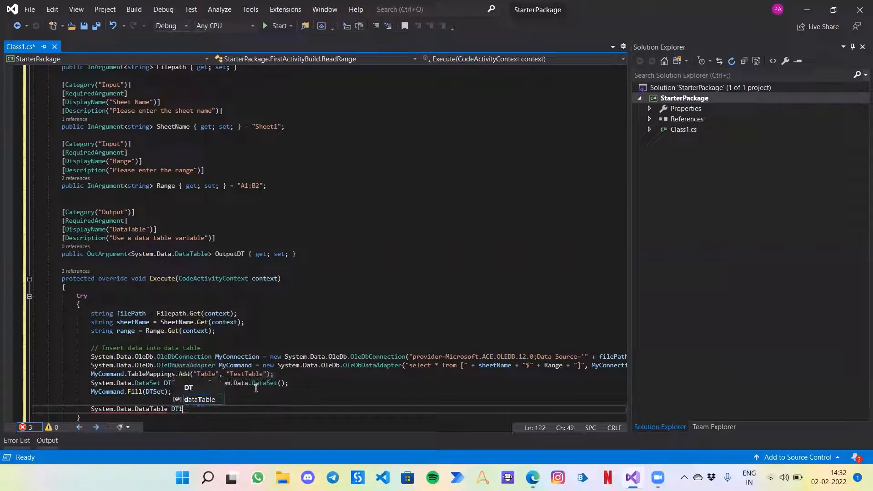
{"action": "type", "text": "="}
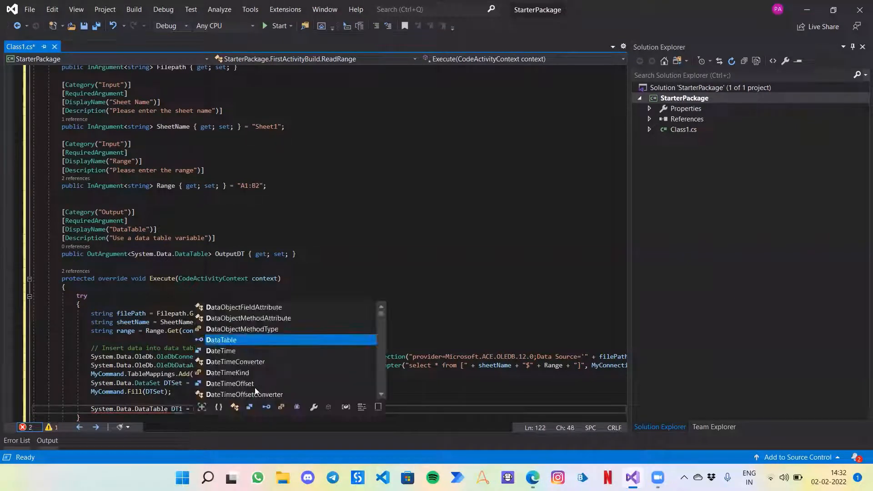
{"action": "type", "text": "Dts"}
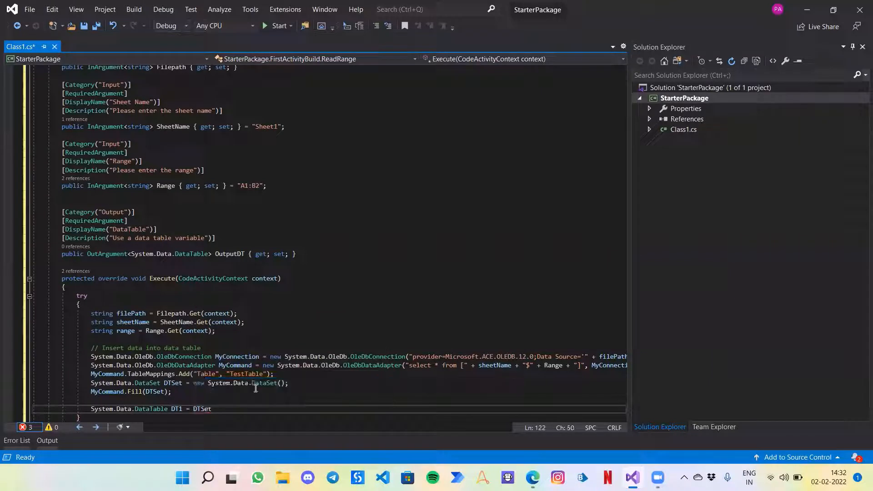
{"action": "type", "text": ".Tables[0"}
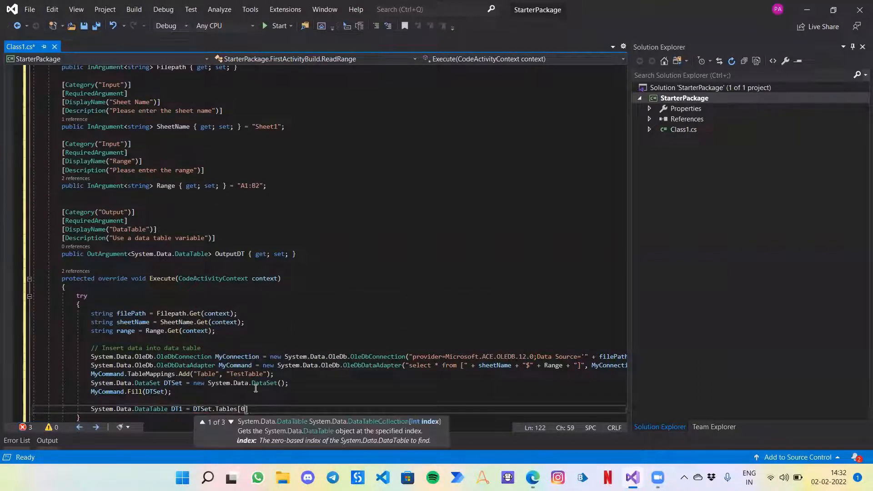
{"action": "type", "text": "];"}
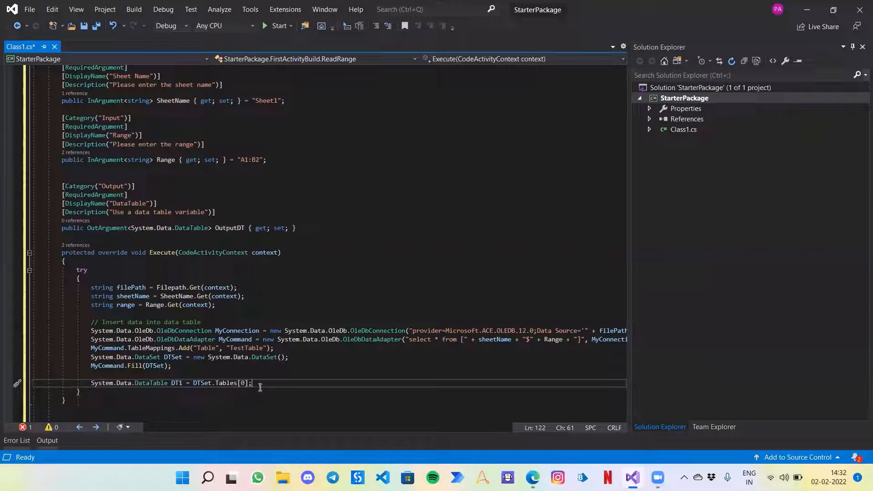
{"action": "left_click_drag", "start_coordinate": [251, 383], "coordinate": [91, 383]}
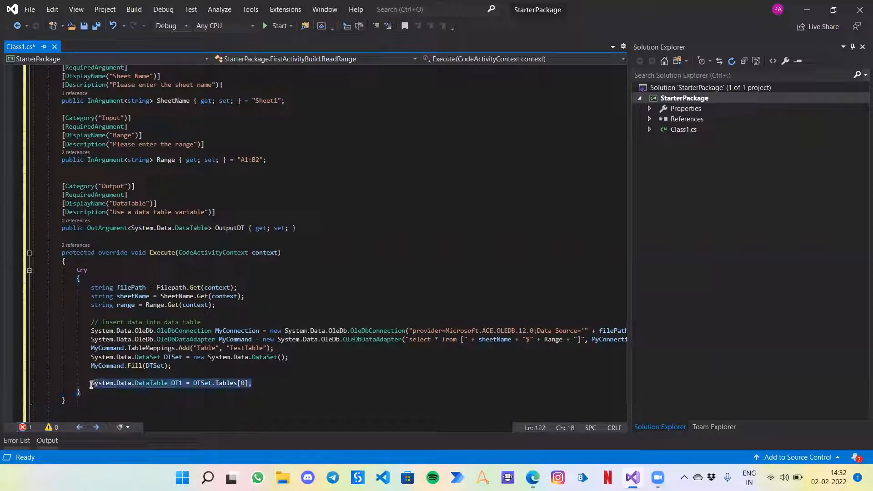
{"action": "left_click", "coordinate": [268, 383]}
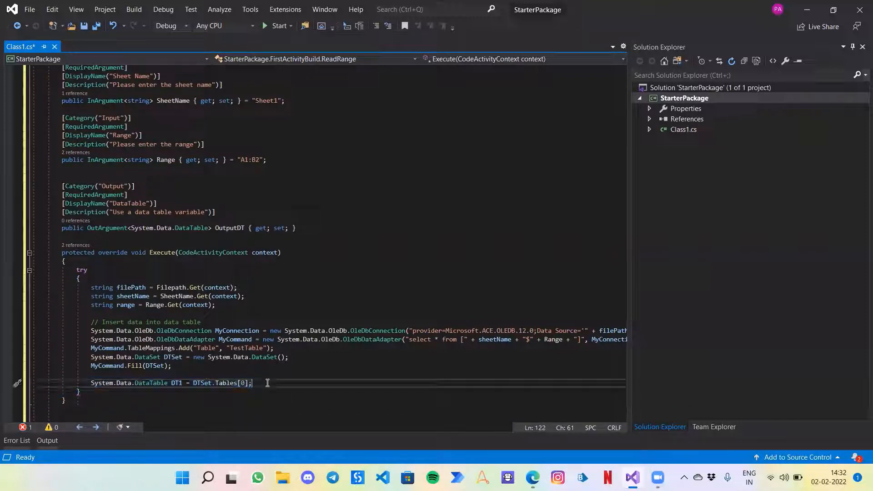
{"action": "key", "text": "Enter"}
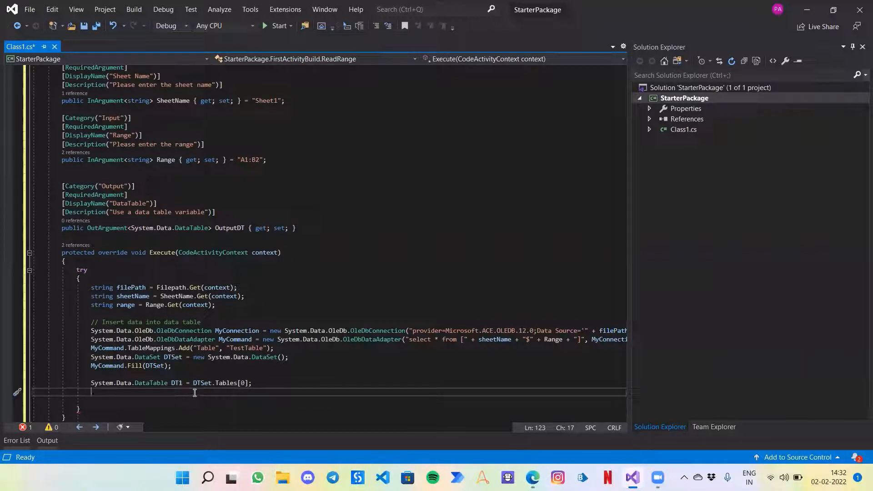
Step: Add the //close all the connection comment and call MyConnection.Close()
{"action": "type", "text": "My"}
{"action": "left_click", "coordinate": [358, 400]}
{"action": "type", "text": "//Close c"}
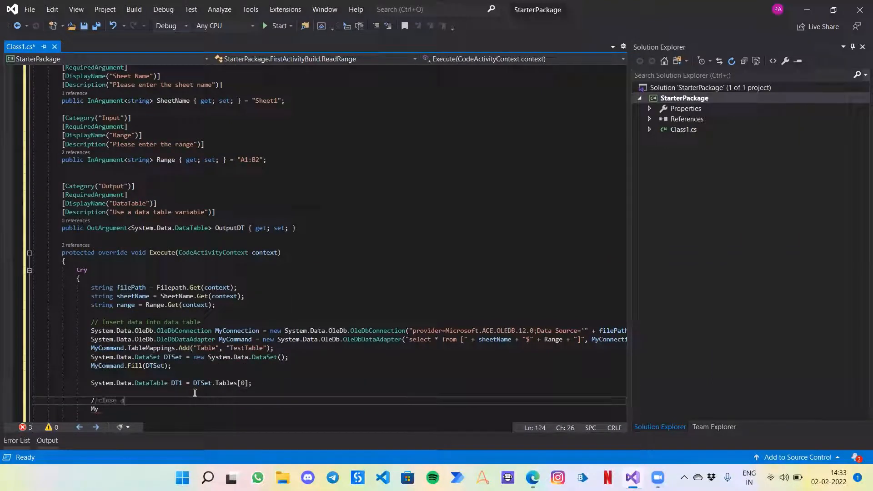
{"action": "type", "text": "lose all the connection"}
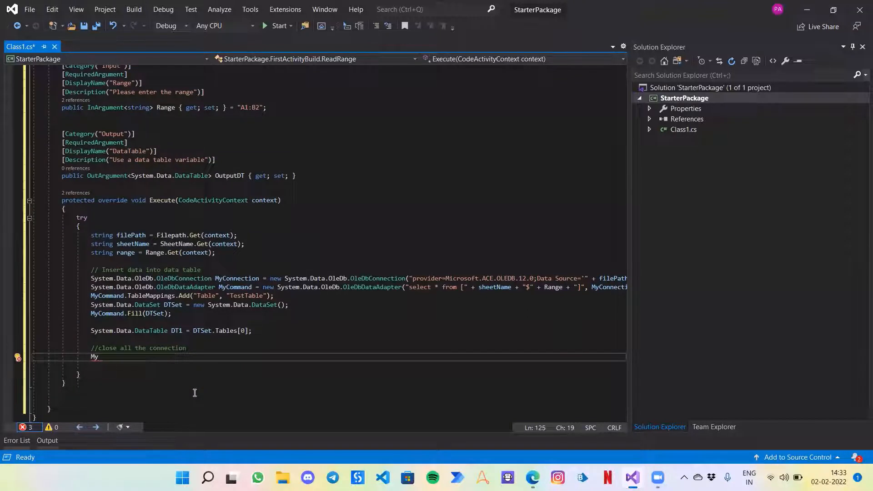
{"action": "type", "text": "Connetion"}
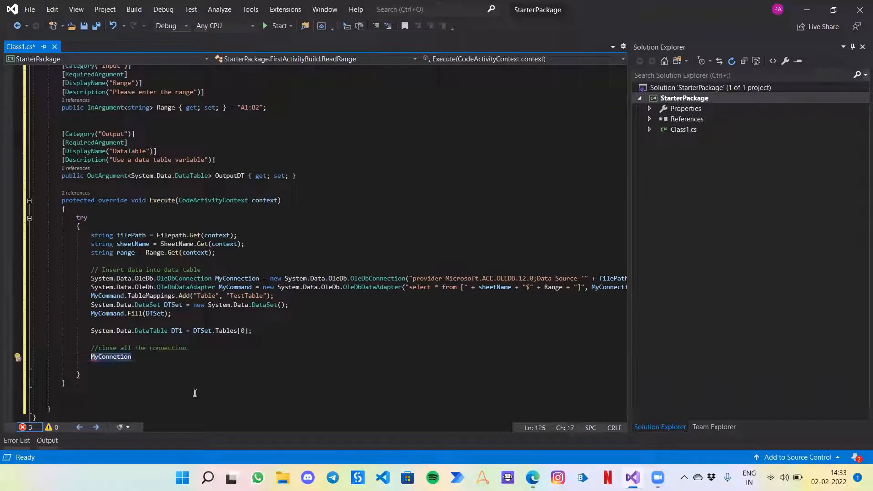
{"action": "type", "text": "myconn"}
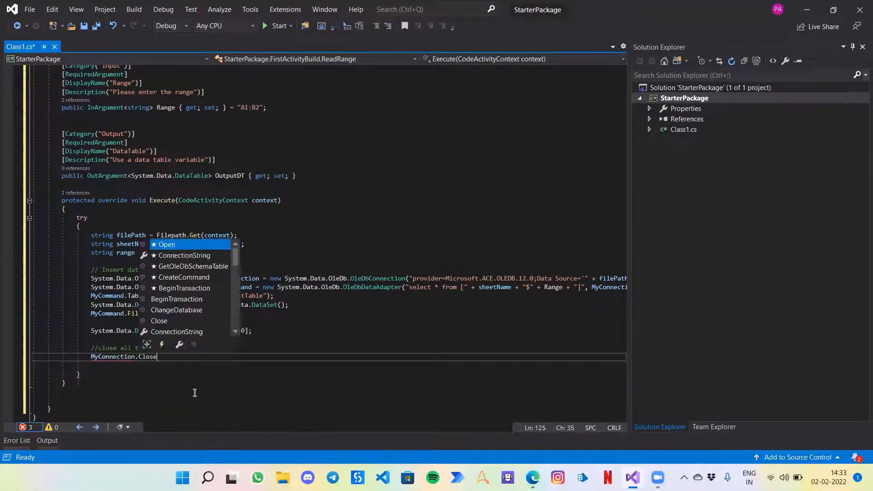
{"action": "type", "text": "();"}
{"action": "type", "text": "// Assign output back to user"}
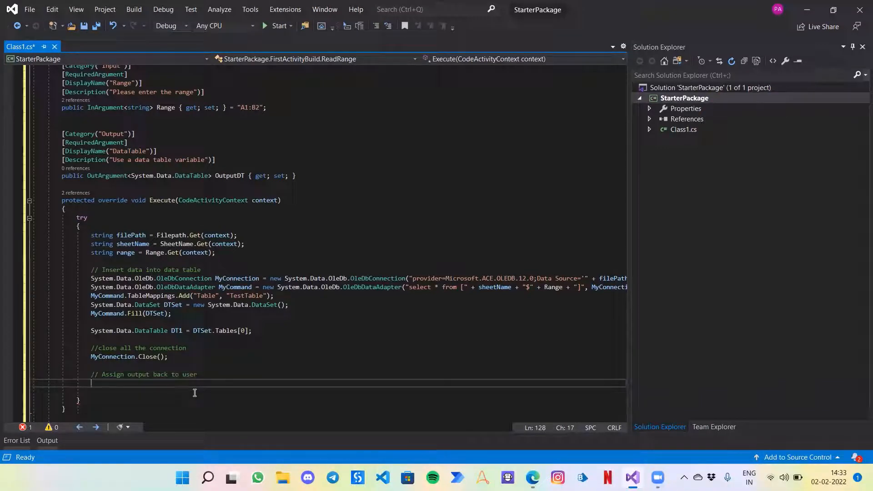
Step: Return the table with OutputDT.Set(context, DT1)
{"action": "type", "text": "Out"}
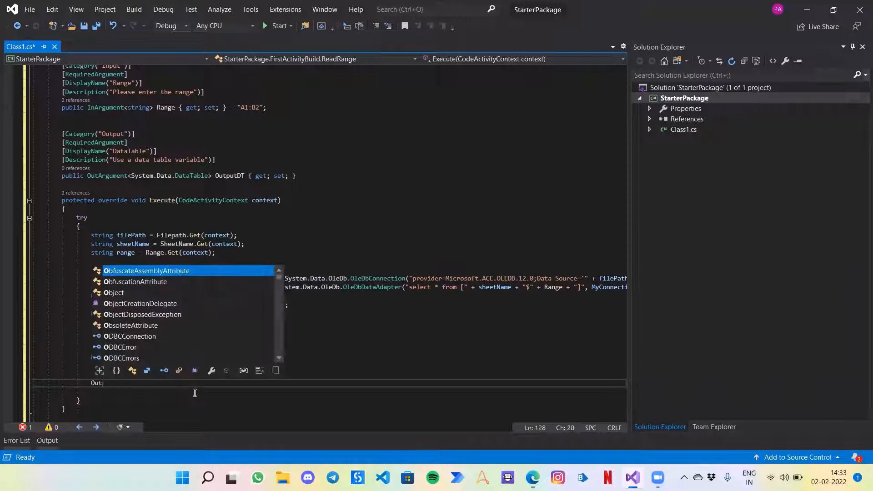
{"action": "type", "text": "OutputDT."}
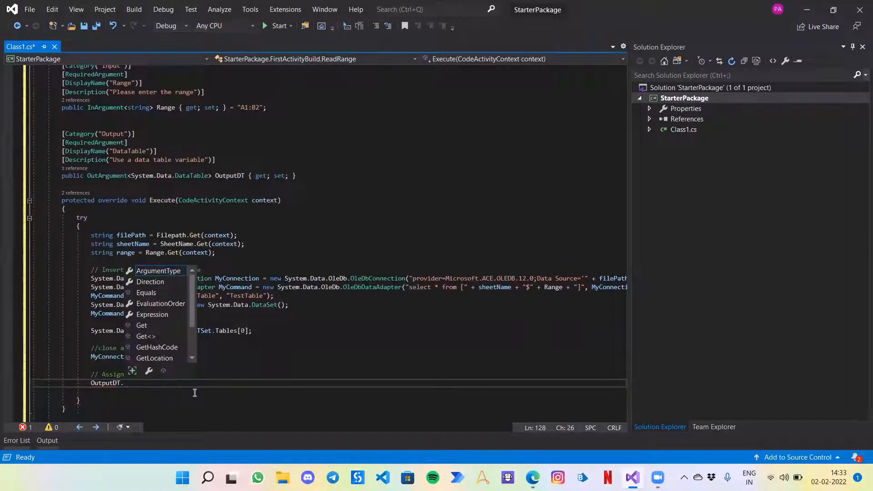
{"action": "type", "text": "s"}
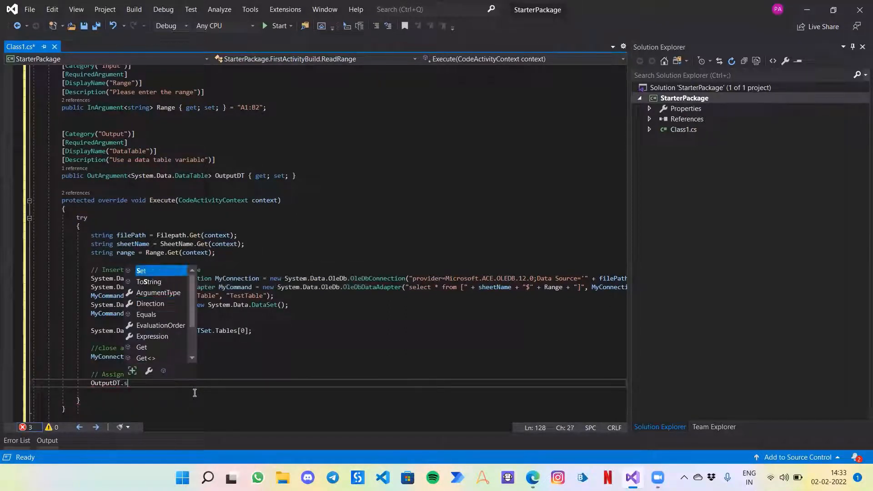
{"action": "type", "text": "Set("}
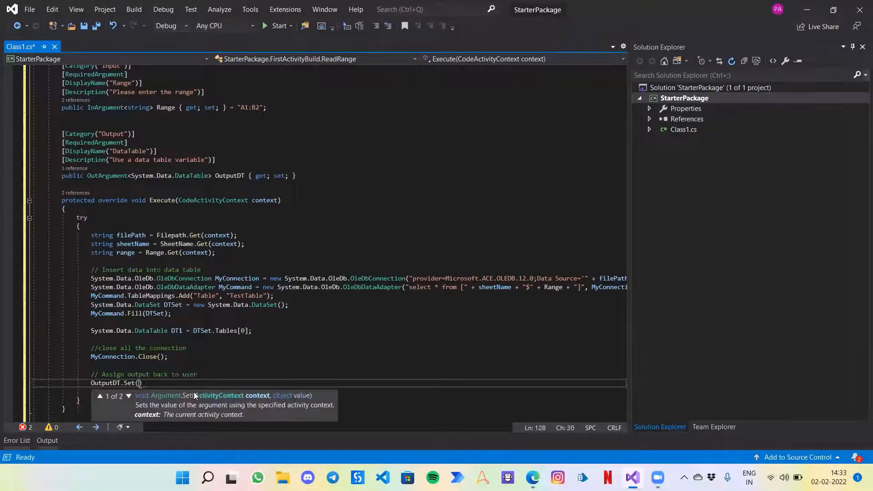
{"action": "type", "text": "context,"}
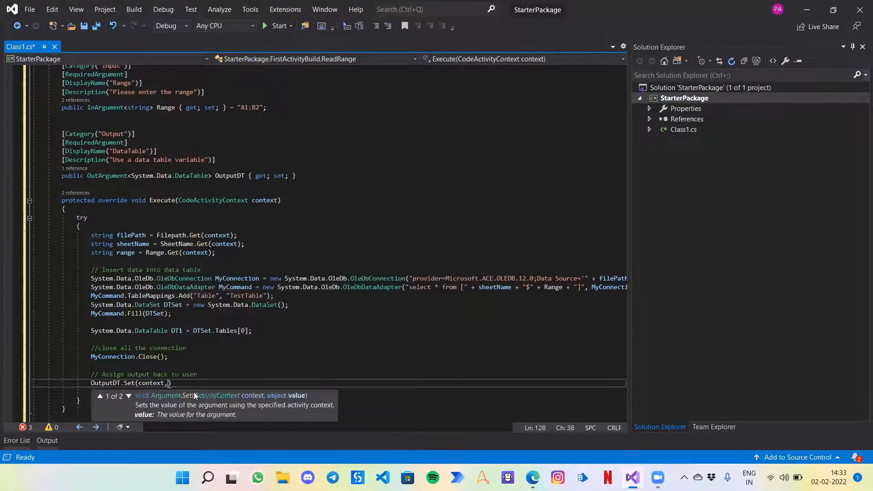
{"action": "type", "text": "DT1"}
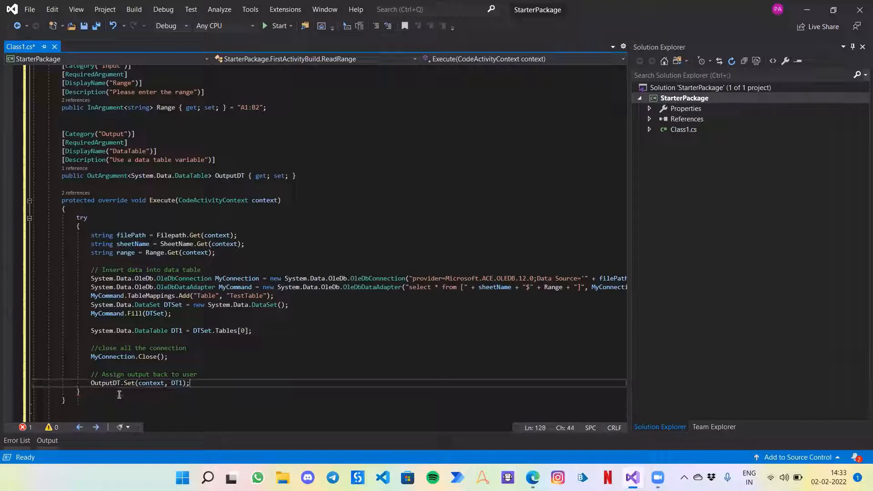
Step: Add a catch (System.Exception e) block writing "Exception: " + e.Message via Console.WriteLine
{"action": "type", "text": "ca"}
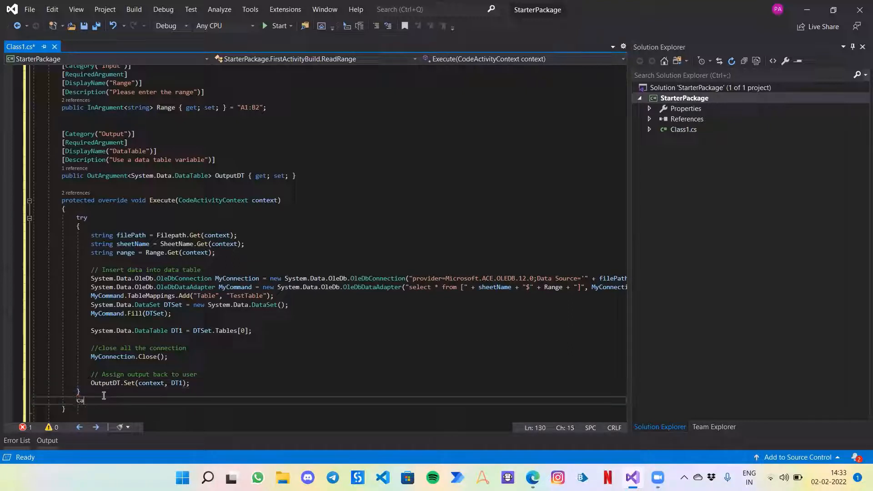
{"action": "type", "text": "catch("}
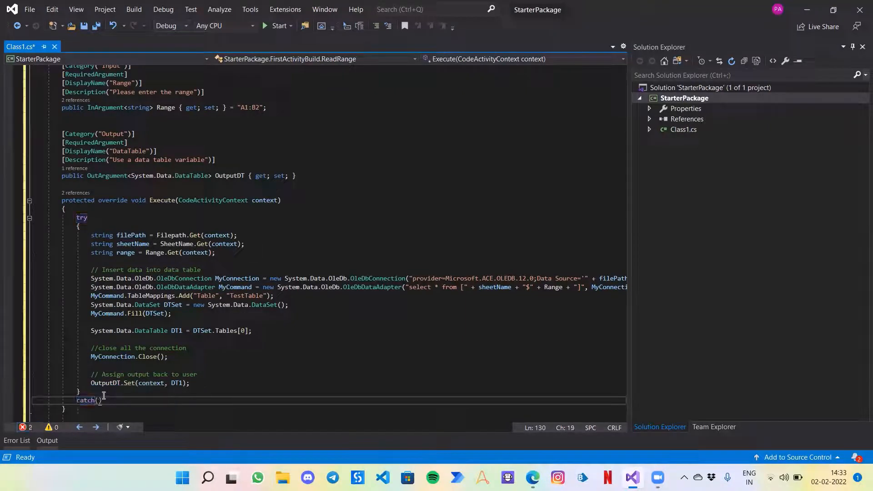
{"action": "type", "text": "System.E"}
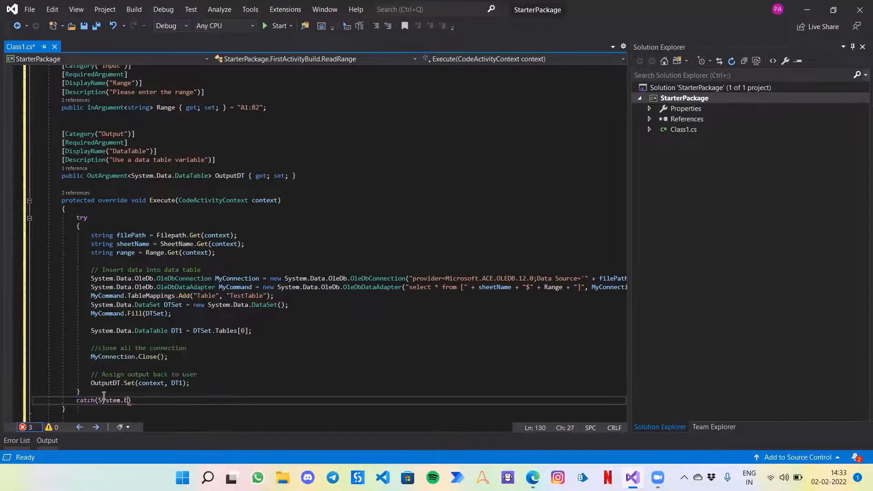
{"action": "type", "text": "xception"}
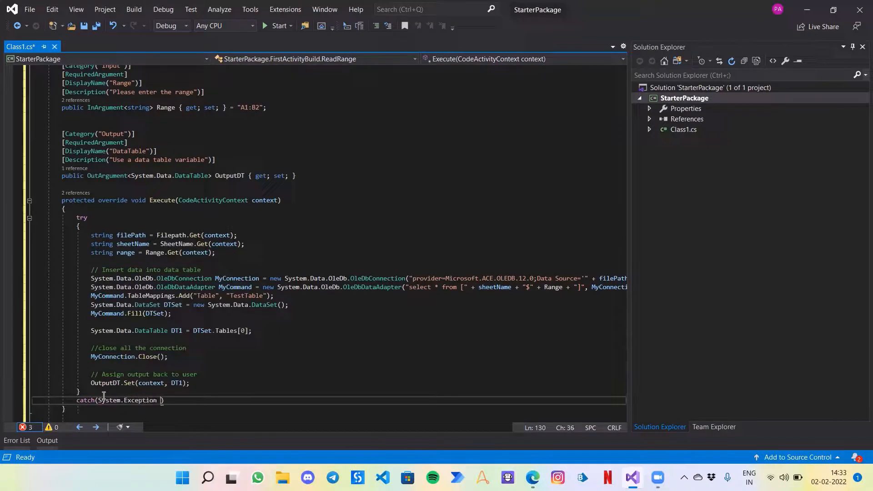
{"action": "type", "text": "e)"}
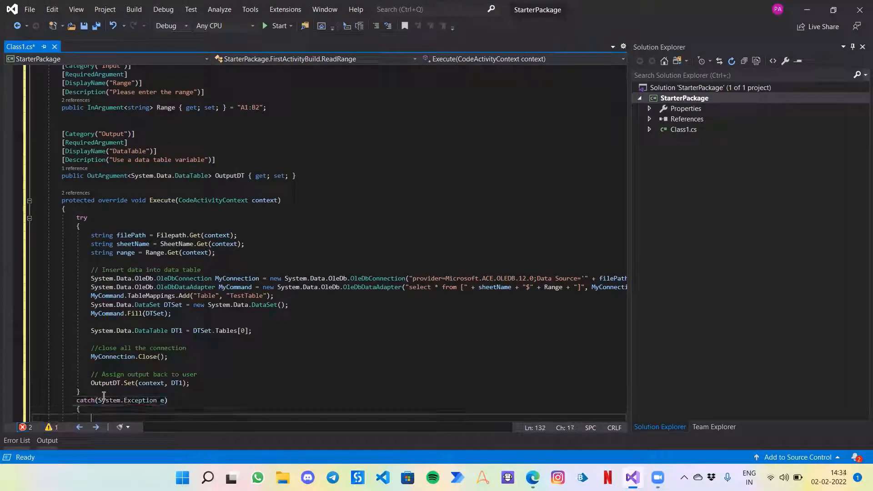
{"action": "type", "text": "System."}
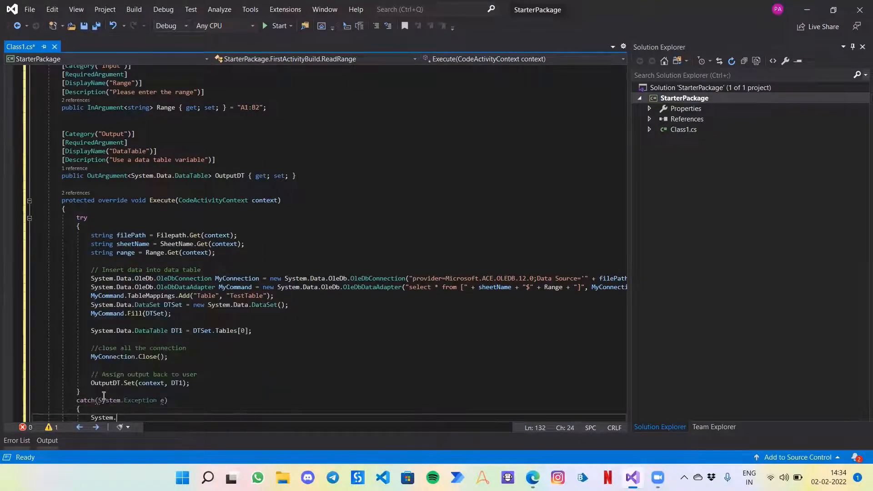
{"action": "type", "text": "Console.WriteLine"}
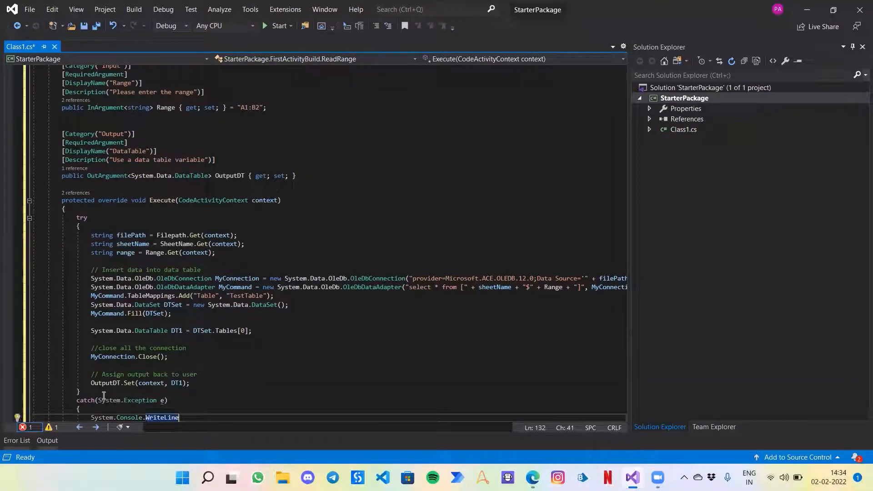
{"action": "type", "text": "(\"E\")"}
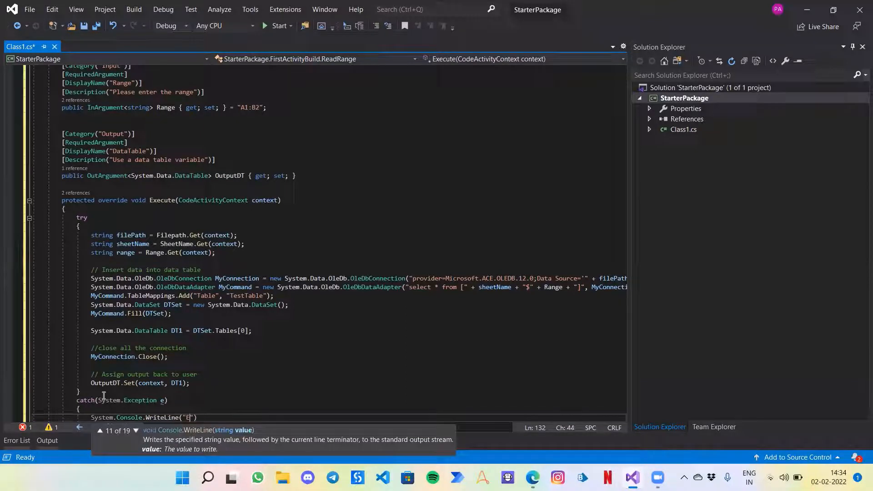
{"action": "type", "text": "xception"}
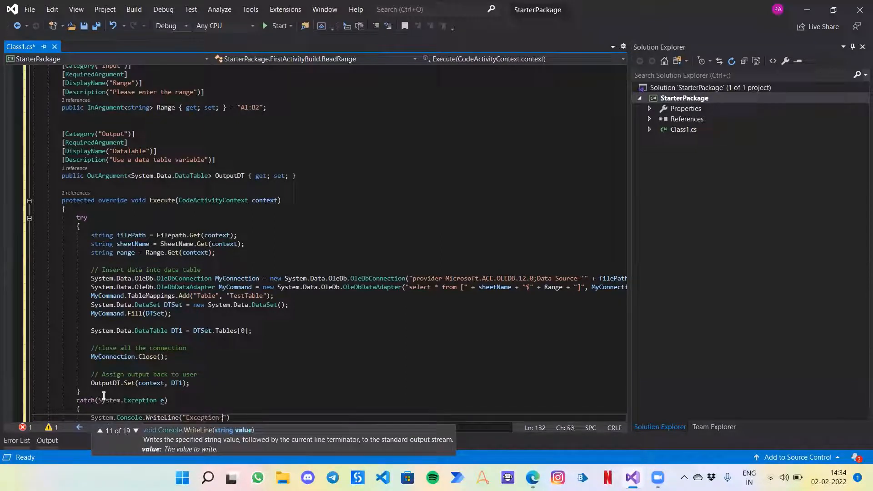
{"action": "type", "text": ":"}
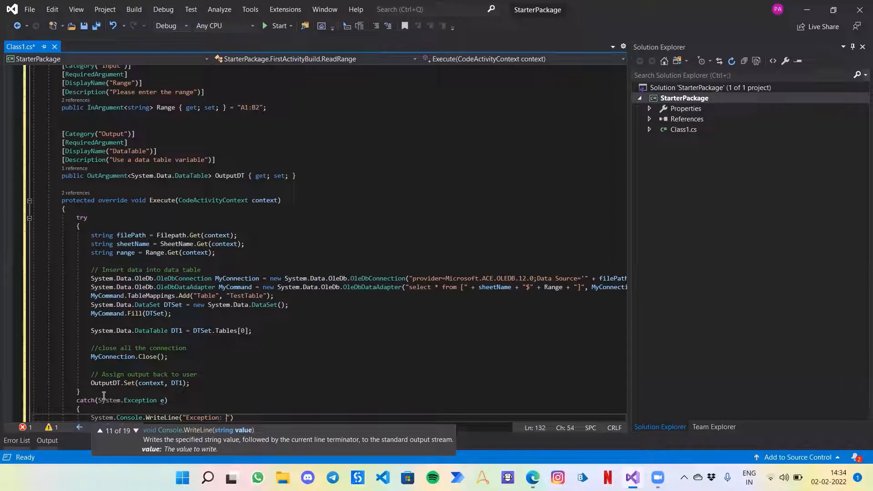
{"action": "type", "text": "+e.M"}
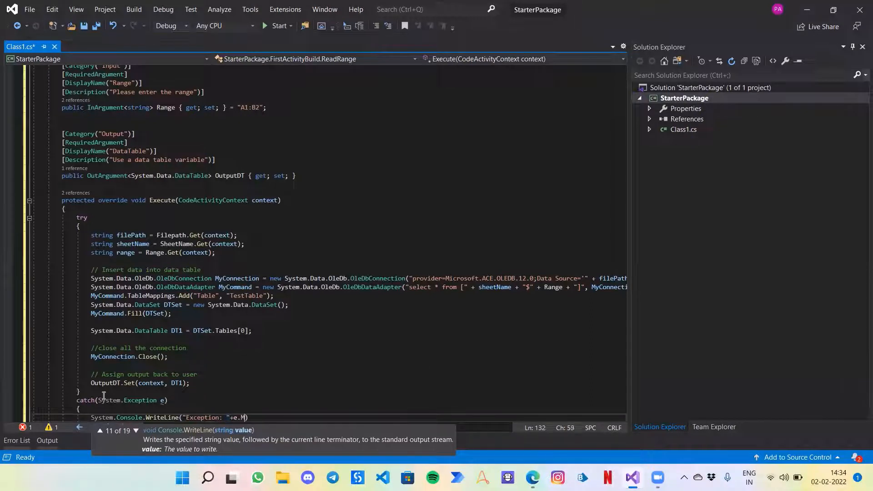
{"action": "type", "text": "essage)"}
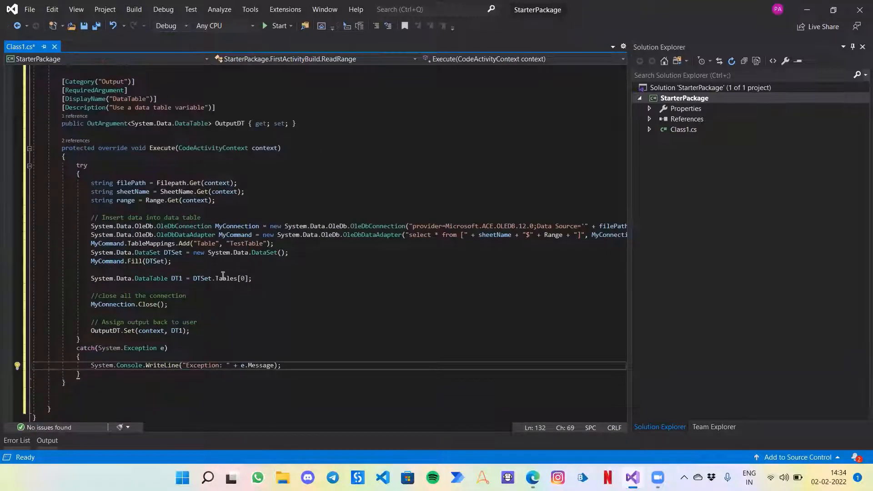
{"action": "mouse_move", "coordinate": [263, 395]}
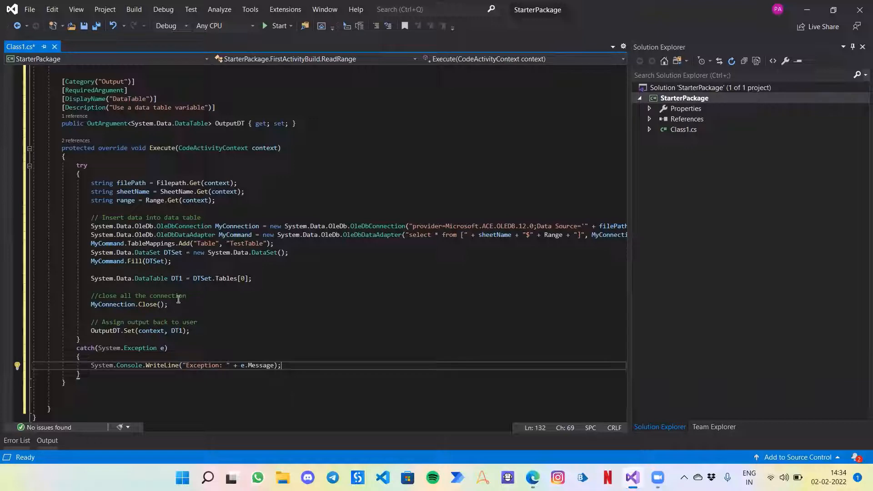
{"action": "mouse_move", "coordinate": [145, 453]}
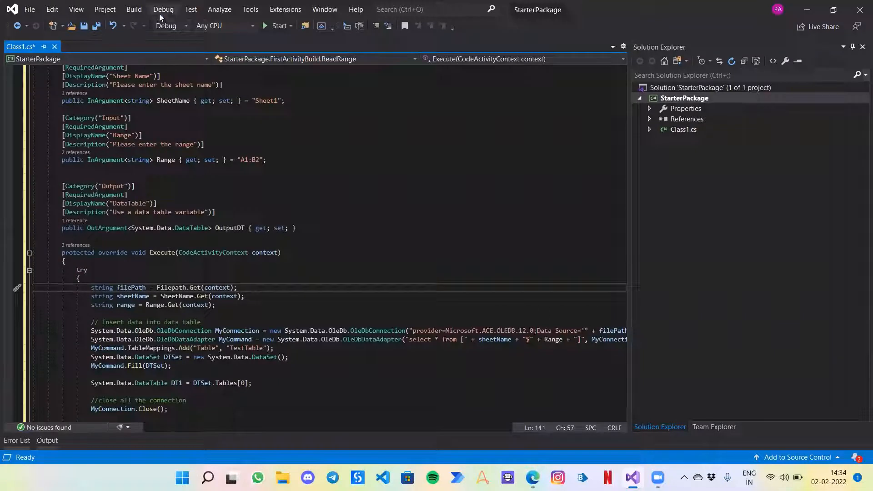
Step: Run the StarterPackage project with Debug > Start Without Debugging
{"action": "left_click", "coordinate": [164, 9]}
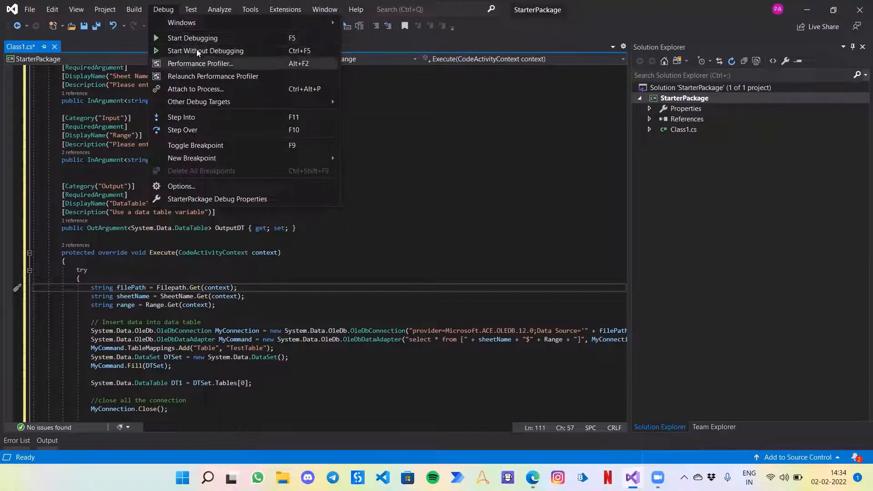
{"action": "left_click", "coordinate": [133, 9]}
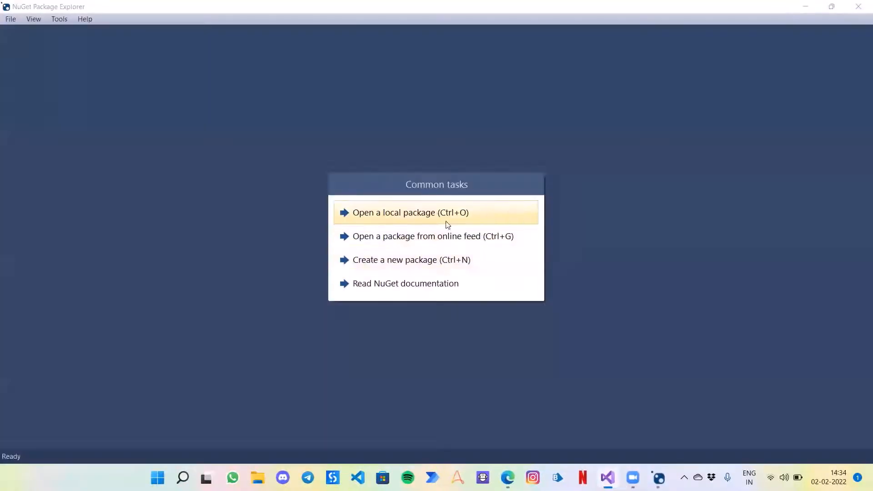
{"action": "mouse_move", "coordinate": [429, 219]}
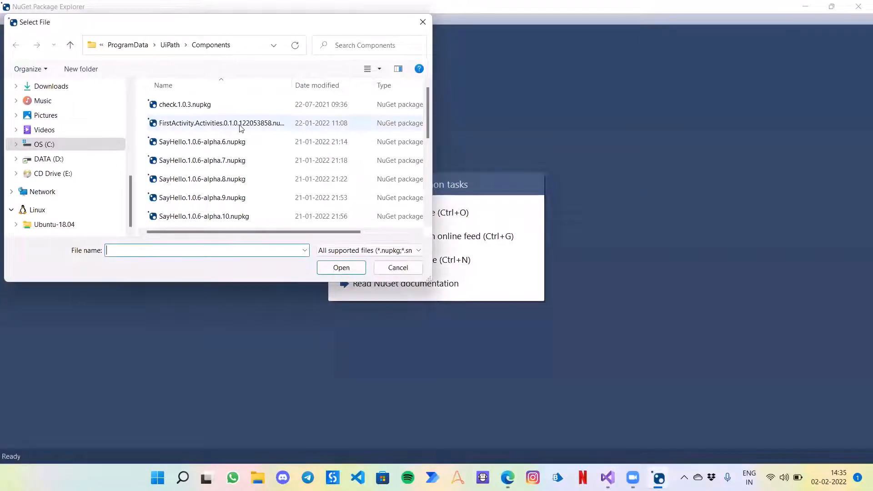
Step: Open the FirstActivity.Activities .nupkg locally and expand its lib folder
{"action": "left_click", "coordinate": [218, 123]}
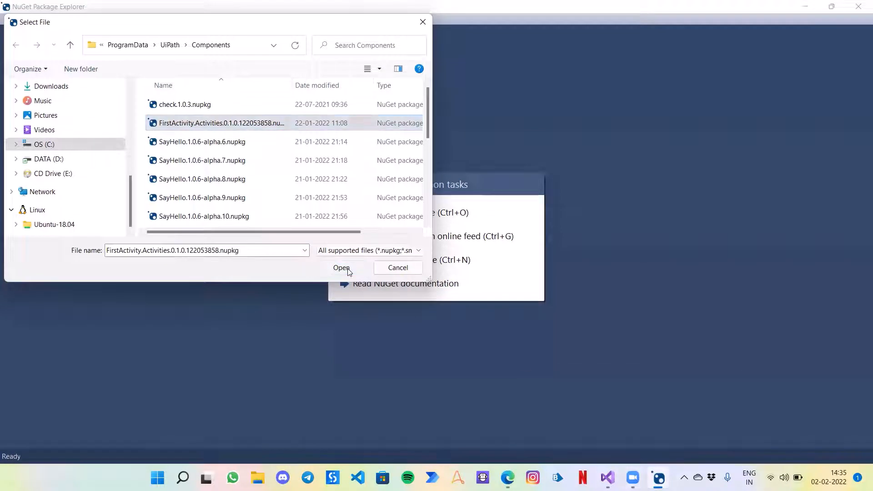
{"action": "left_click", "coordinate": [341, 267]}
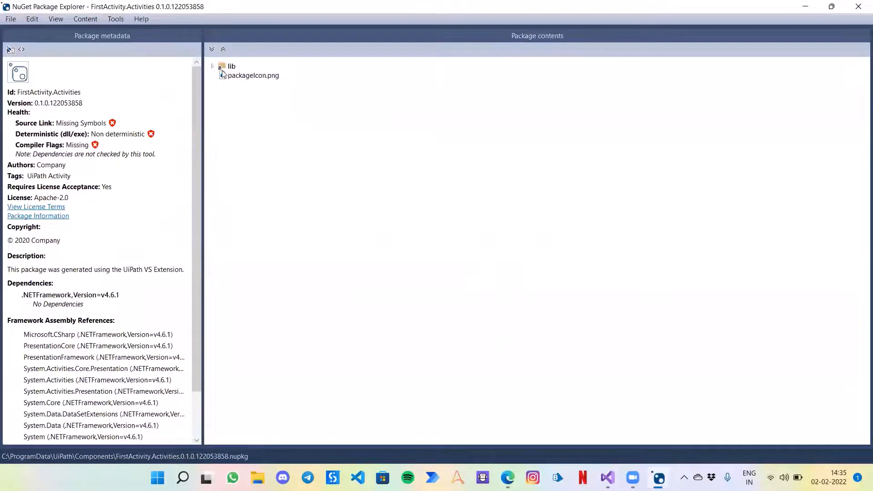
{"action": "left_click", "coordinate": [212, 66]}
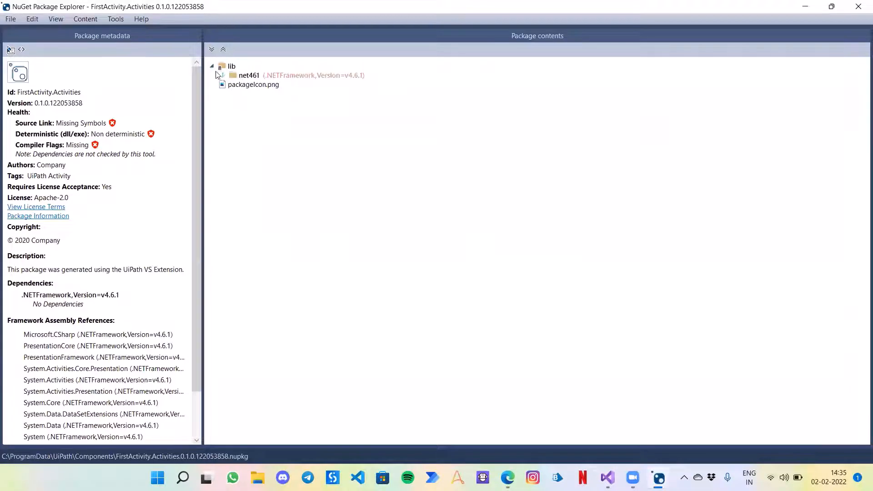
{"action": "mouse_move", "coordinate": [232, 78]}
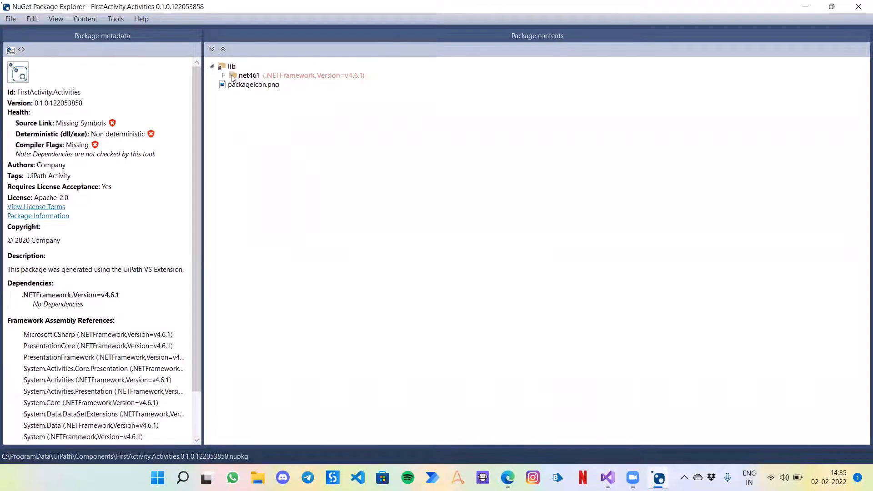
Step: Delete the net461 folder and packageIcon.png, confirming each deletion
{"action": "left_click", "coordinate": [248, 74]}
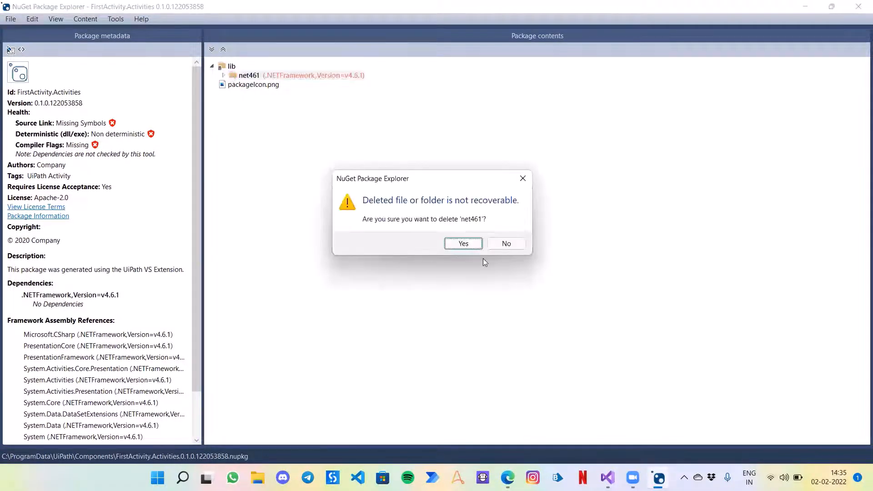
{"action": "left_click", "coordinate": [463, 244]}
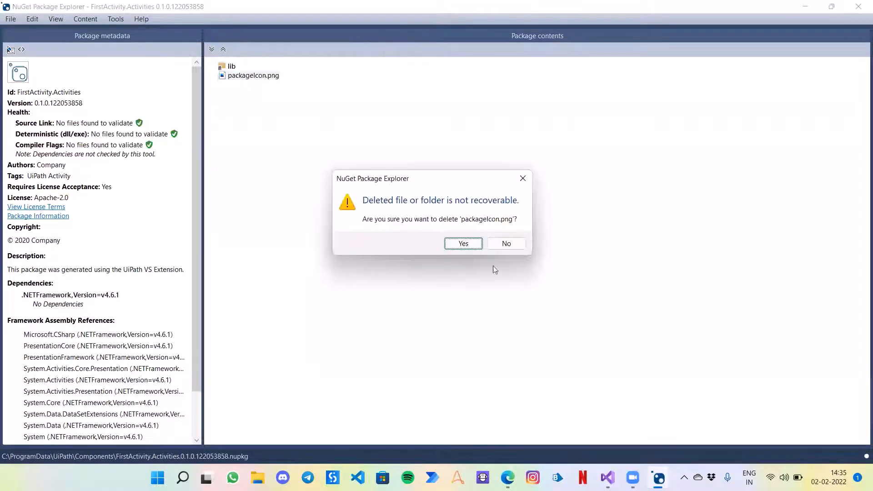
{"action": "left_click", "coordinate": [463, 244]}
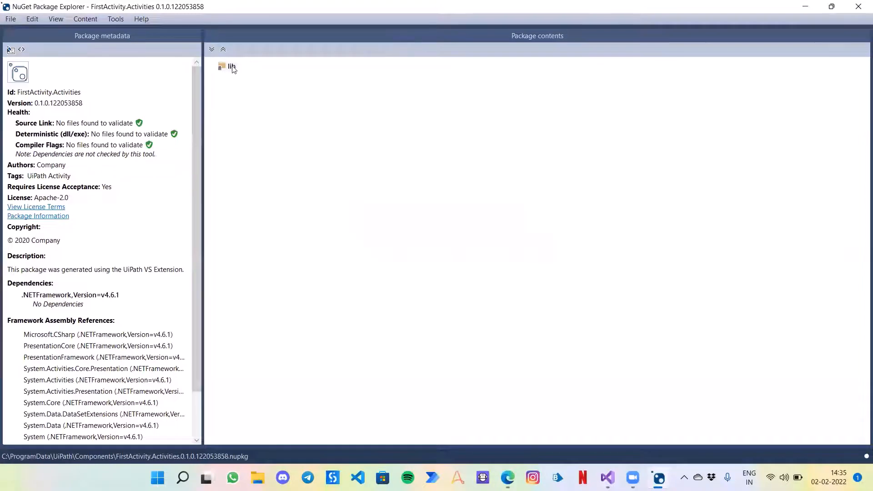
Step: Add the built bin\Debug\StarterPackage.dll into lib and start editing the metadata
{"action": "right_click", "coordinate": [227, 68]}
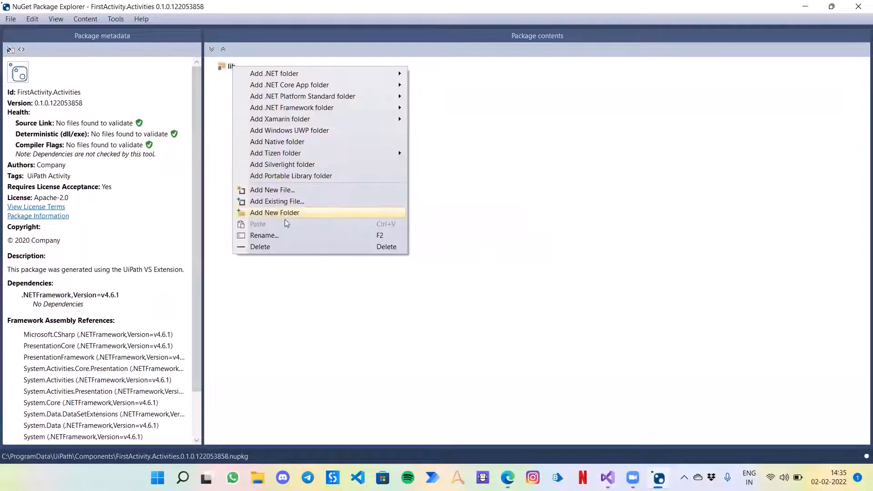
{"action": "mouse_move", "coordinate": [284, 205]}
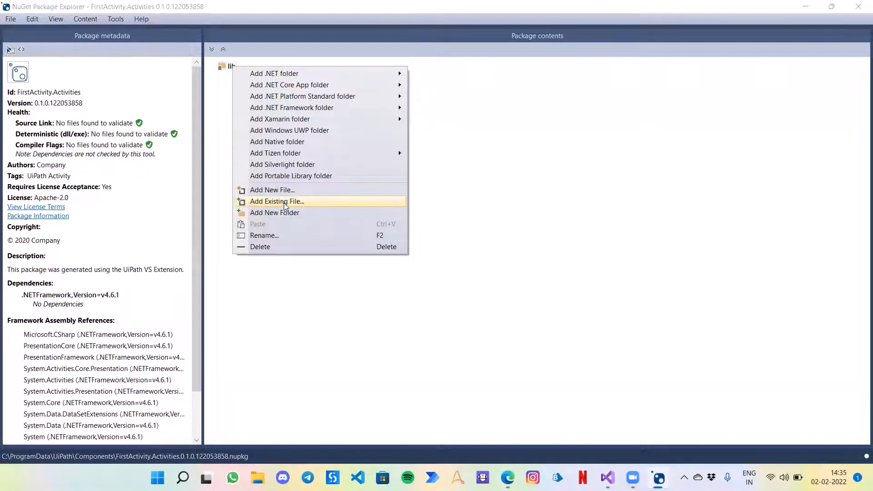
{"action": "left_click", "coordinate": [277, 201]}
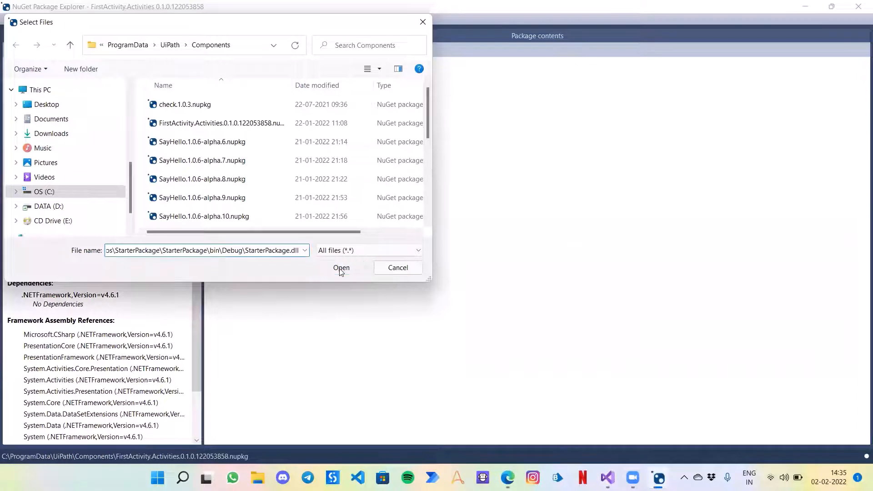
{"action": "left_click", "coordinate": [341, 267]}
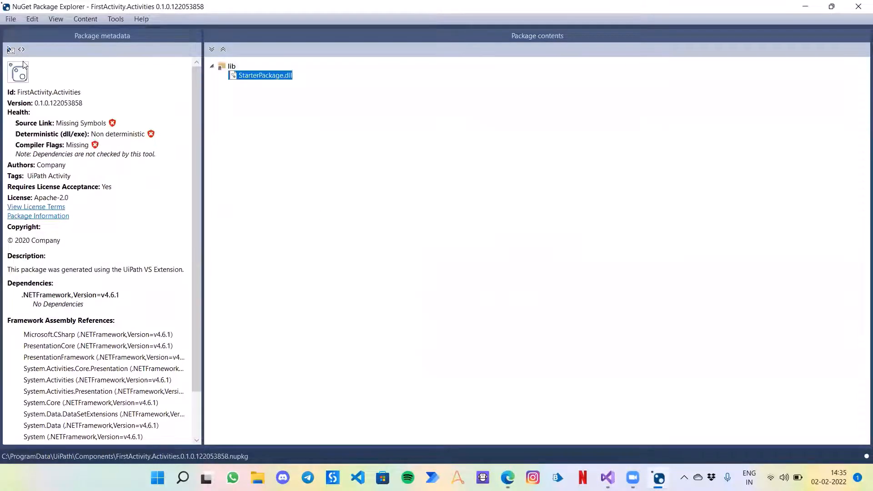
{"action": "left_click", "coordinate": [13, 48]}
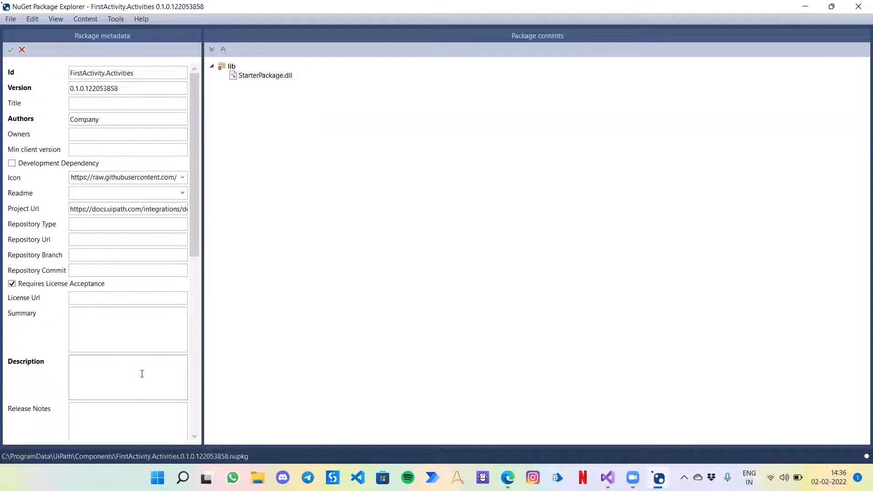
Step: Set description 'Read Range activity', version 1.3, author Piyush, and apply the metadata
{"action": "type", "text": "Read Range act"}
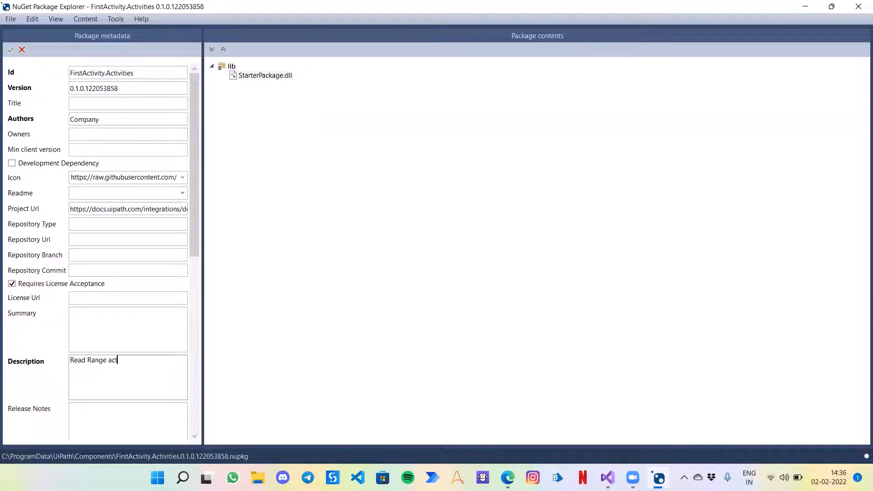
{"action": "type", "text": "ivity"}
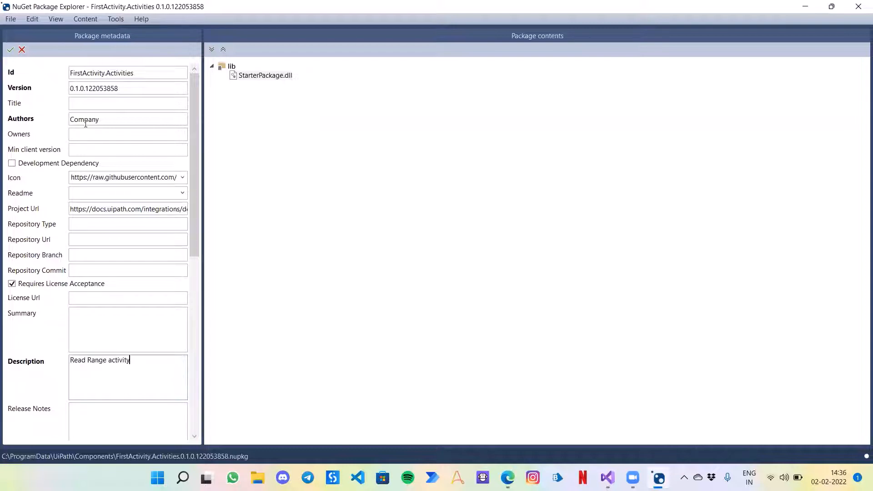
{"action": "left_click", "coordinate": [127, 87]}
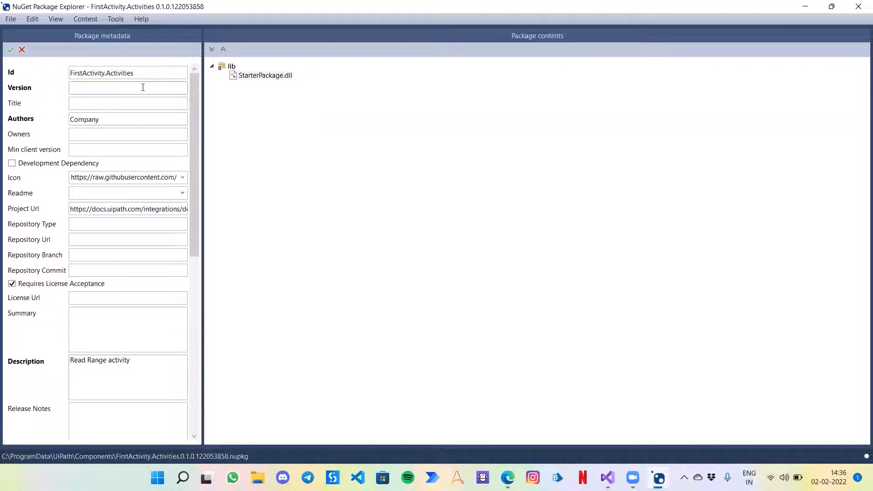
{"action": "type", "text": "1.3"}
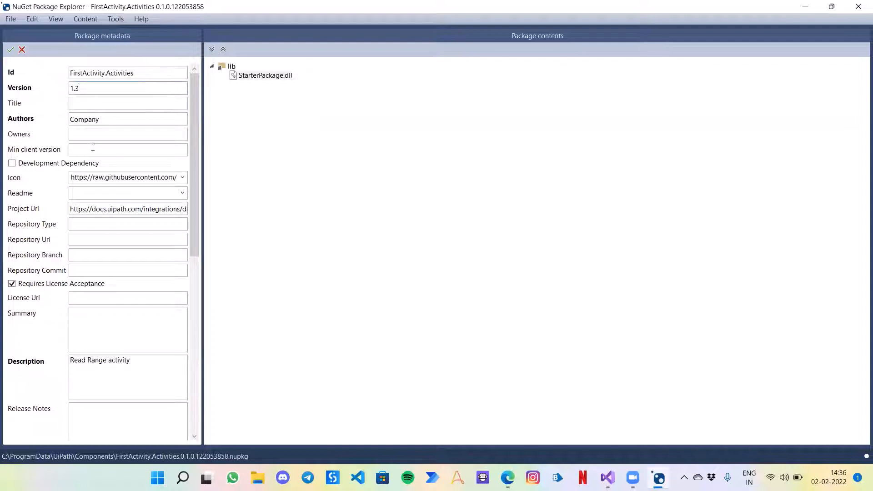
{"action": "type", "text": "P"}
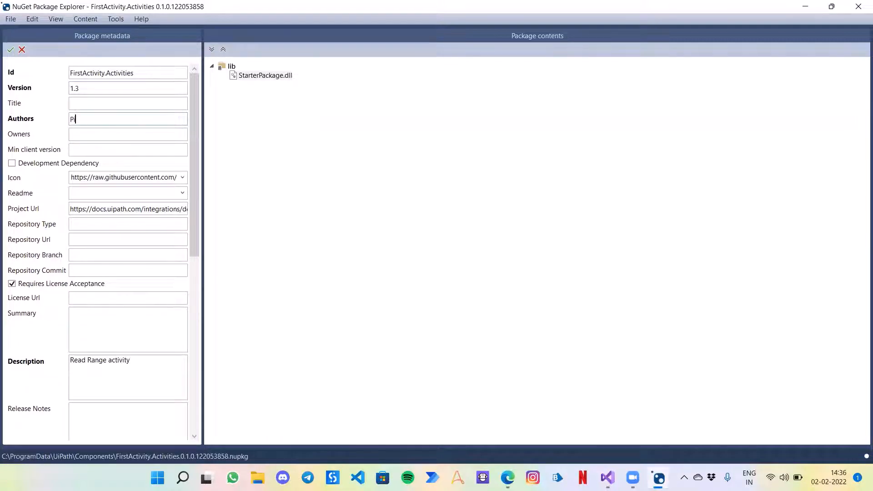
{"action": "type", "text": "iyush"}
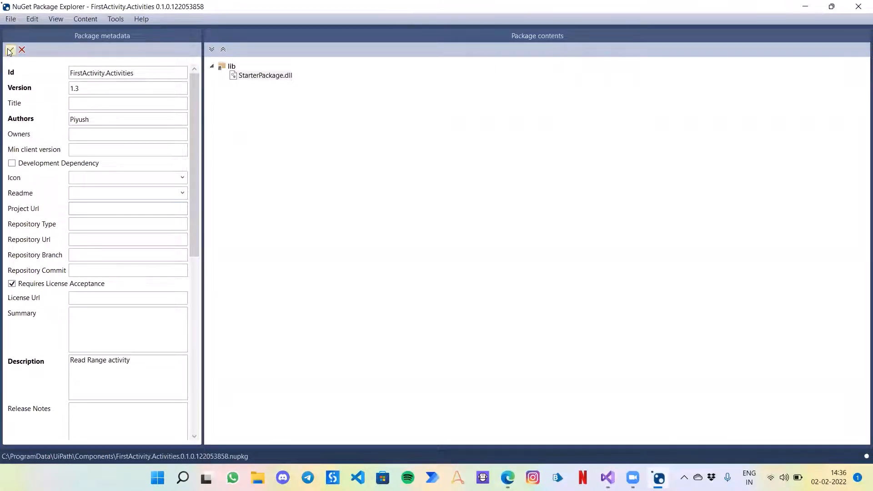
{"action": "left_click", "coordinate": [7, 18]}
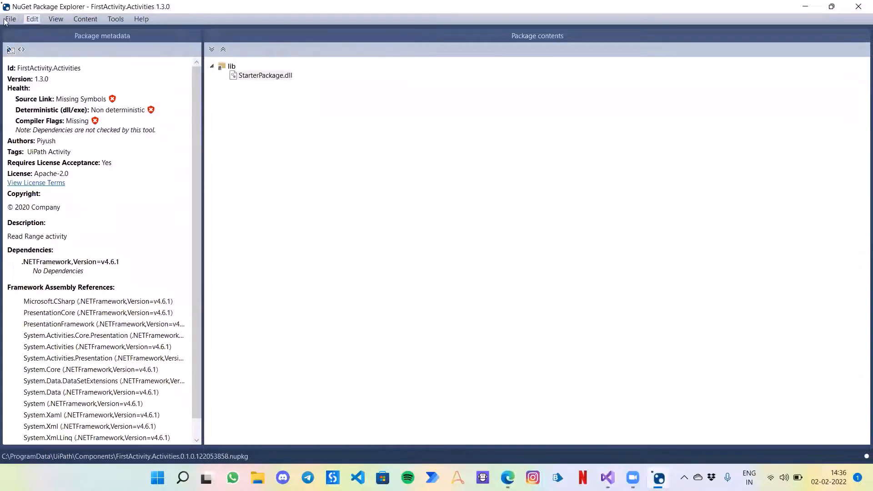
Step: Save the package as FirstActivity.Activities.1.3.0.nupkg
{"action": "left_click", "coordinate": [13, 19]}
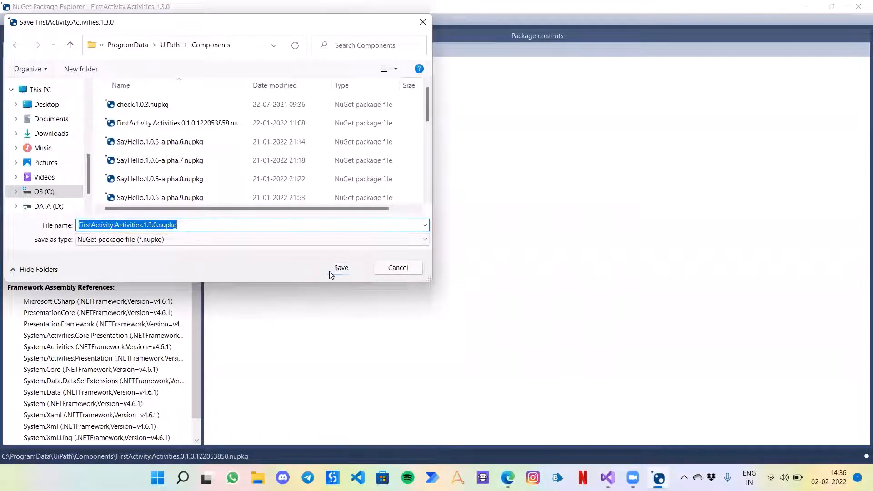
{"action": "left_click", "coordinate": [341, 267]}
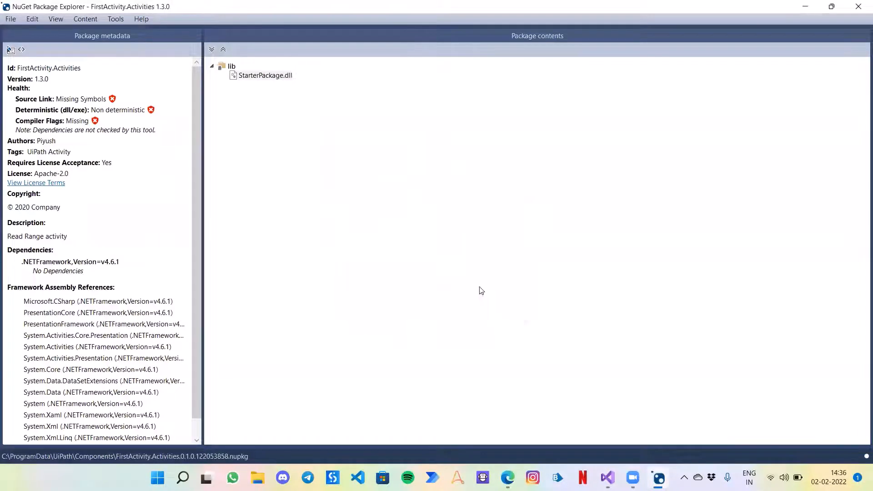
{"action": "left_click", "coordinate": [10, 50]}
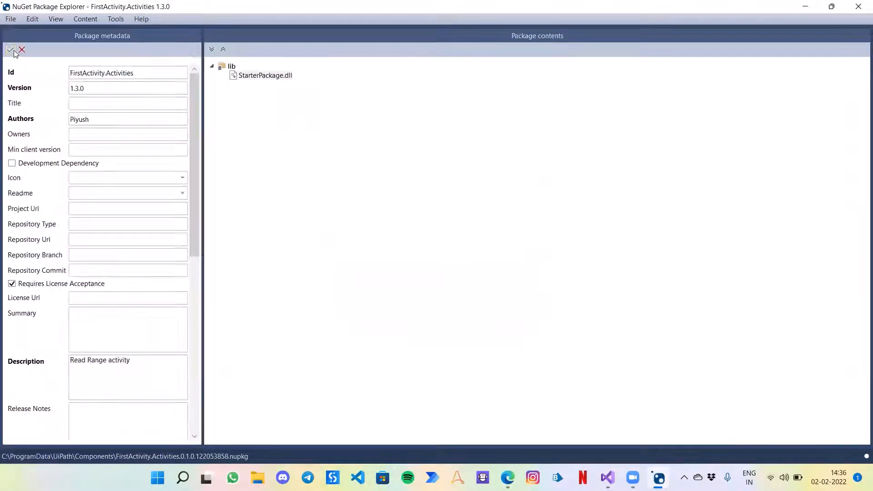
{"action": "left_click", "coordinate": [12, 18]}
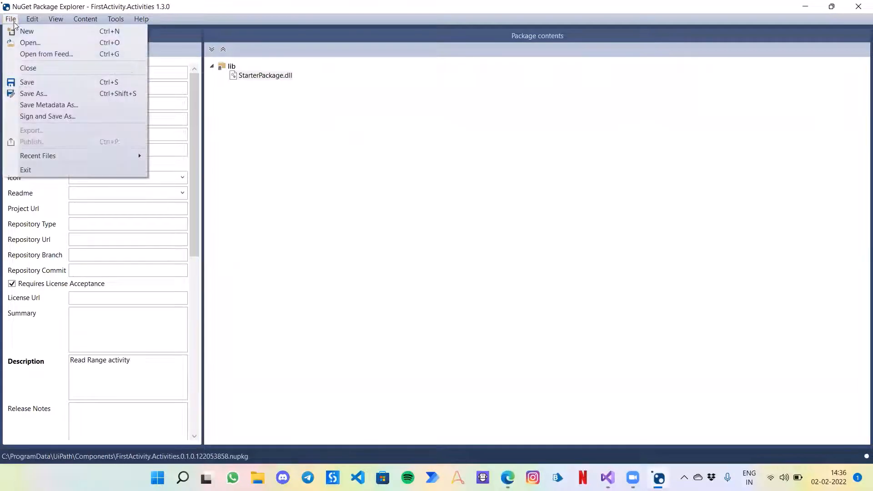
{"action": "left_click", "coordinate": [28, 67]}
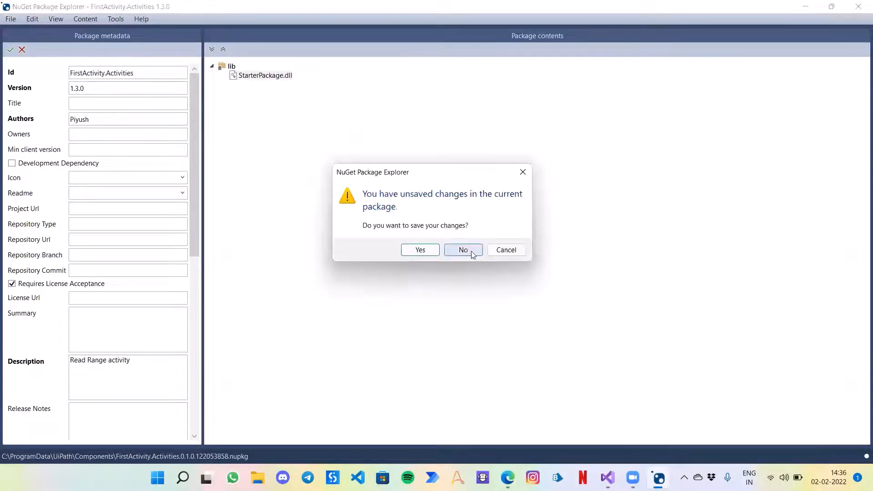
{"action": "left_click", "coordinate": [464, 249]}
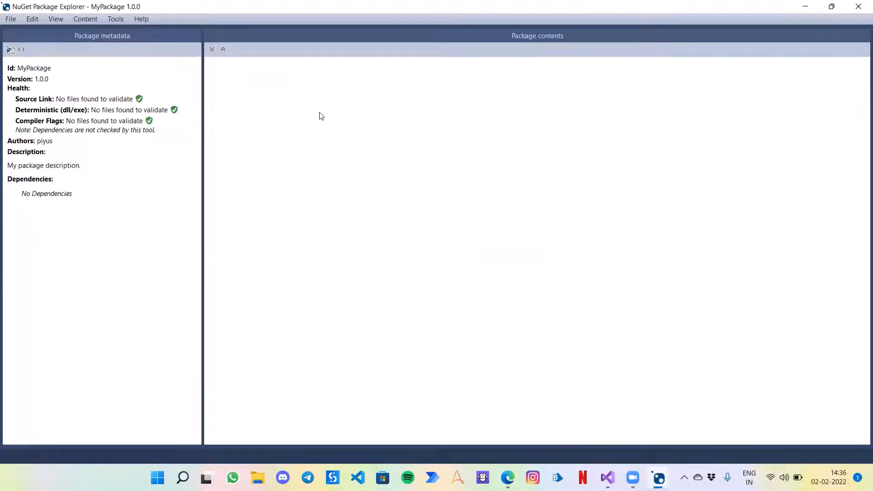
{"action": "right_click", "coordinate": [321, 116]}
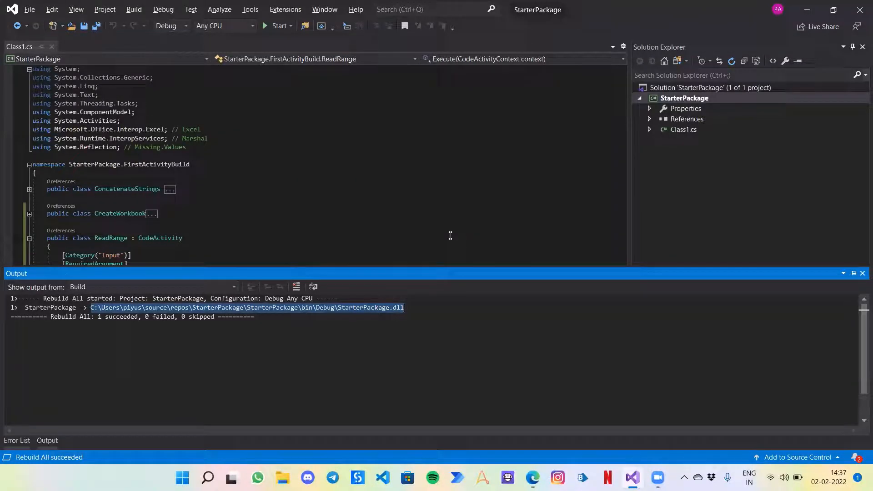
Step: Search Start for NuGet Package Explorer ('nug')
{"action": "type", "text": "nug"}
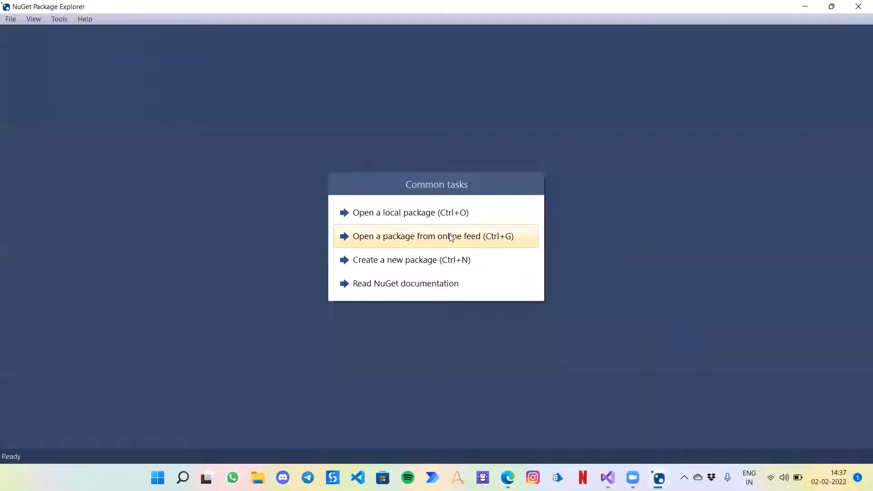
{"action": "mouse_move", "coordinate": [431, 224]}
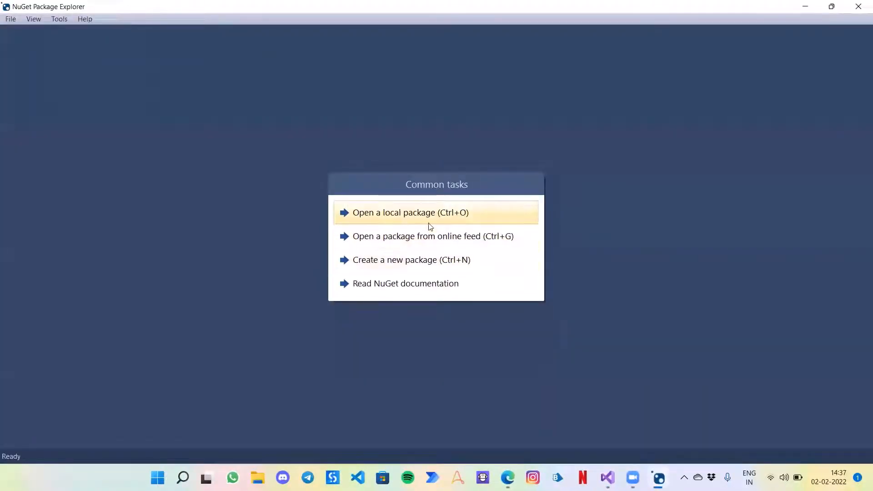
Step: Open the local package StarterPackage.1.0.1.nupkg
{"action": "left_click", "coordinate": [397, 215]}
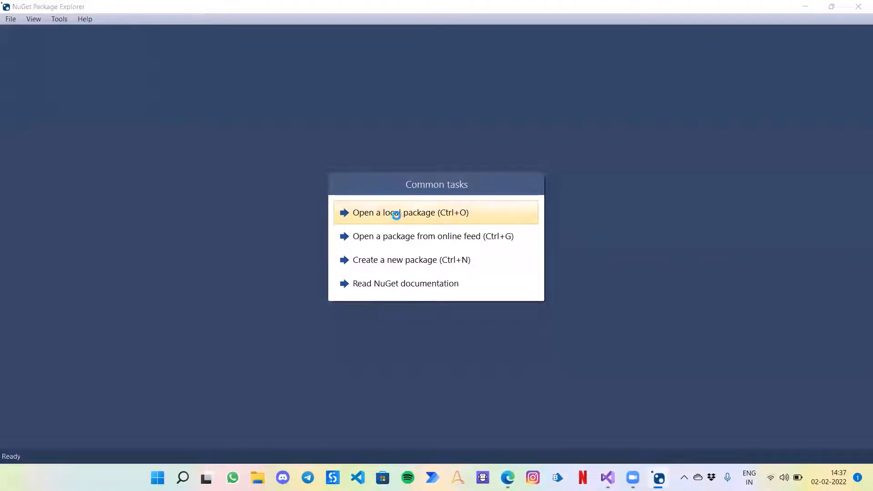
{"action": "left_click", "coordinate": [397, 213]}
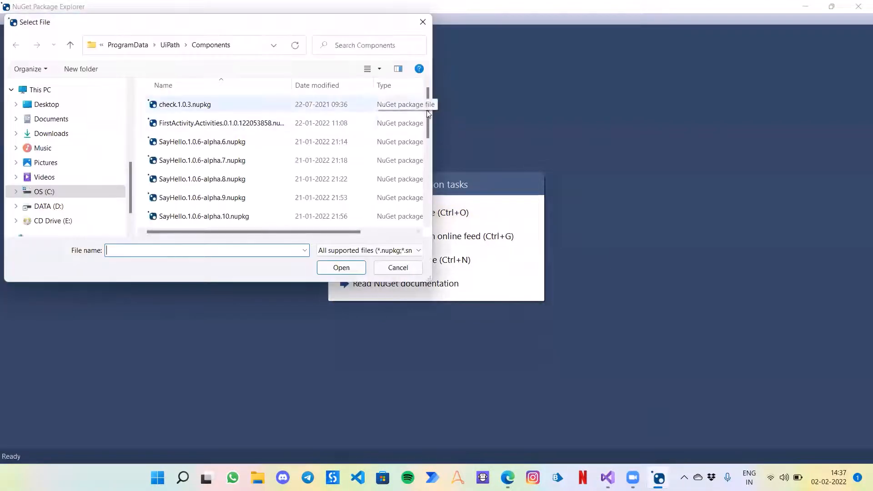
{"action": "scroll", "scroll_direction": "down", "scroll_amount": 3}
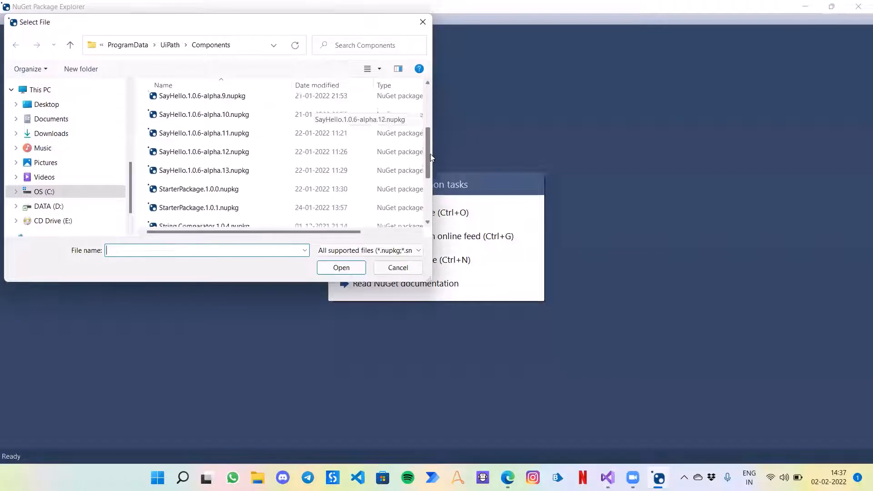
{"action": "scroll", "scroll_direction": "down", "scroll_amount": 3}
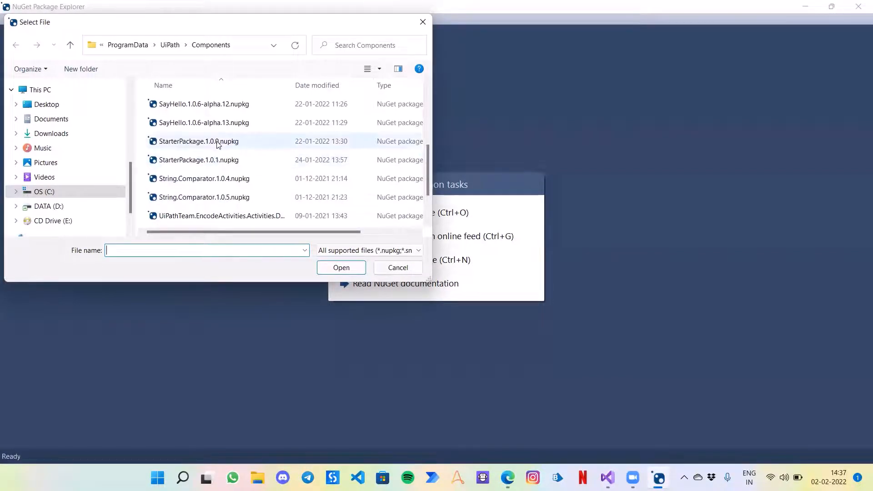
{"action": "double_click", "coordinate": [199, 160]}
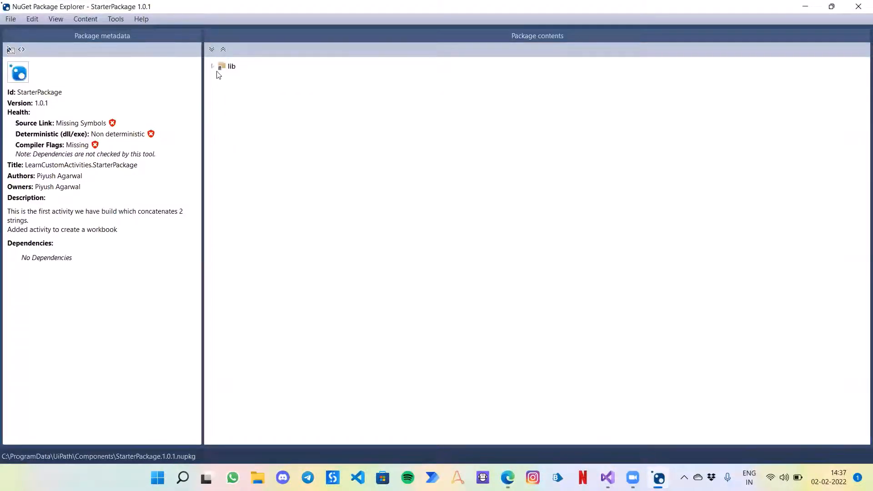
Step: Expand lib and delete the old StarterPackage.dll, confirming Yes
{"action": "left_click", "coordinate": [212, 66]}
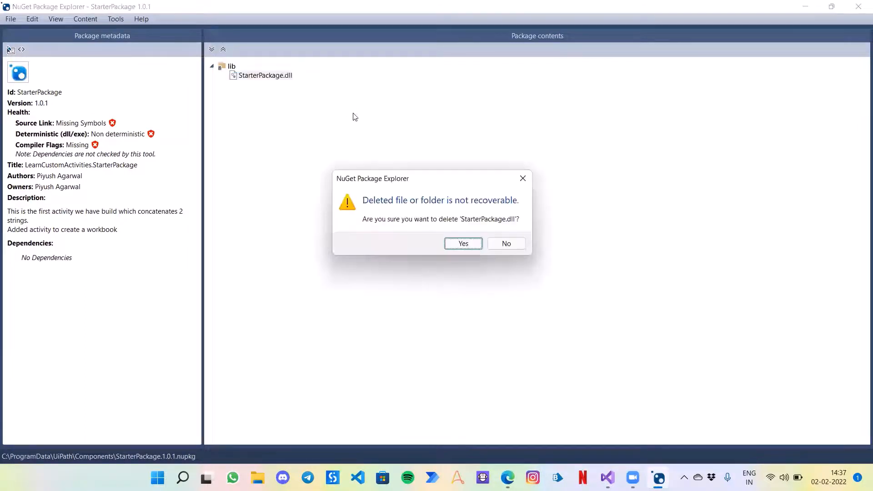
{"action": "left_click", "coordinate": [463, 244]}
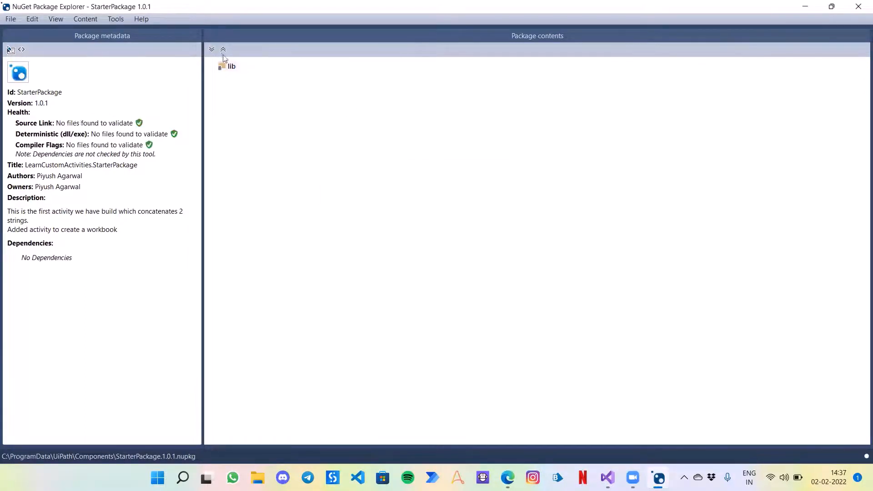
Step: Add the freshly built StarterPackage.dll into lib using the copied DLL path
{"action": "right_click", "coordinate": [229, 66]}
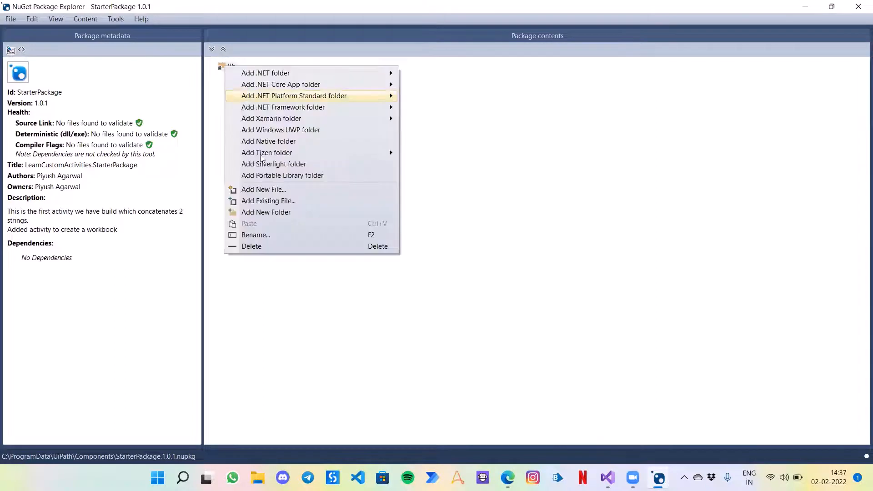
{"action": "mouse_move", "coordinate": [268, 202]}
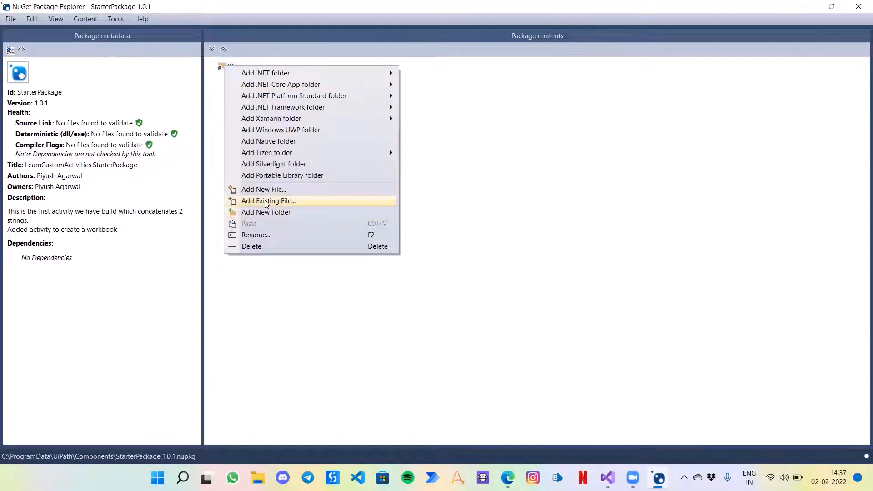
{"action": "left_click", "coordinate": [268, 200]}
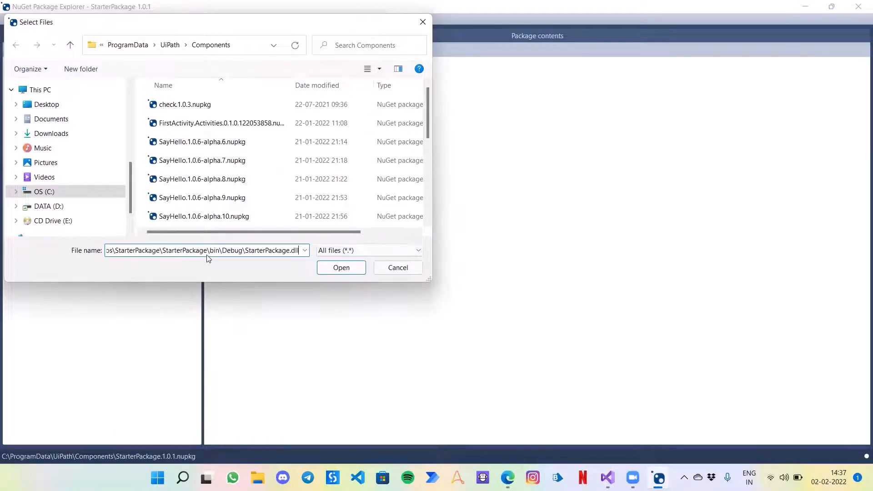
{"action": "left_click", "coordinate": [341, 267]}
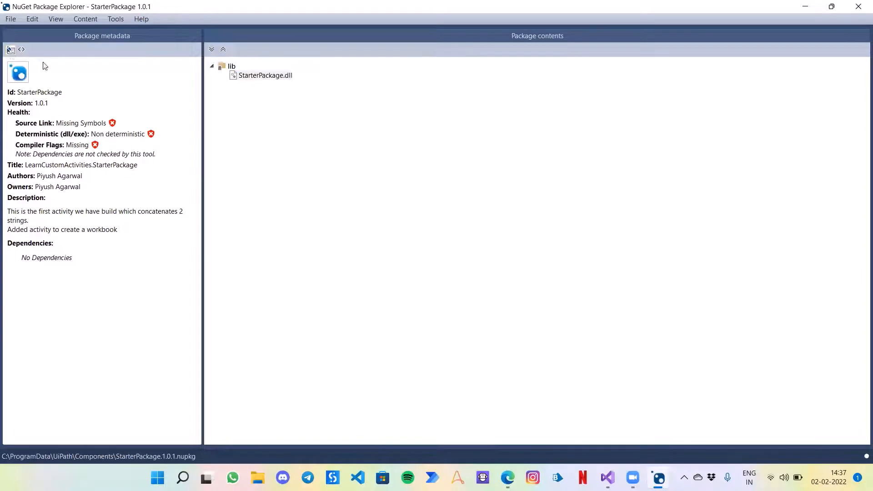
Step: Set version 1.0.2 and description line 'Added activity to read workbook', then apply the metadata
{"action": "left_click", "coordinate": [11, 49]}
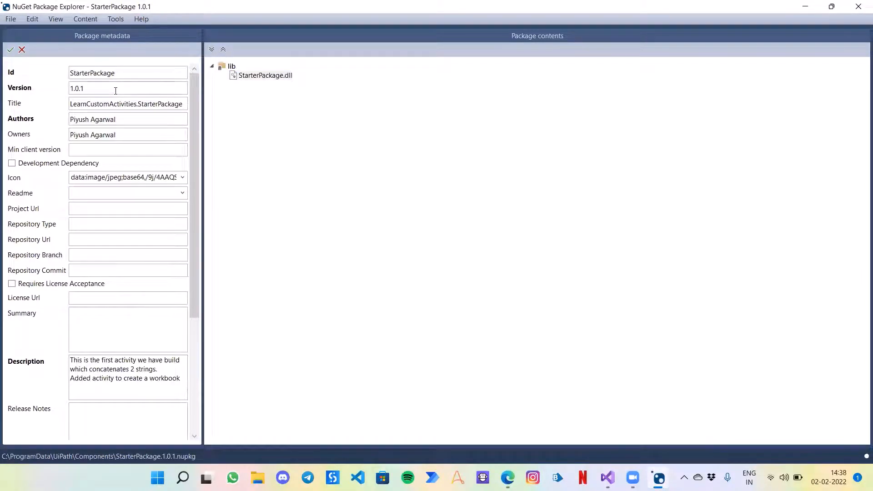
{"action": "type", "text": "1.0.2"}
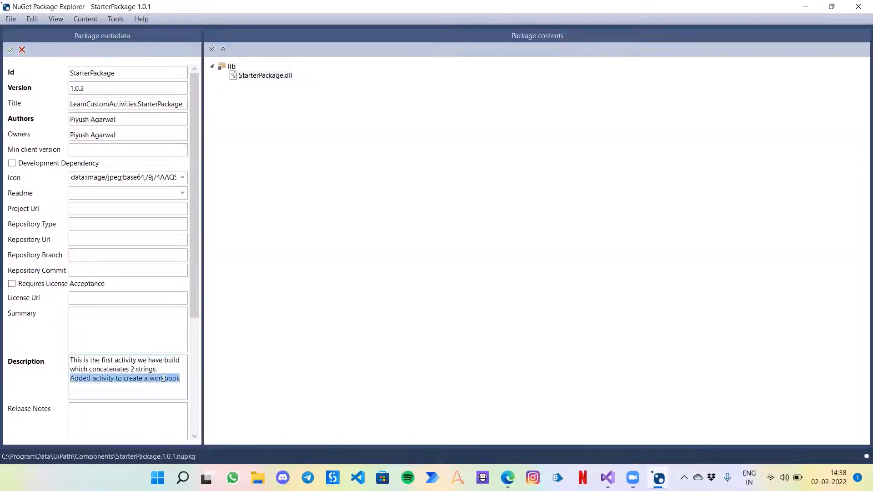
{"action": "type", "text": "Added activity to create a workbook"}
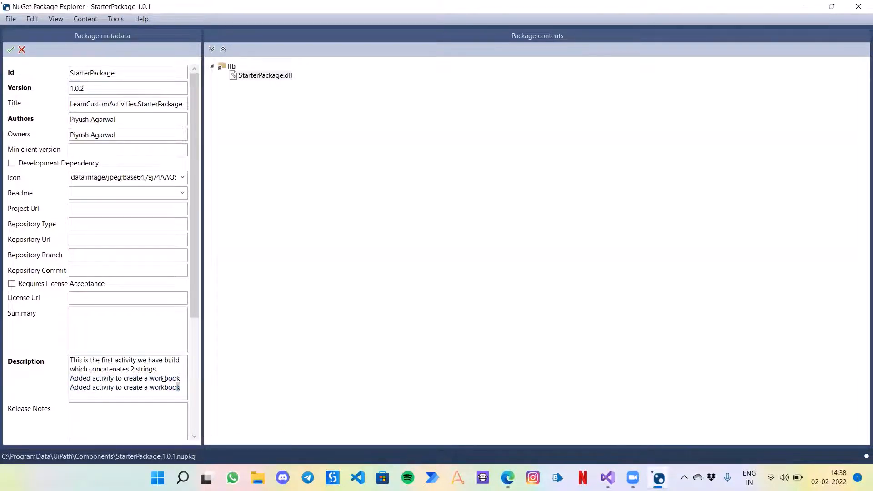
{"action": "double_click", "coordinate": [166, 387]}
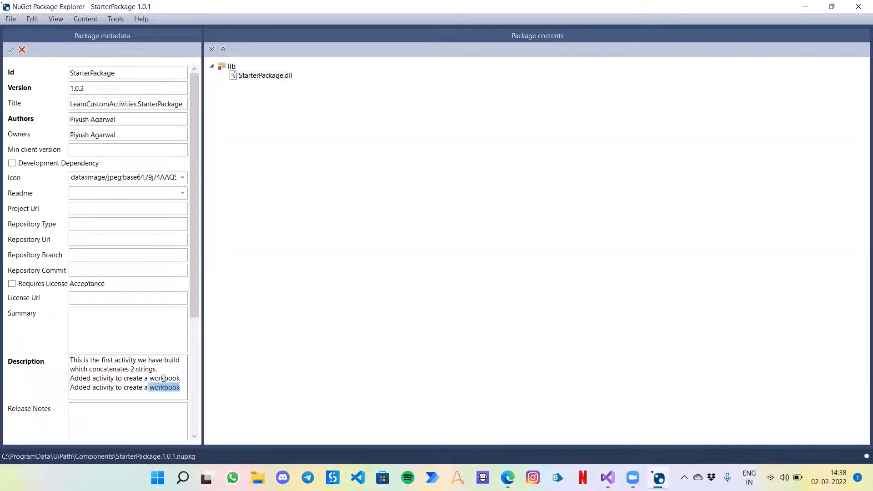
{"action": "type", "text": "rea"}
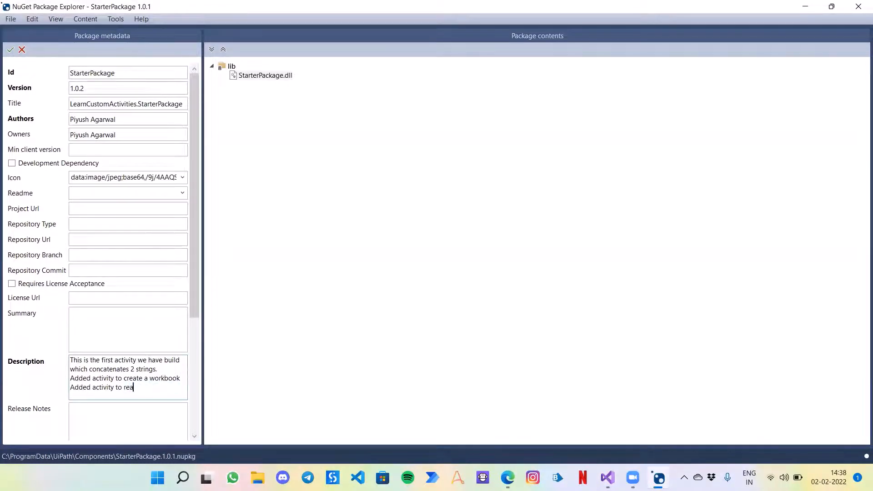
{"action": "type", "text": "d workbook"}
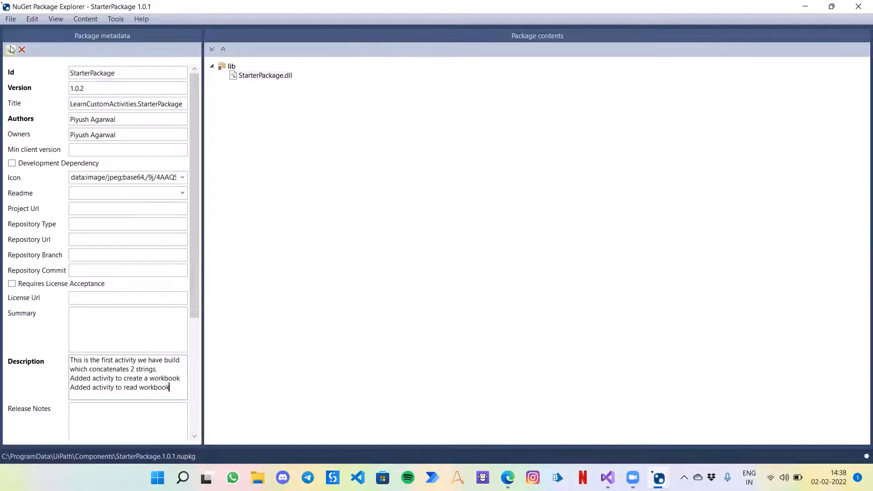
{"action": "left_click", "coordinate": [11, 49]}
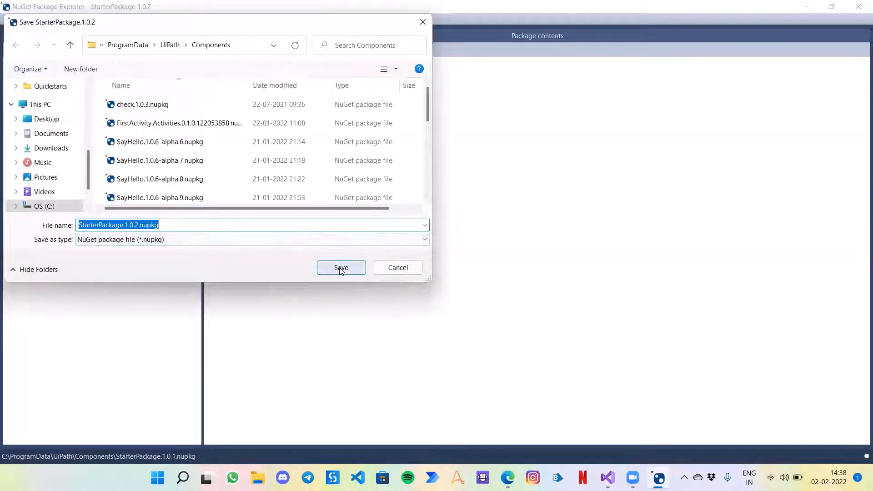
Step: Save the package as StarterPackage.1.0.2.nupkg in the UiPath Components folder
{"action": "left_click", "coordinate": [341, 267]}
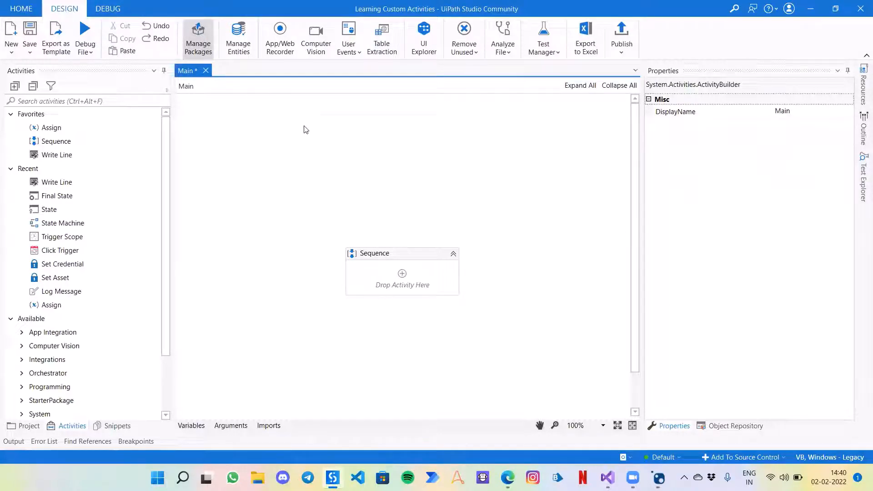
Step: Update LearnCustomActivities.StarterPackage from 1.0.1 to 1.0.2 in Manage Packages and save
{"action": "left_click", "coordinate": [198, 38]}
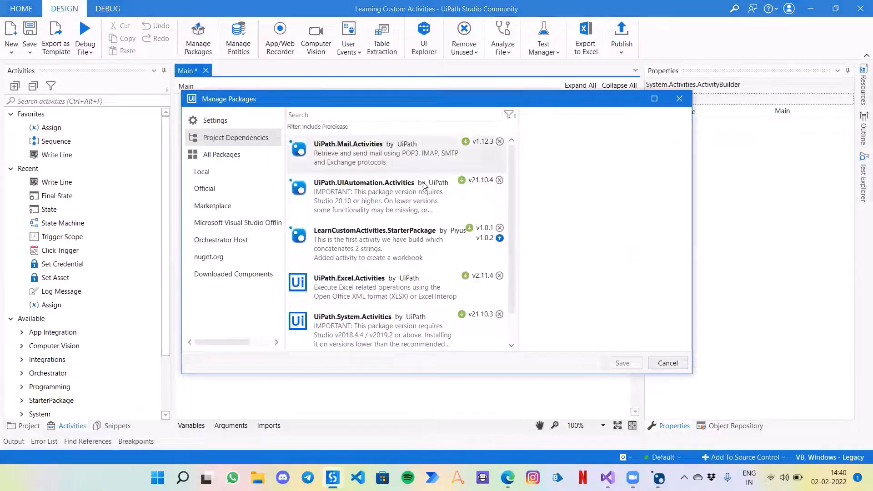
{"action": "scroll", "scroll_direction": "down", "scroll_amount": 3}
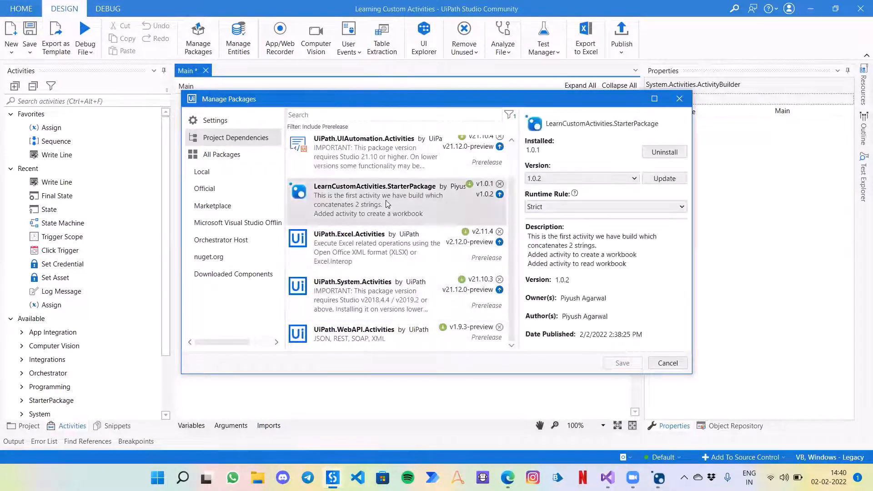
{"action": "left_click", "coordinate": [582, 178]}
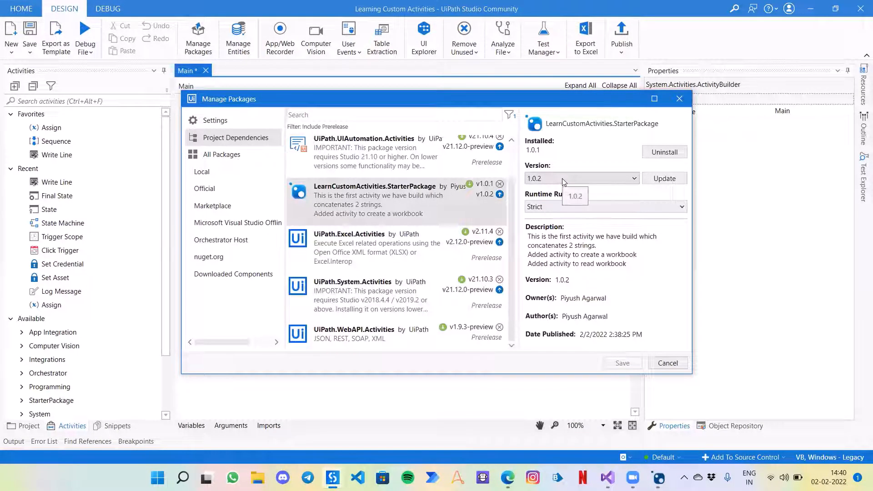
{"action": "left_click", "coordinate": [575, 197]}
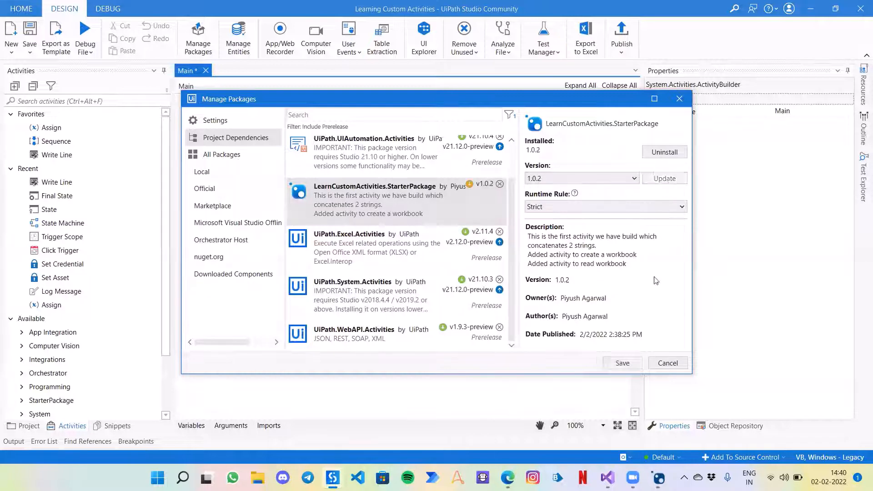
{"action": "left_click", "coordinate": [622, 363]}
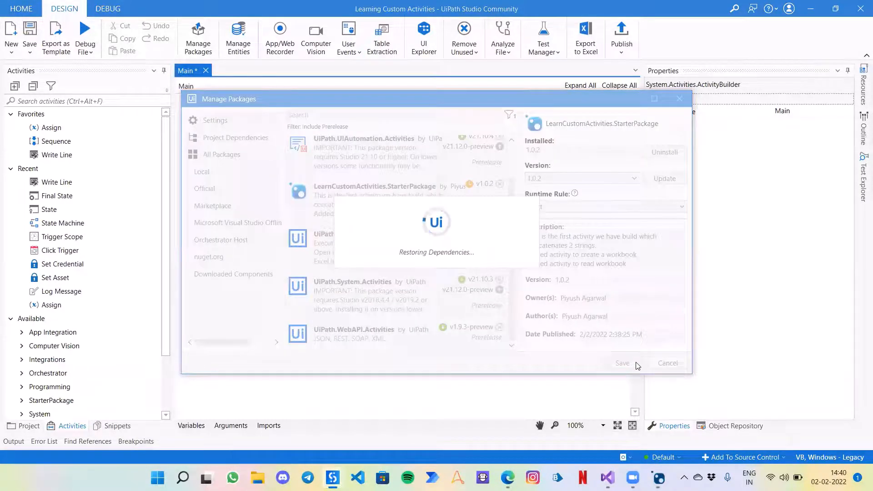
{"action": "left_click", "coordinate": [623, 364]}
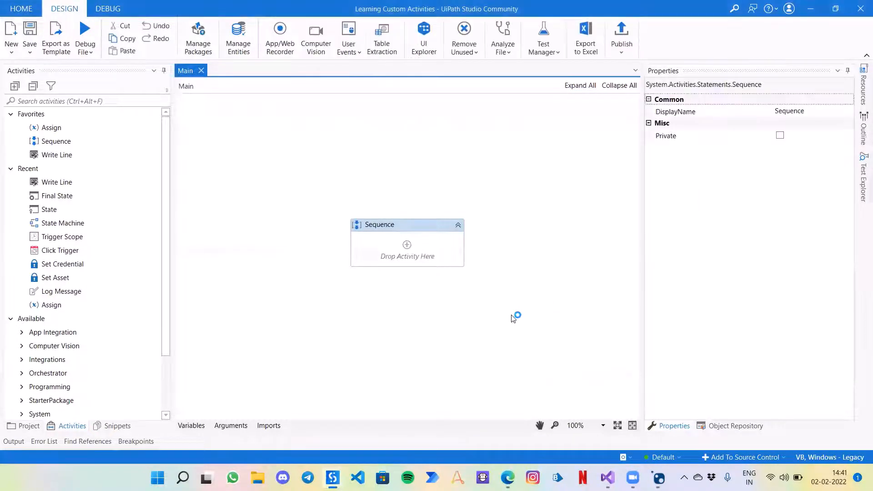
{"action": "mouse_move", "coordinate": [187, 350]}
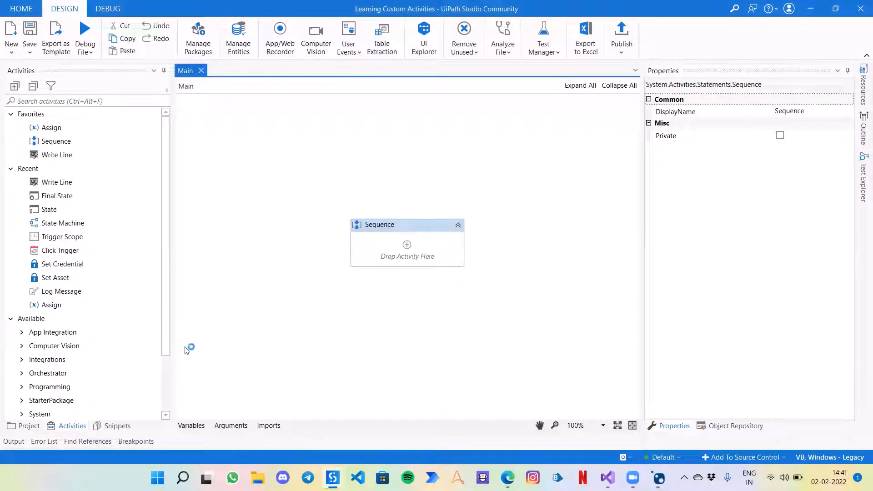
Step: Place the StarterPackage Read range activity (range A1:B2, Sheet1) inside Main's Sequence
{"action": "scroll", "scroll_direction": "down", "scroll_amount": 3}
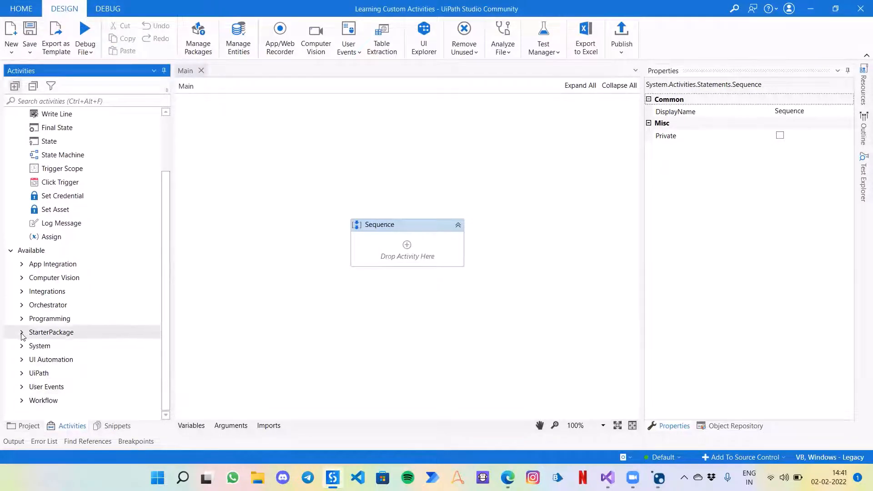
{"action": "left_click", "coordinate": [22, 332]}
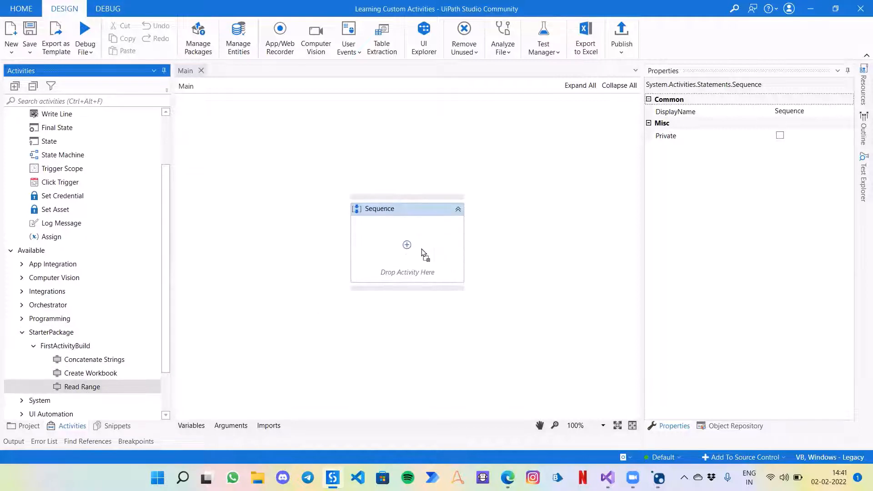
{"action": "left_click_drag", "start_coordinate": [82, 387], "coordinate": [408, 245]}
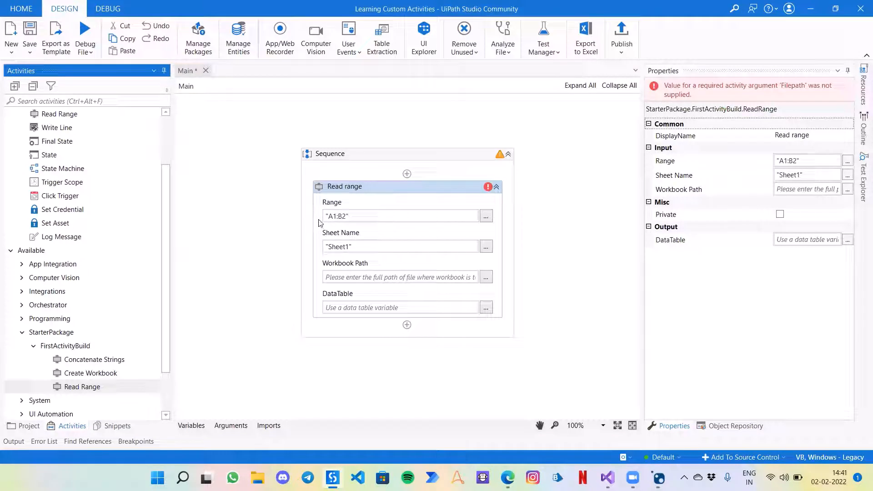
{"action": "mouse_move", "coordinate": [365, 218]}
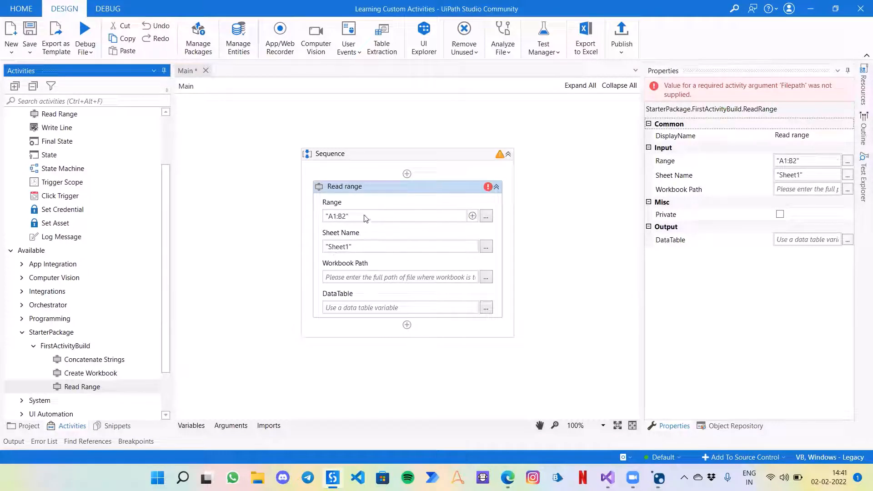
{"action": "mouse_move", "coordinate": [375, 278]}
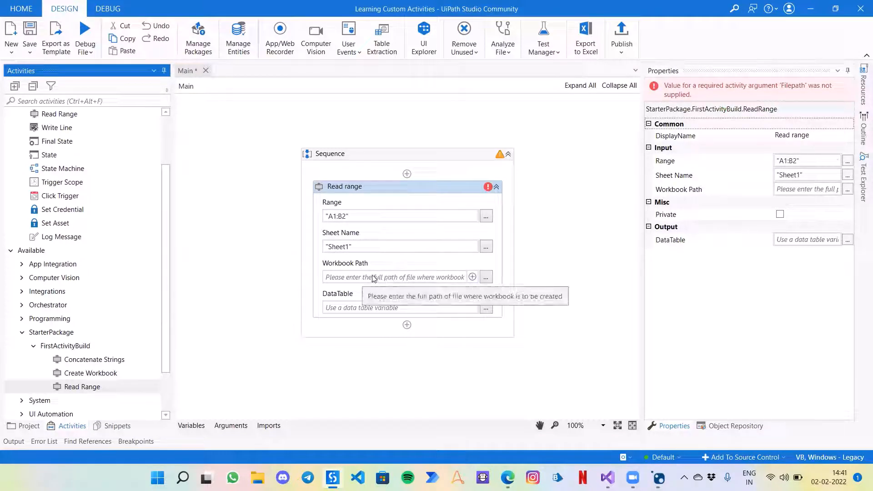
{"action": "mouse_move", "coordinate": [687, 132]}
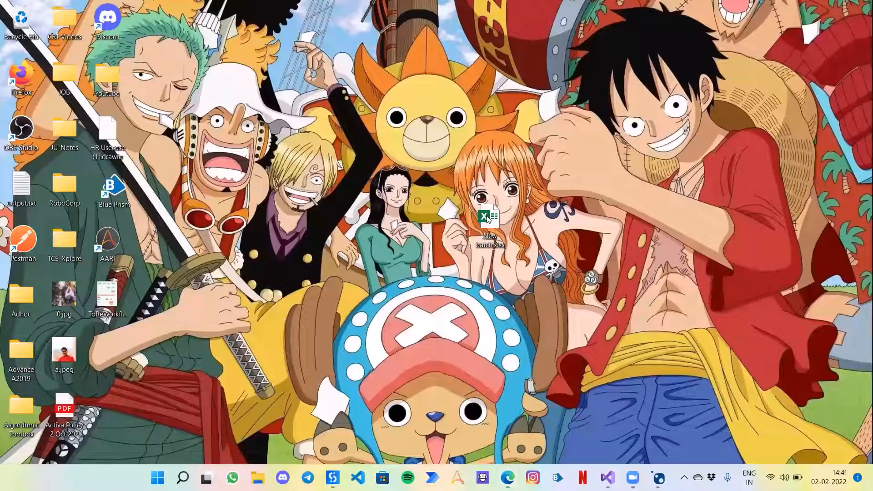
Step: Point Read range's Workbook Path at New batch.xlsx on the desktop with output DataTable Dt1
{"action": "right_click", "coordinate": [486, 216]}
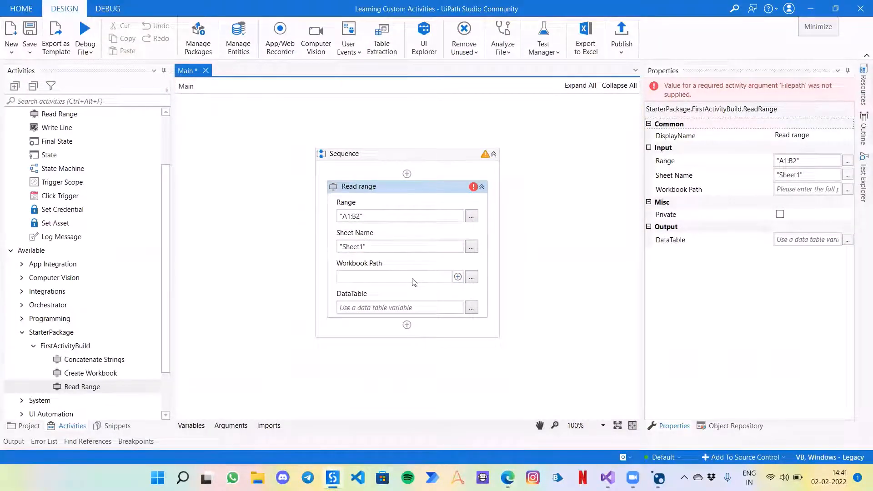
{"action": "left_click", "coordinate": [401, 276]}
{"action": "type", "text": "\"C:\\Users\\piyus\\Desktop\\New batch.xlsx"}
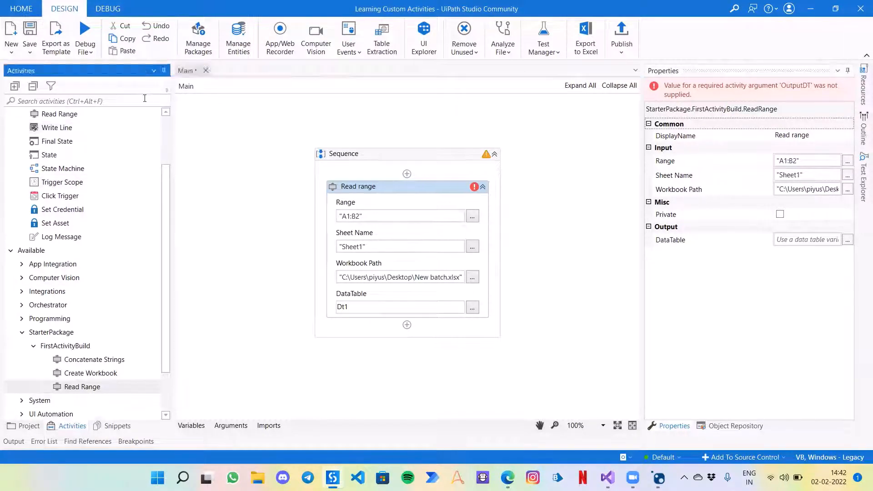
Step: Add Output Data Table converting Dt1 into Msg, then a Message Box showing Msg
{"action": "type", "text": "output"}
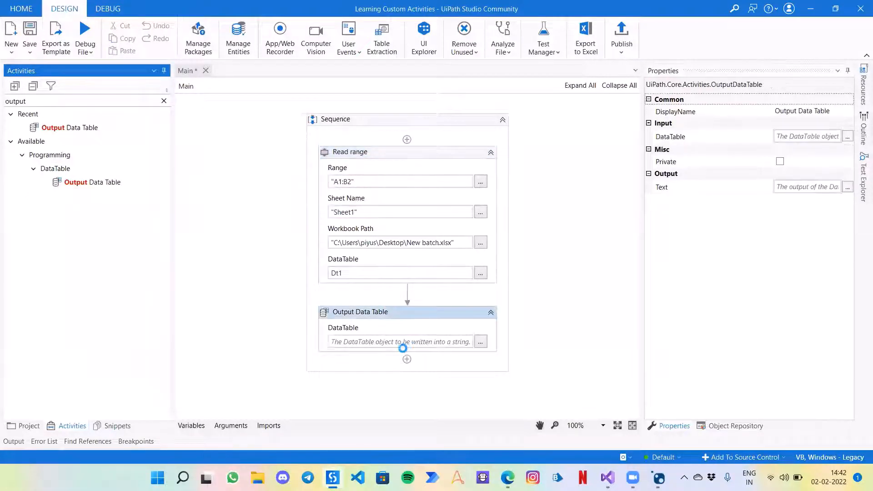
{"action": "left_click", "coordinate": [400, 341]}
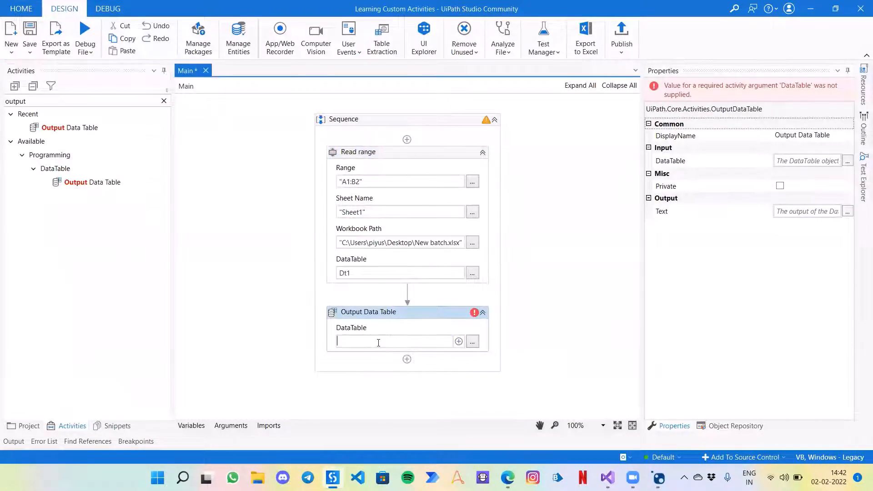
{"action": "type", "text": "Dt1"}
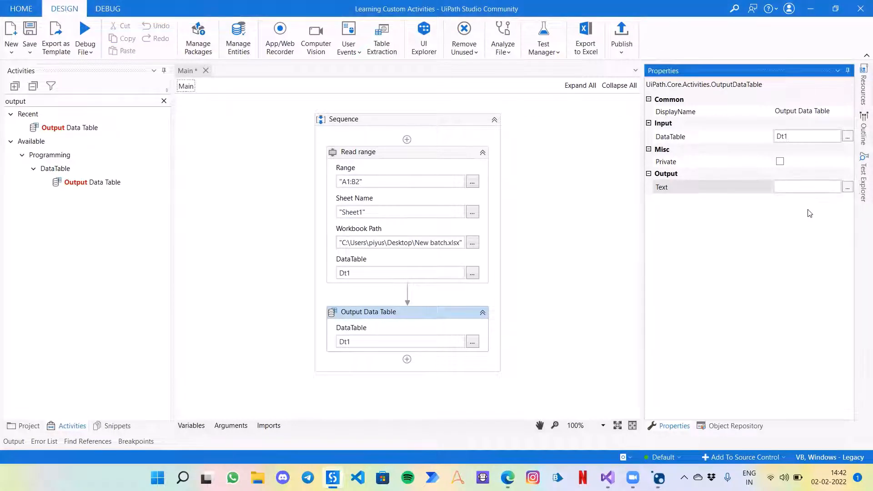
{"action": "type", "text": "Msg"}
{"action": "left_click", "coordinate": [86, 101]}
{"action": "type", "text": "message box"}
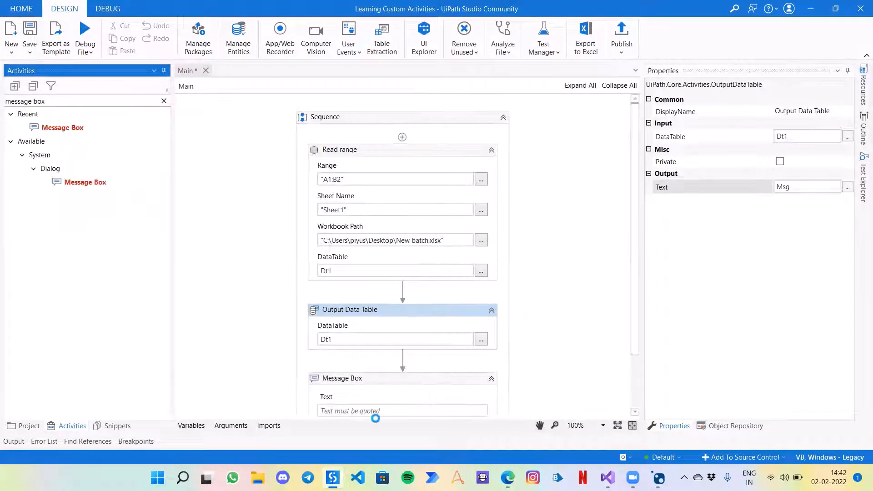
{"action": "left_click", "coordinate": [391, 406]}
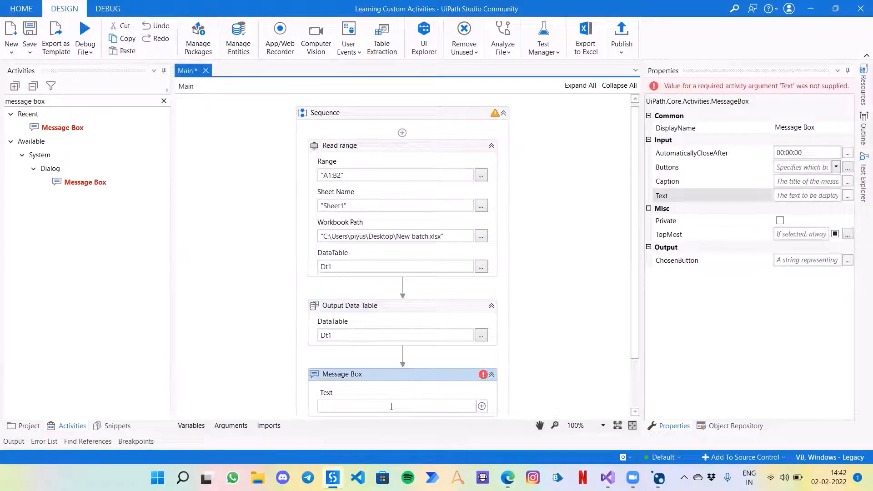
{"action": "type", "text": "Msg"}
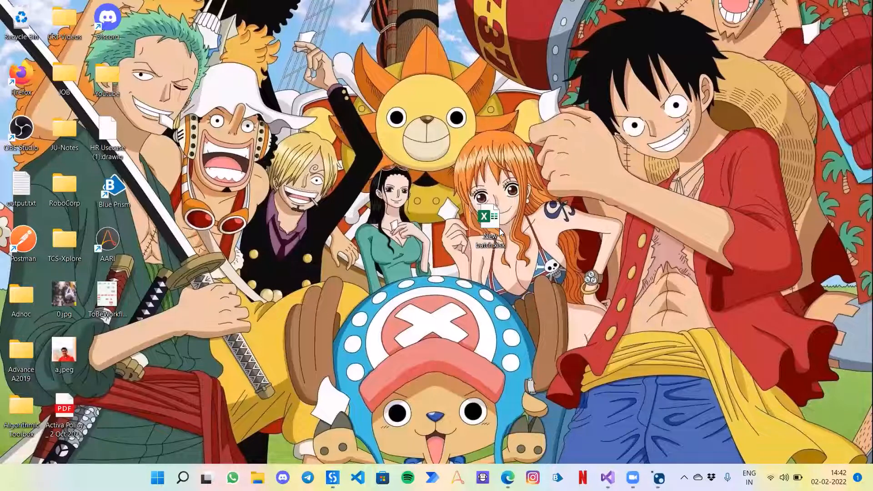
Step: Check New batch.xlsx's Test sheet with Name, EmpID and Email columns in Excel, then close it
{"action": "double_click", "coordinate": [490, 218]}
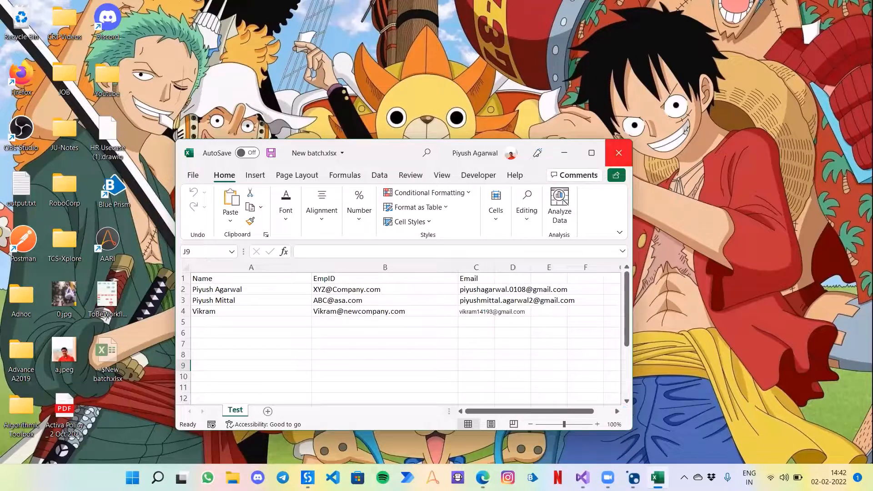
{"action": "left_click", "coordinate": [618, 152]}
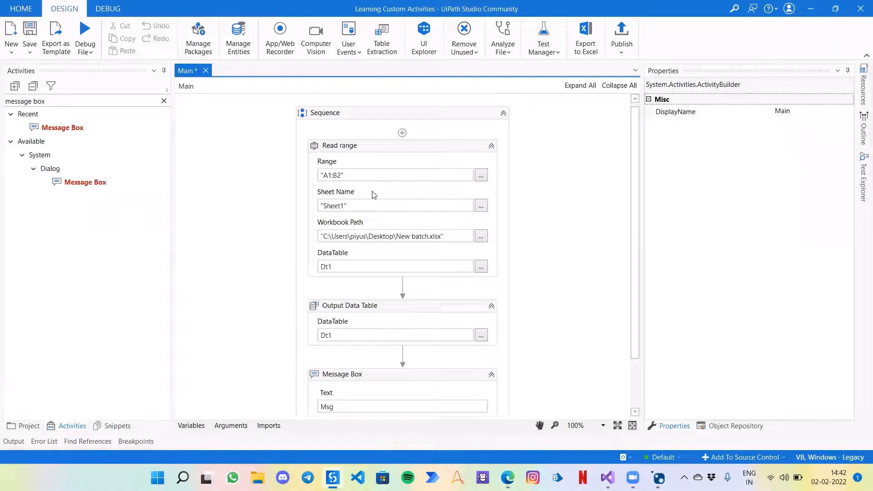
Step: Set Sheet Name to Test and debug-run the workflow, dismissing the message box showing the first row
{"action": "left_click", "coordinate": [392, 206]}
{"action": "type", "text": "Tes"}
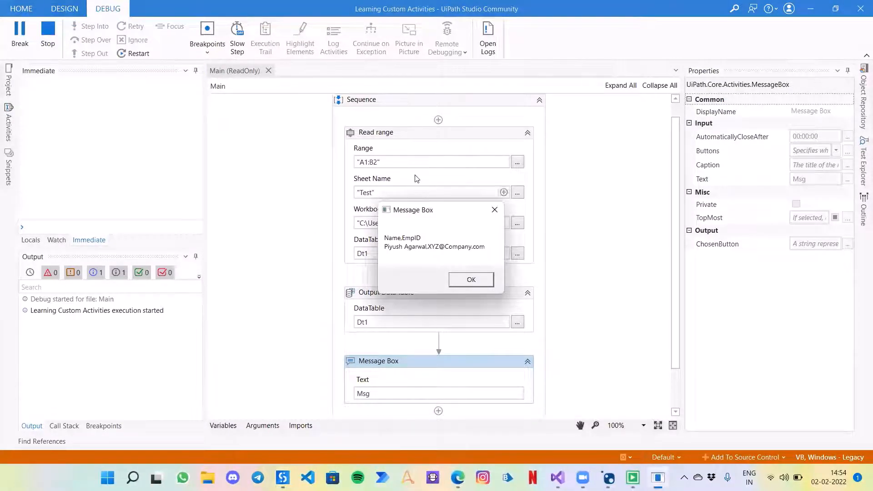
{"action": "left_click_drag", "start_coordinate": [413, 210], "coordinate": [242, 241]}
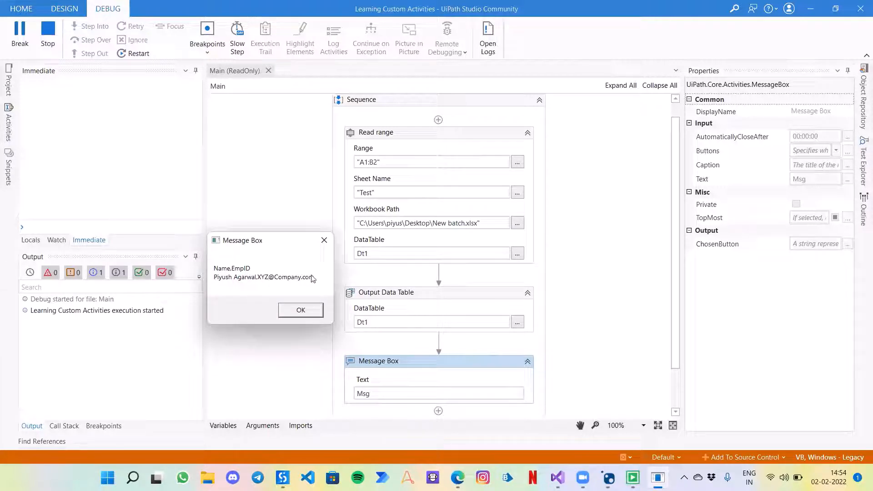
{"action": "left_click", "coordinate": [300, 311]}
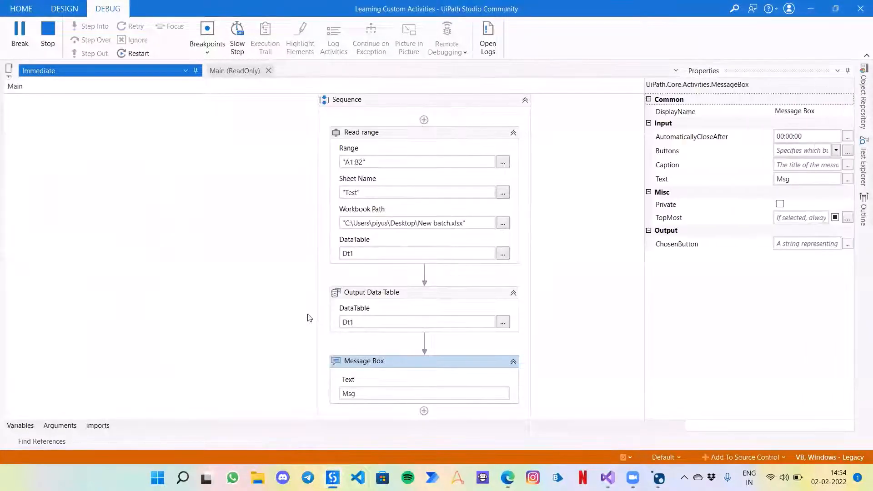
{"action": "left_click", "coordinate": [64, 8]}
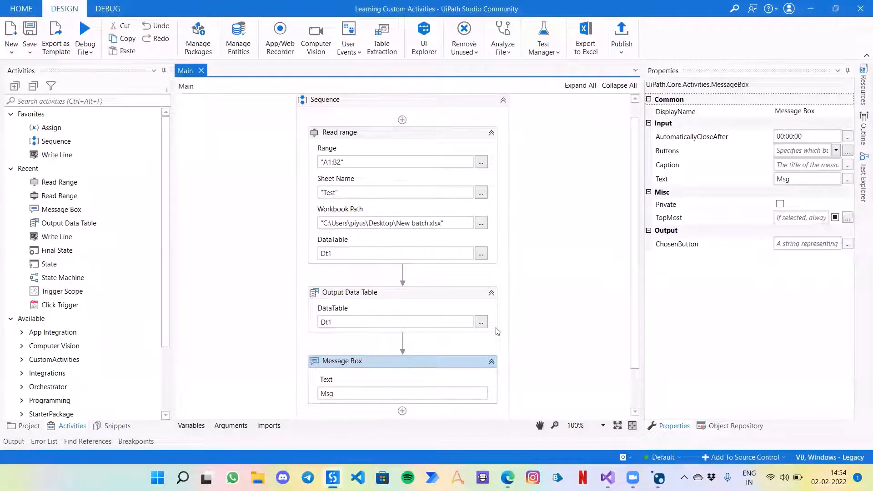
{"action": "mouse_move", "coordinate": [564, 326]}
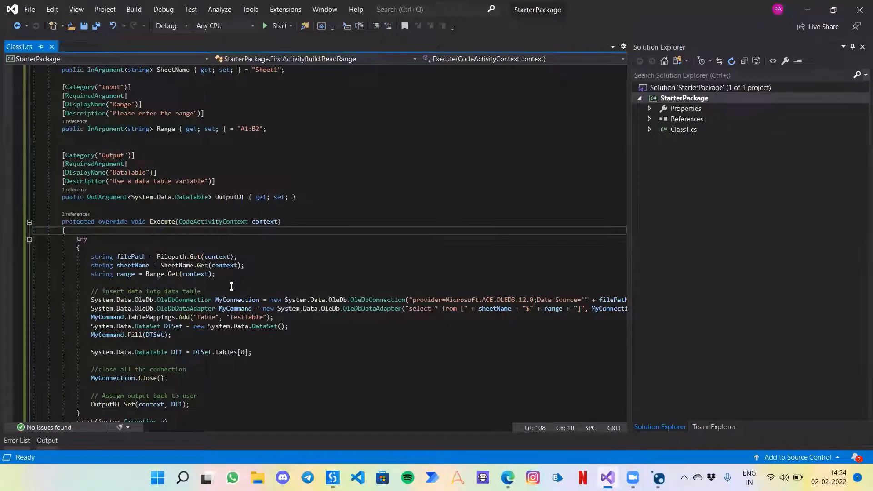
Step: Scroll through the ReadRange class arguments and Execute method in Class1.cs
{"action": "scroll", "scroll_direction": "up", "scroll_amount": 3}
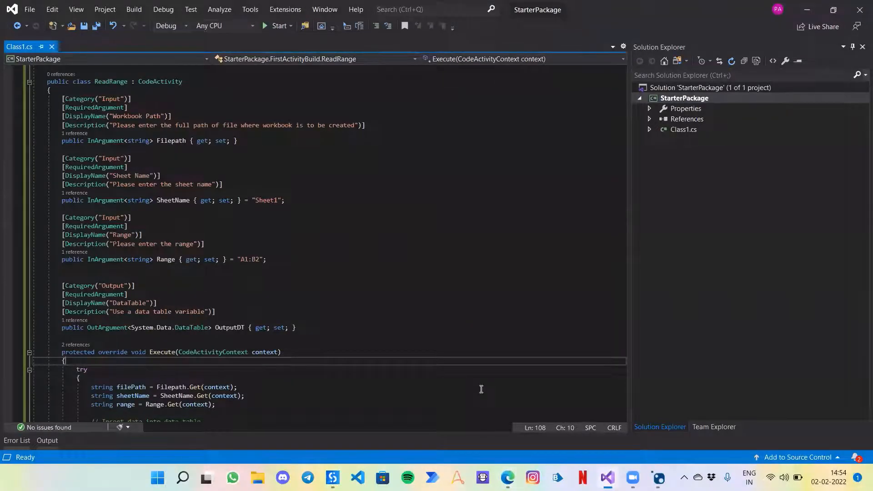
{"action": "scroll", "scroll_direction": "down", "scroll_amount": 3}
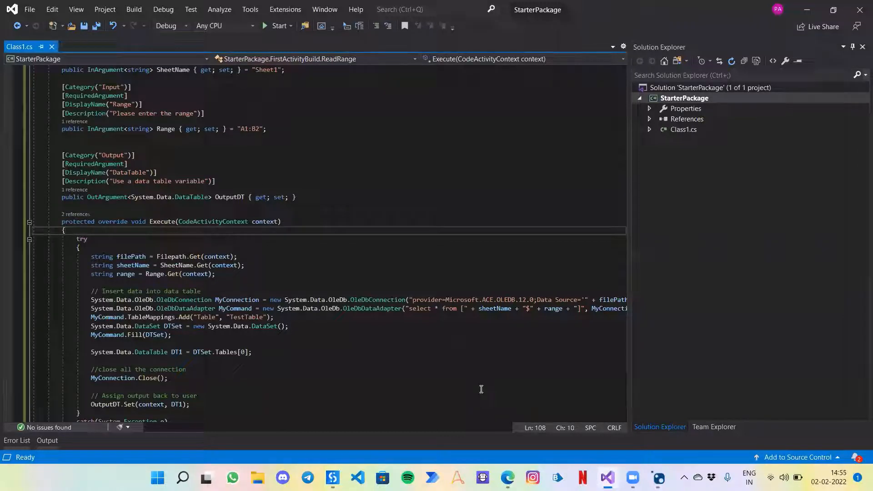
{"action": "mouse_move", "coordinate": [521, 131]}
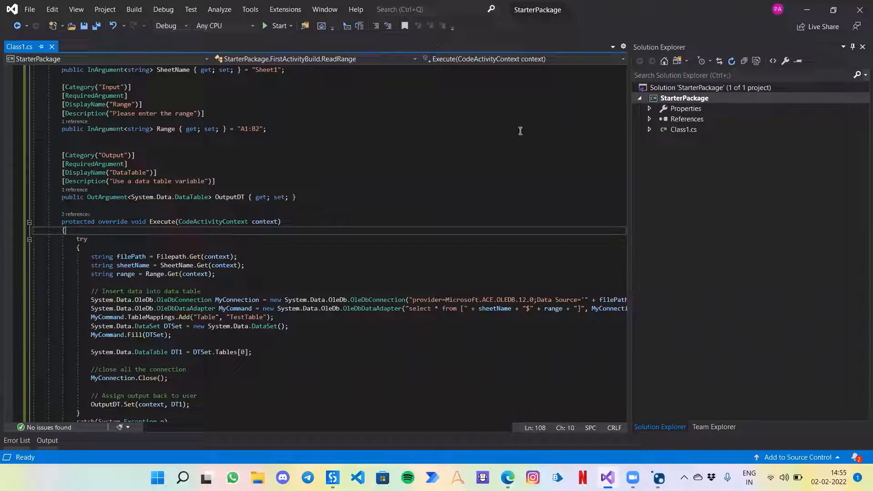